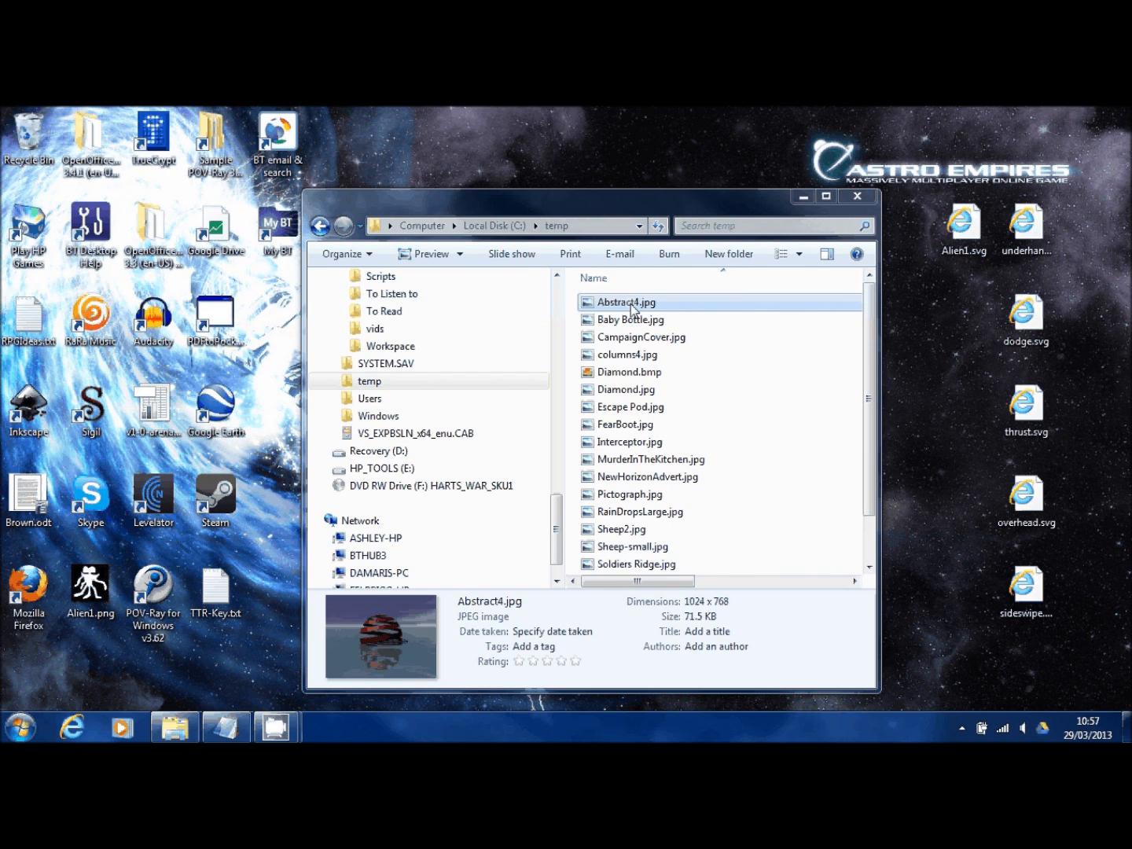
Open Abstract4.jpg from the temp folder in Windows Photo Viewer
double_click(625, 302)
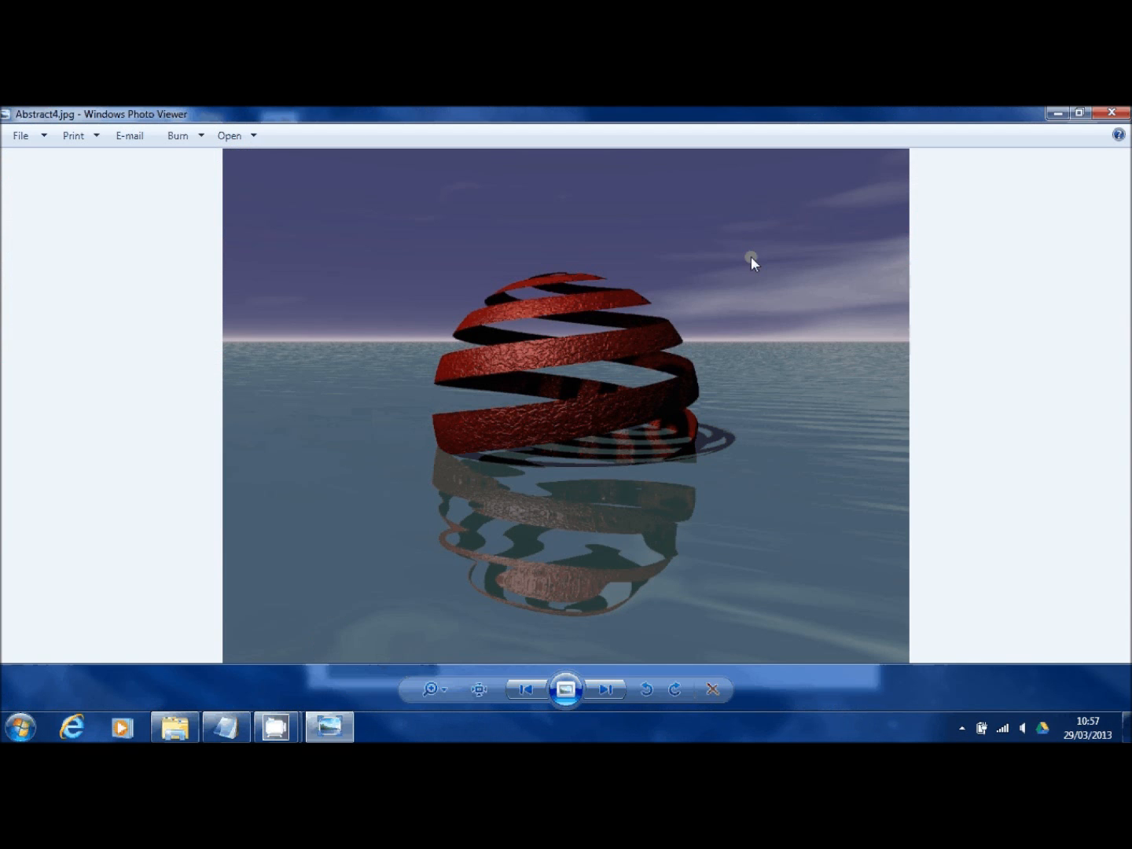
mouse_move(783, 256)
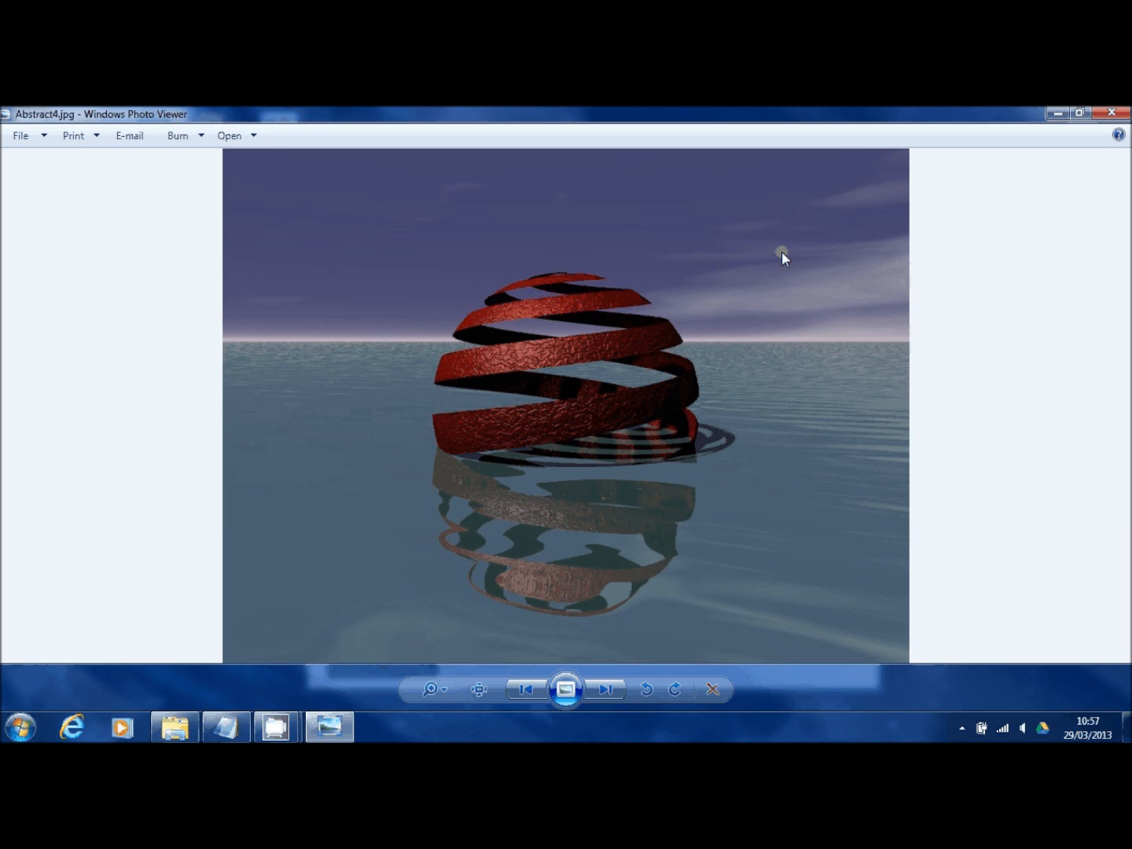
mouse_move(632, 674)
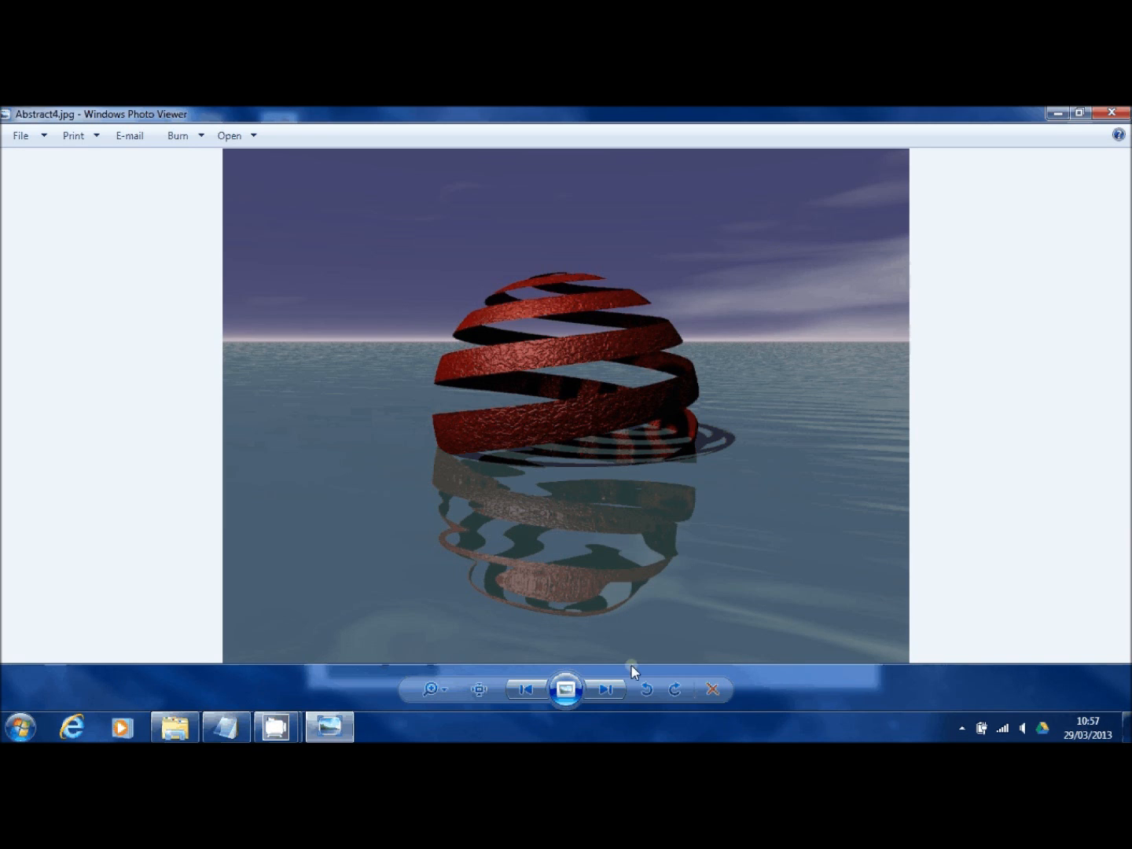
Page through every sample render in the temp folder, then close Windows Photo Viewer
left_click(606, 689)
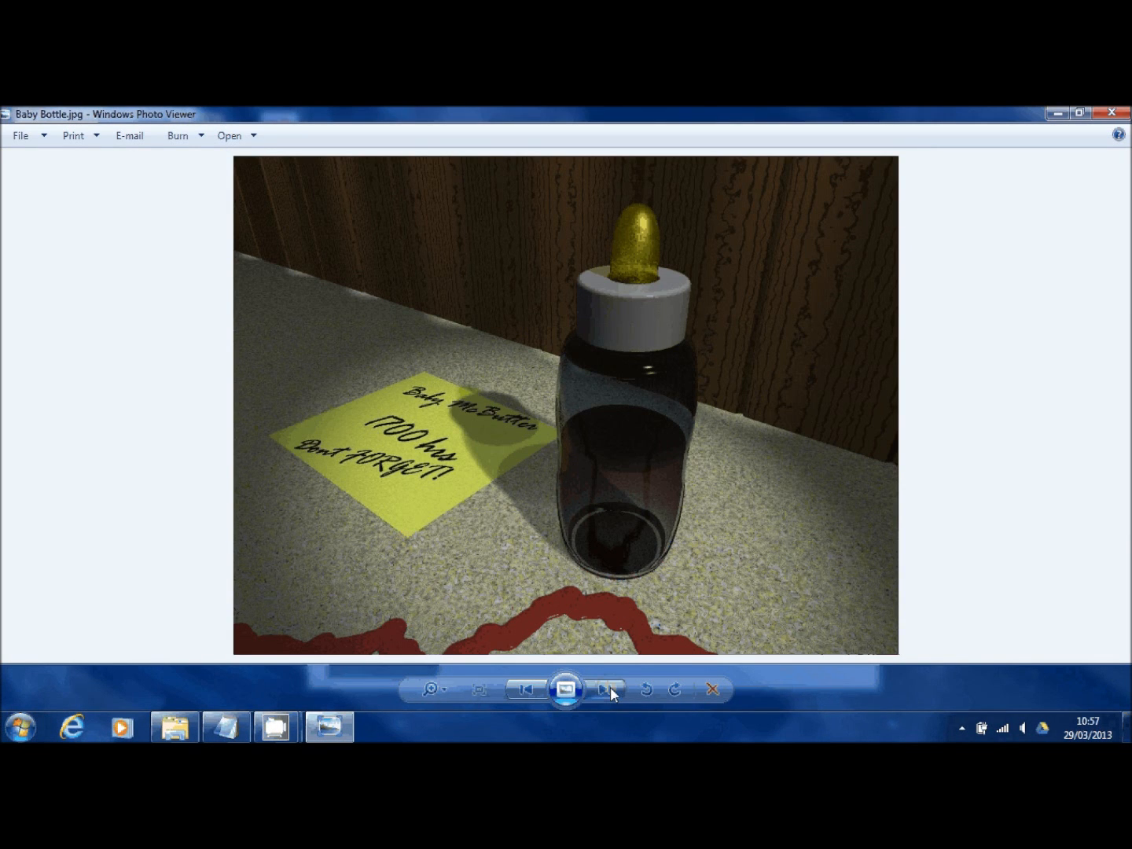
left_click(603, 688)
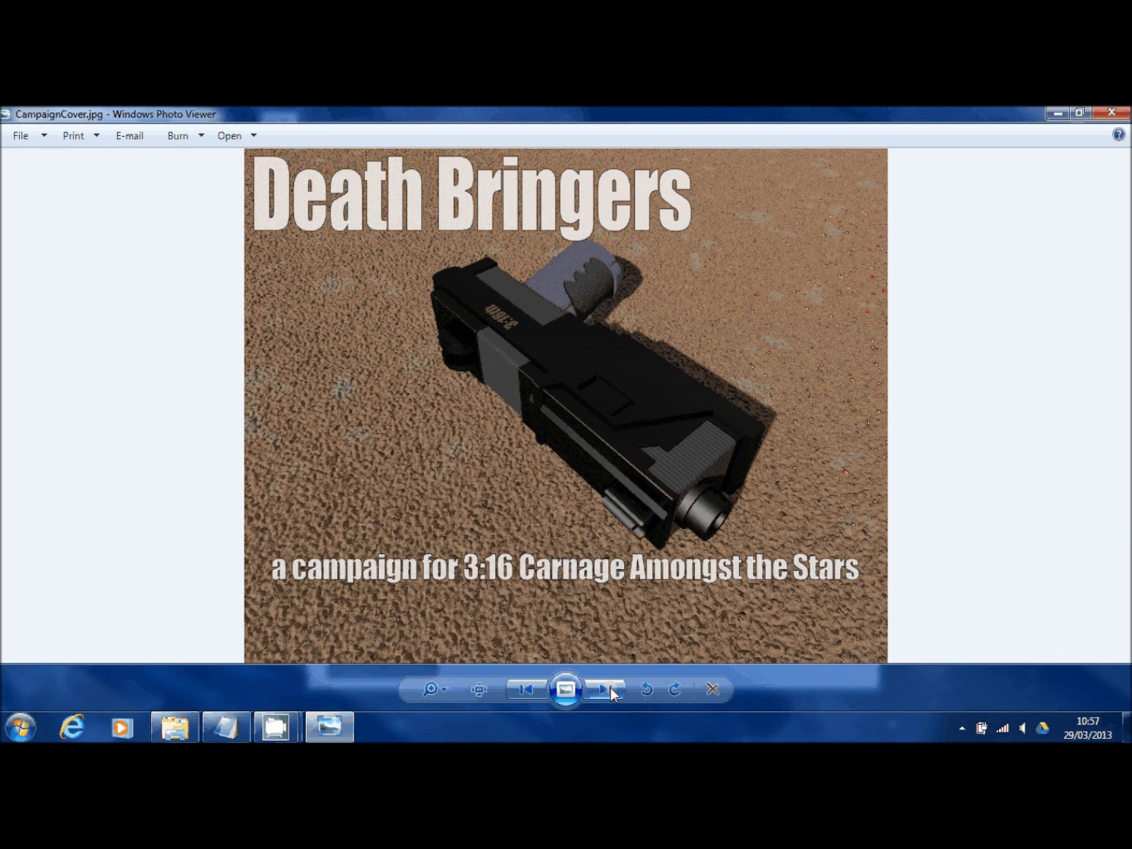
left_click(601, 689)
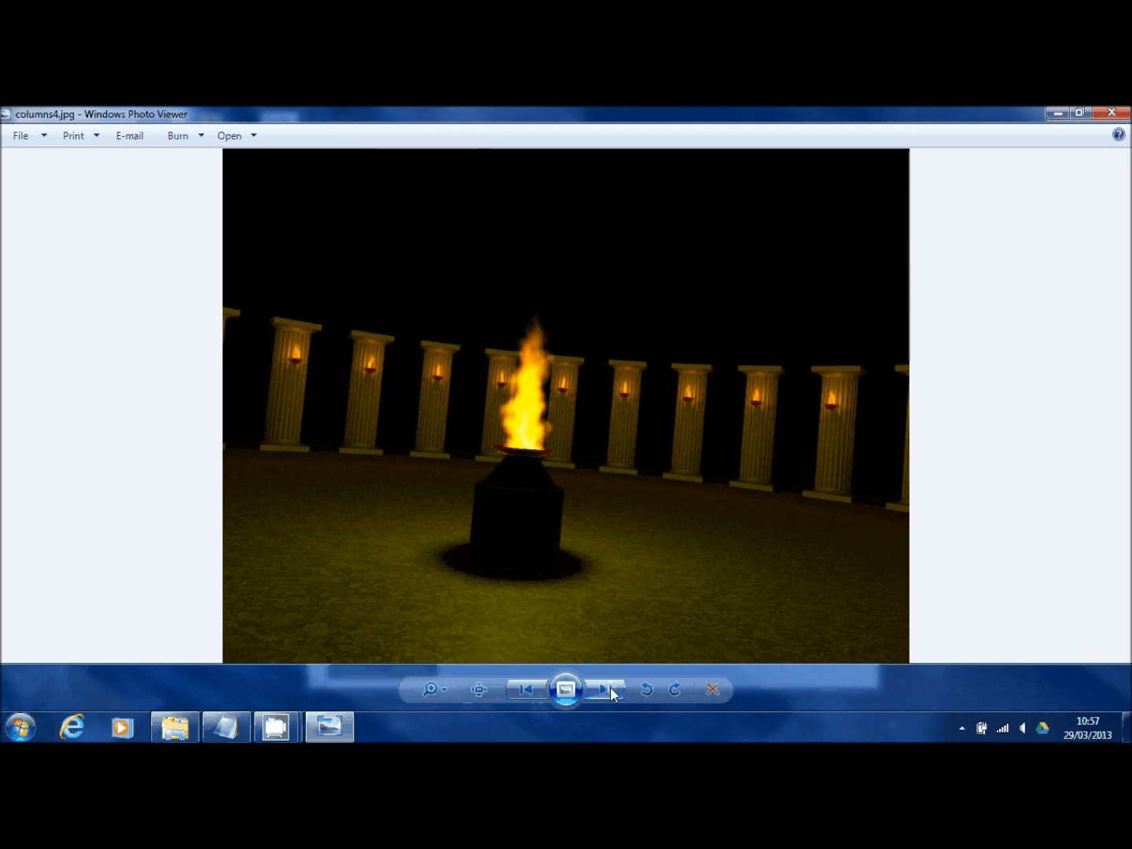
left_click(603, 690)
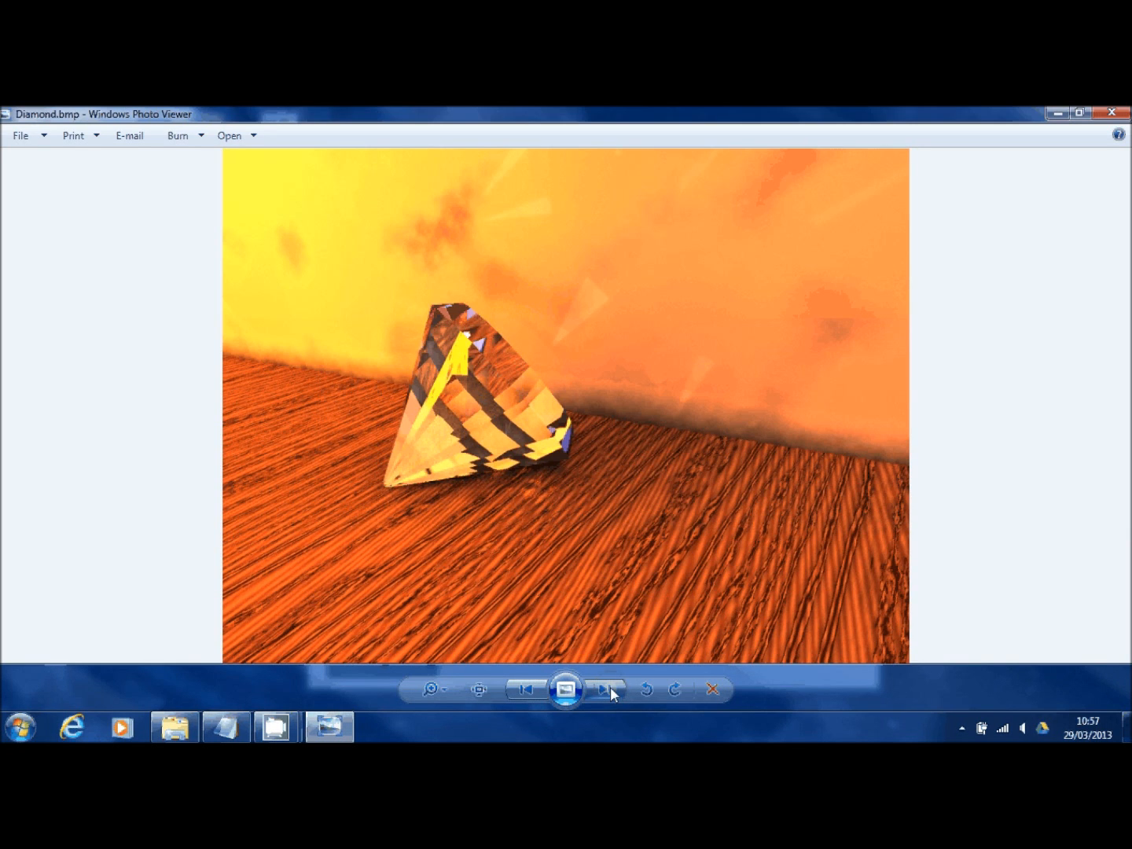
left_click(603, 690)
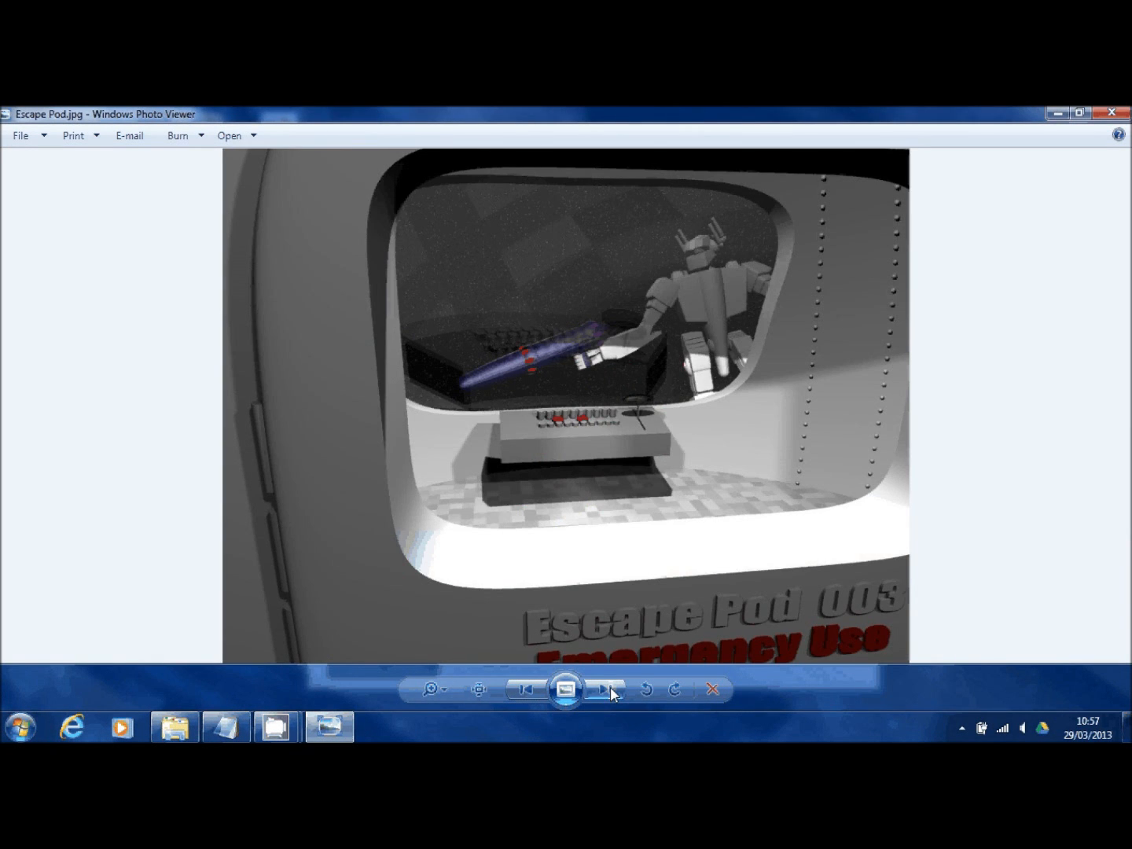
left_click(605, 689)
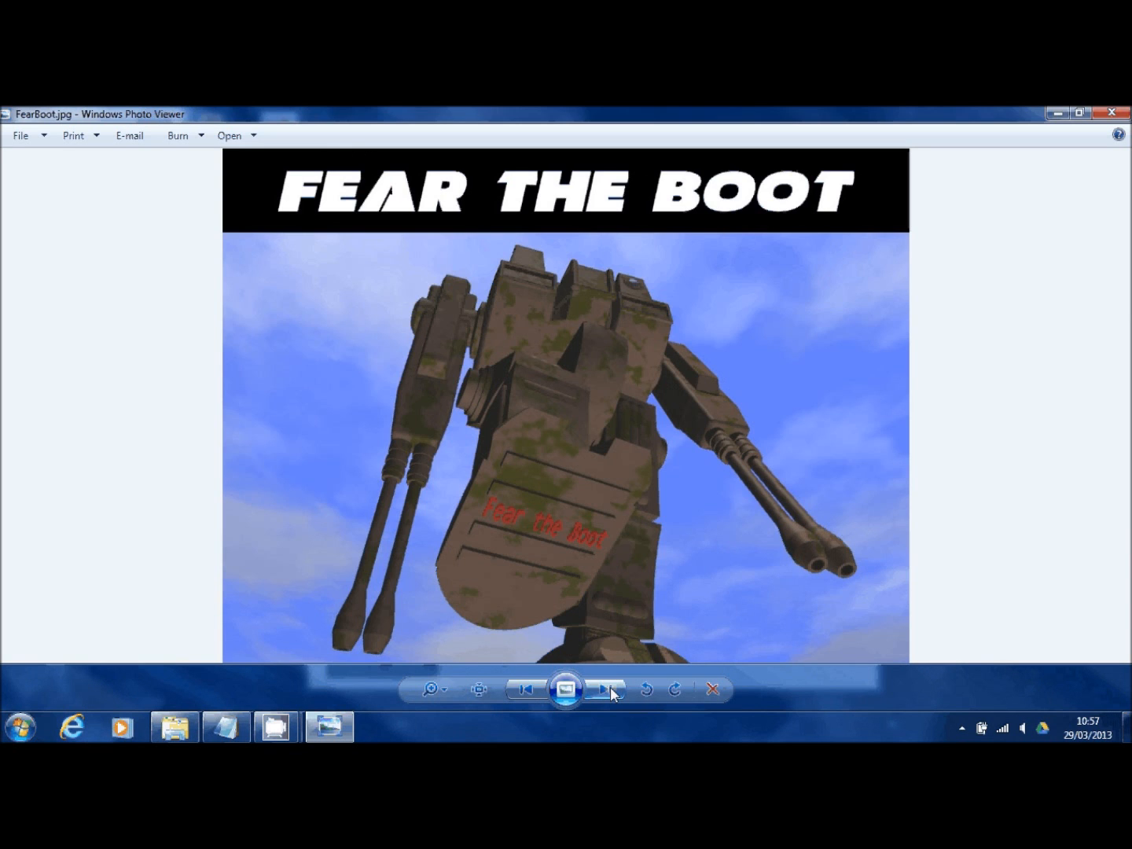
left_click(603, 690)
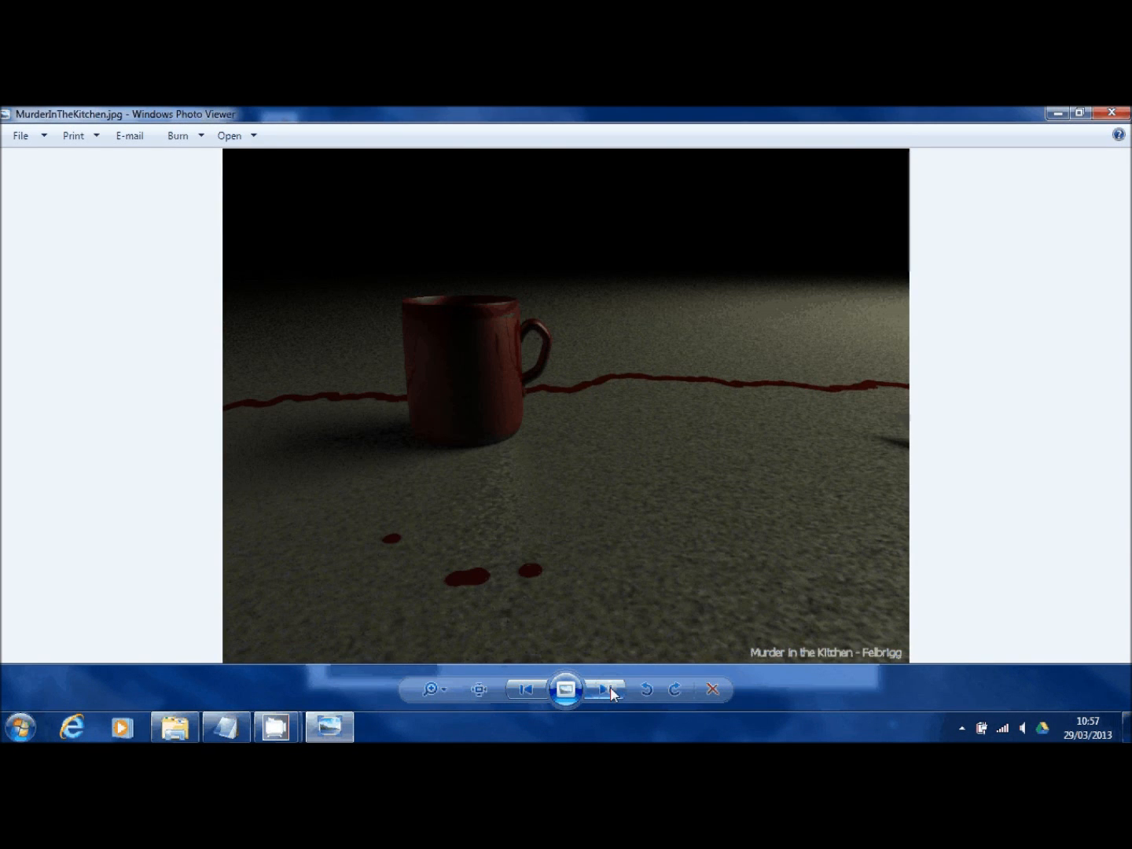
left_click(606, 690)
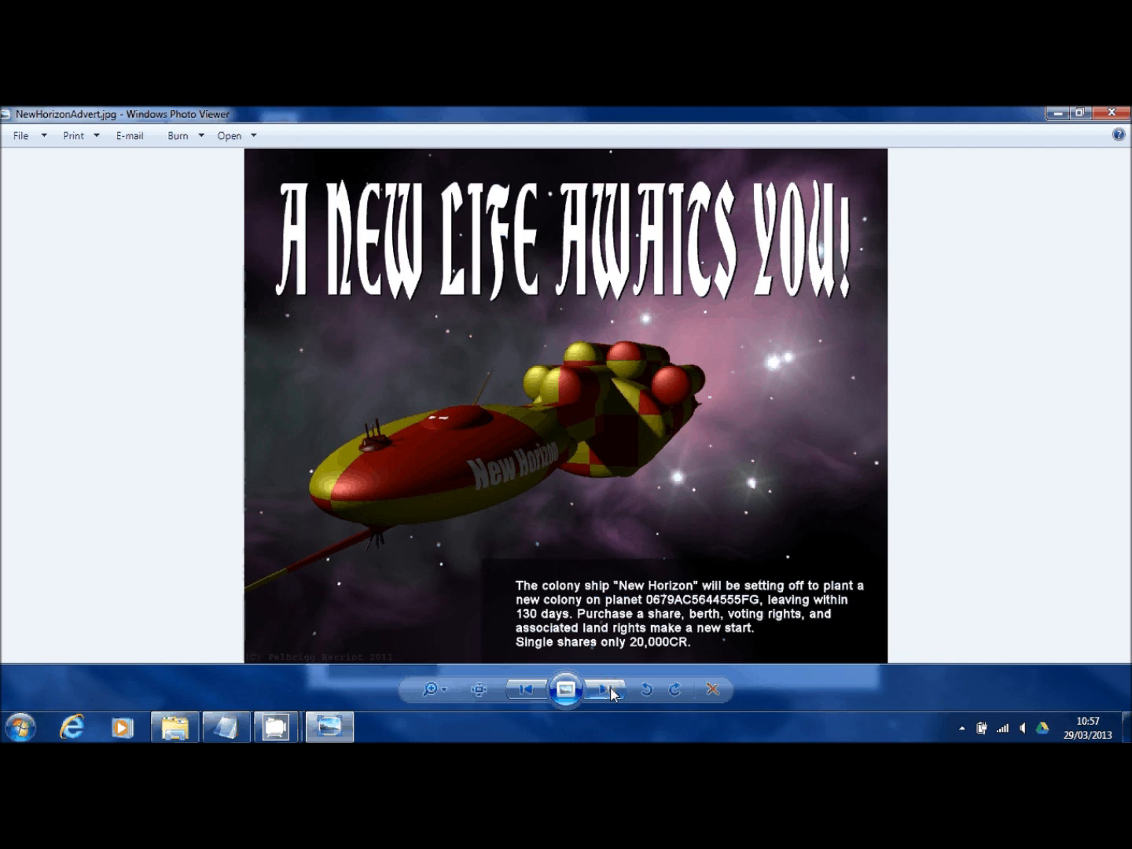
left_click(604, 689)
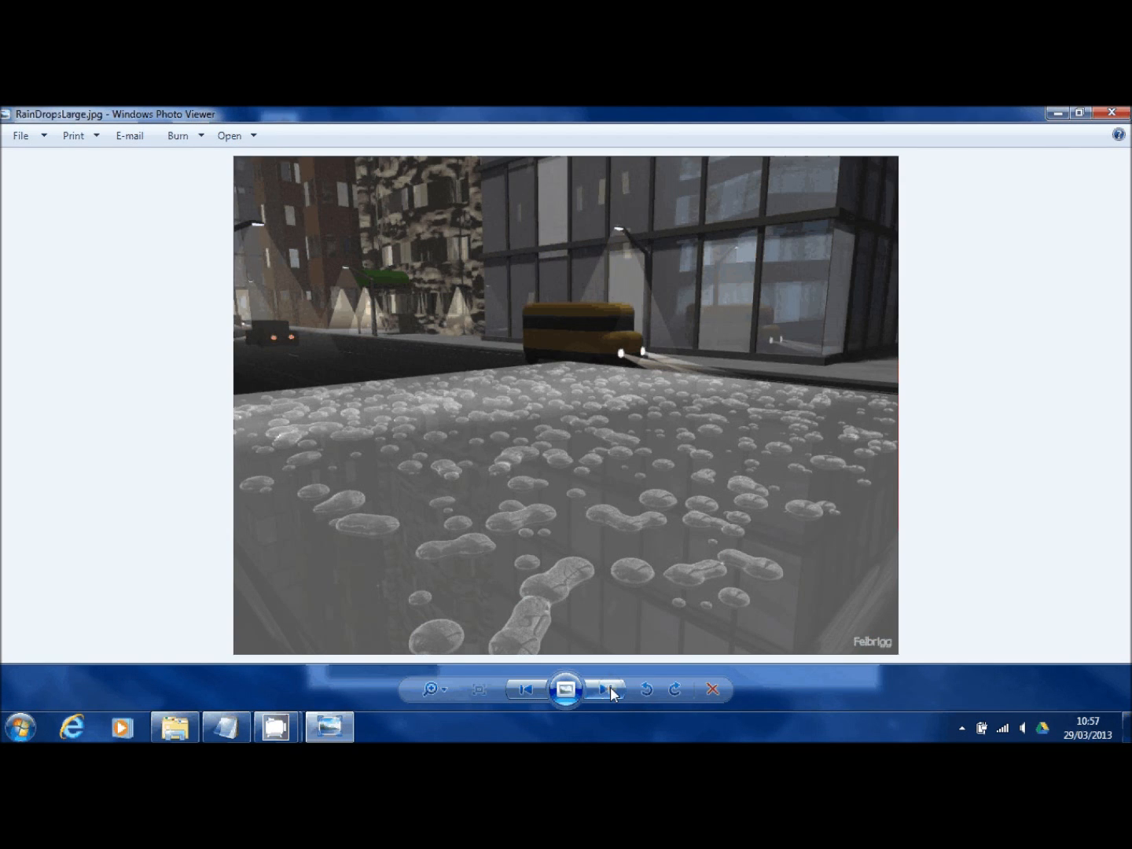
left_click(604, 690)
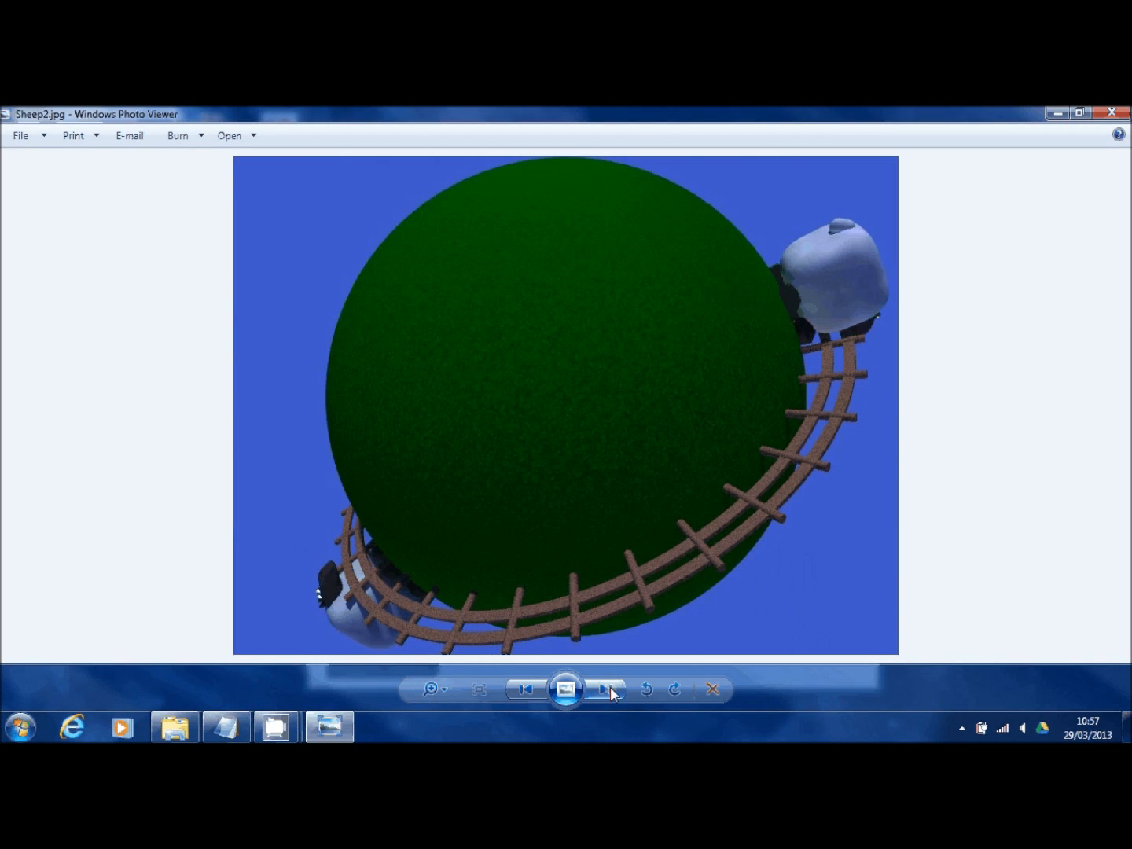
left_click(604, 689)
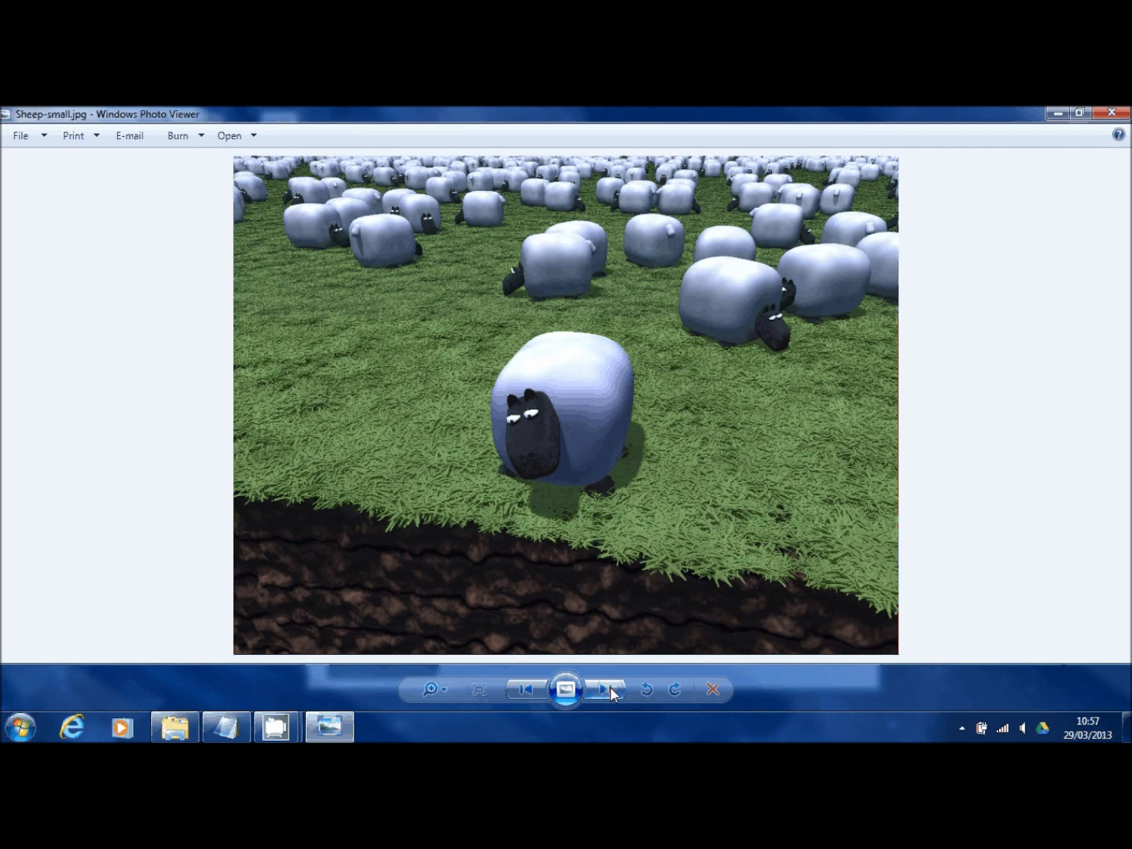
left_click(603, 689)
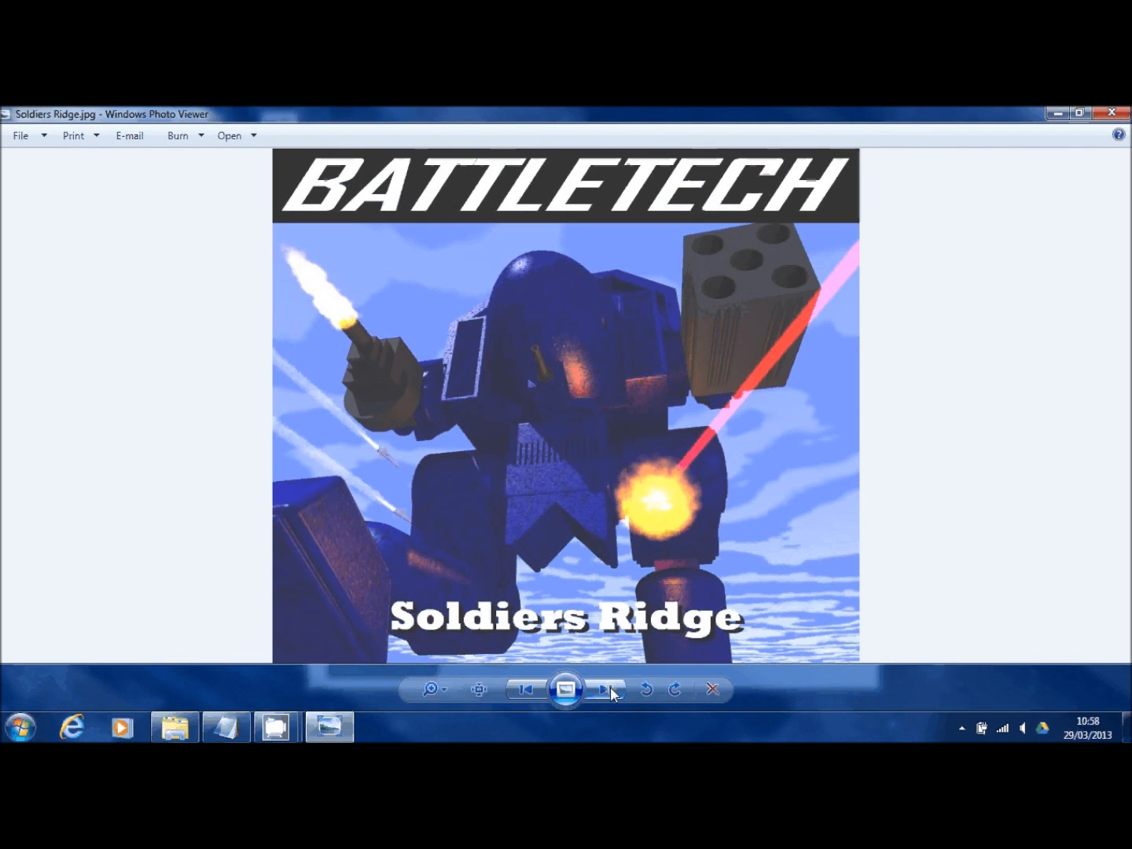
left_click(608, 690)
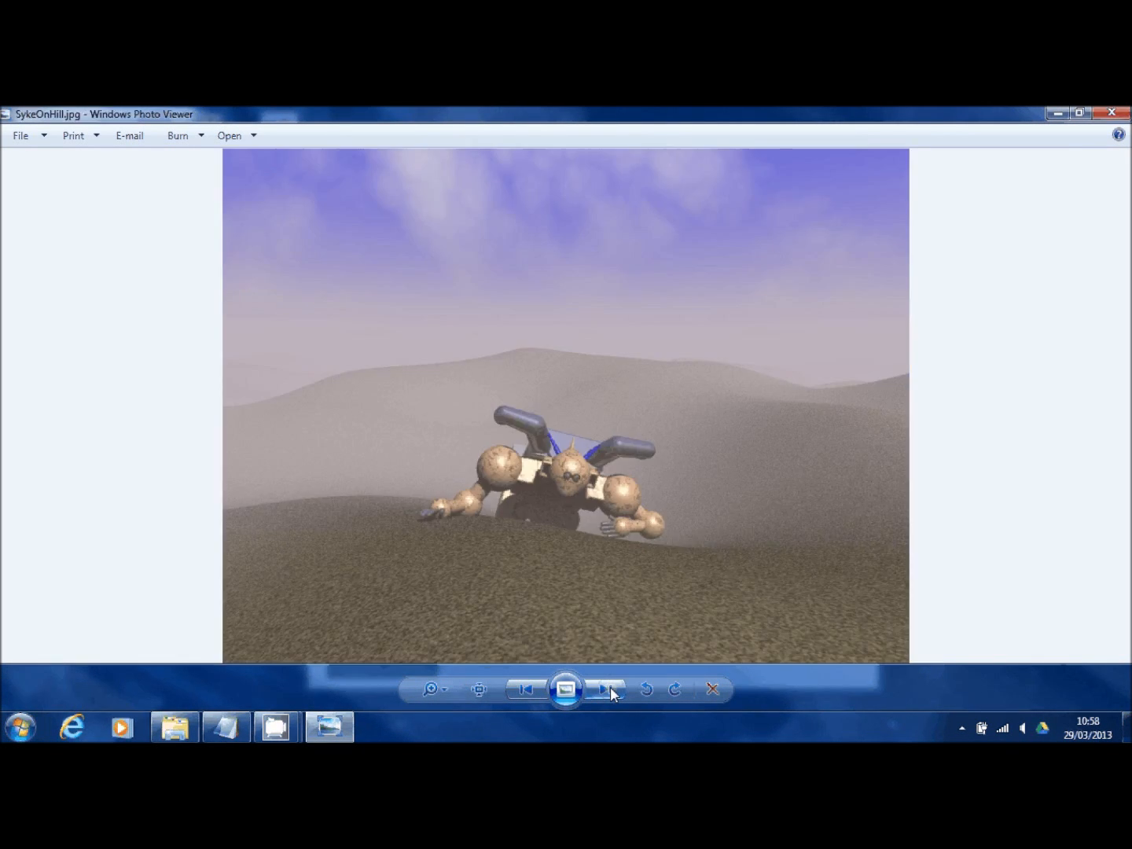
left_click(605, 689)
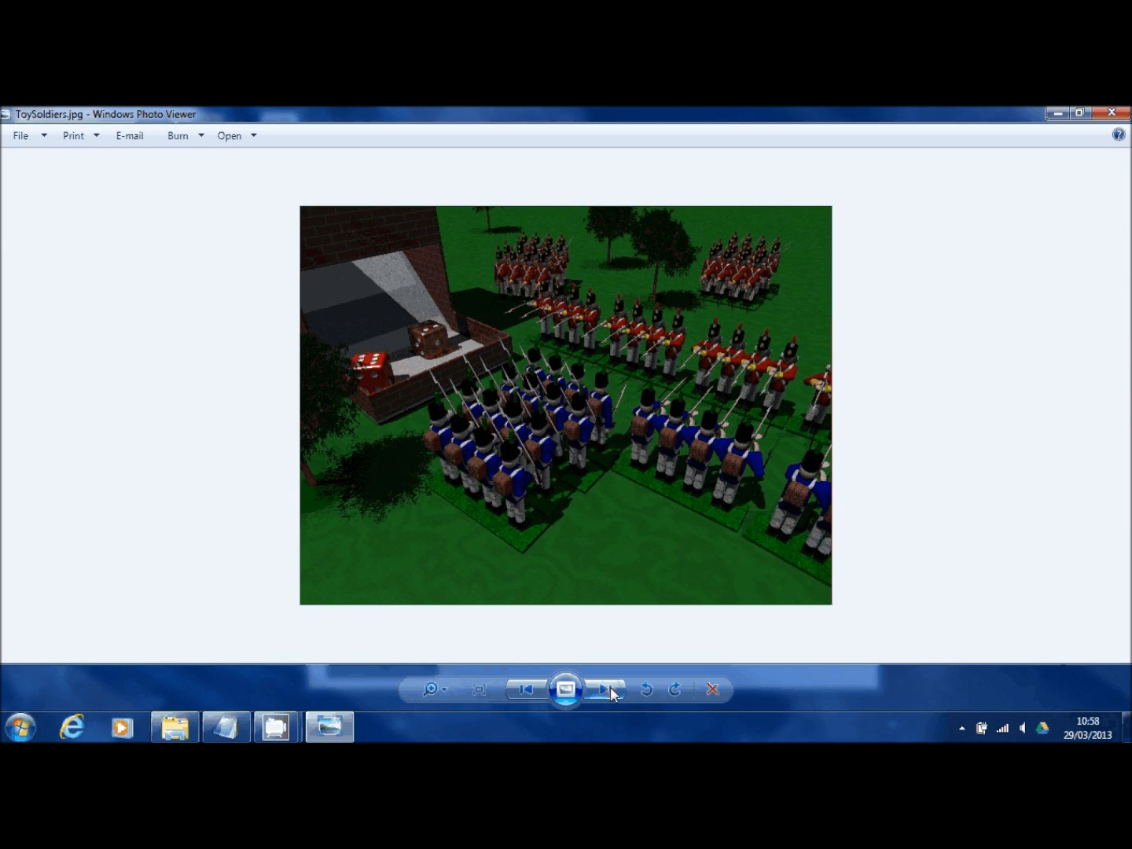
left_click(604, 690)
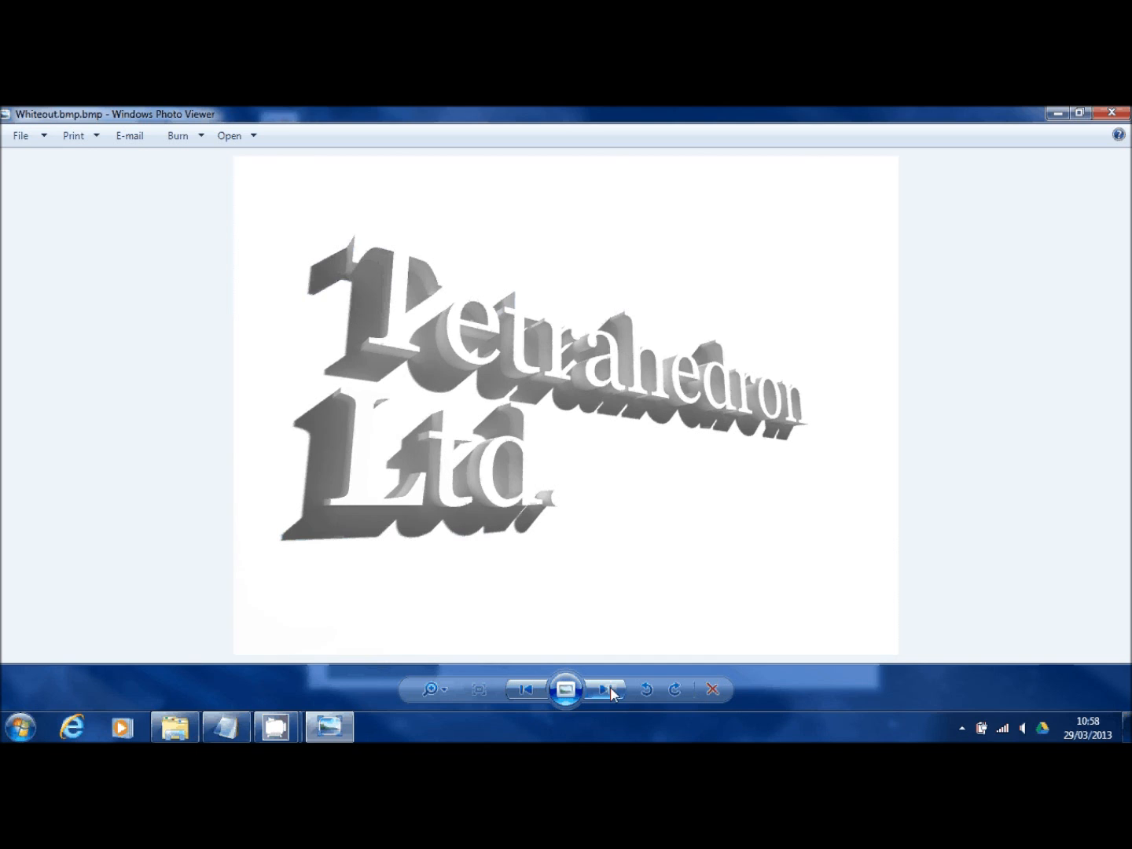
left_click(604, 689)
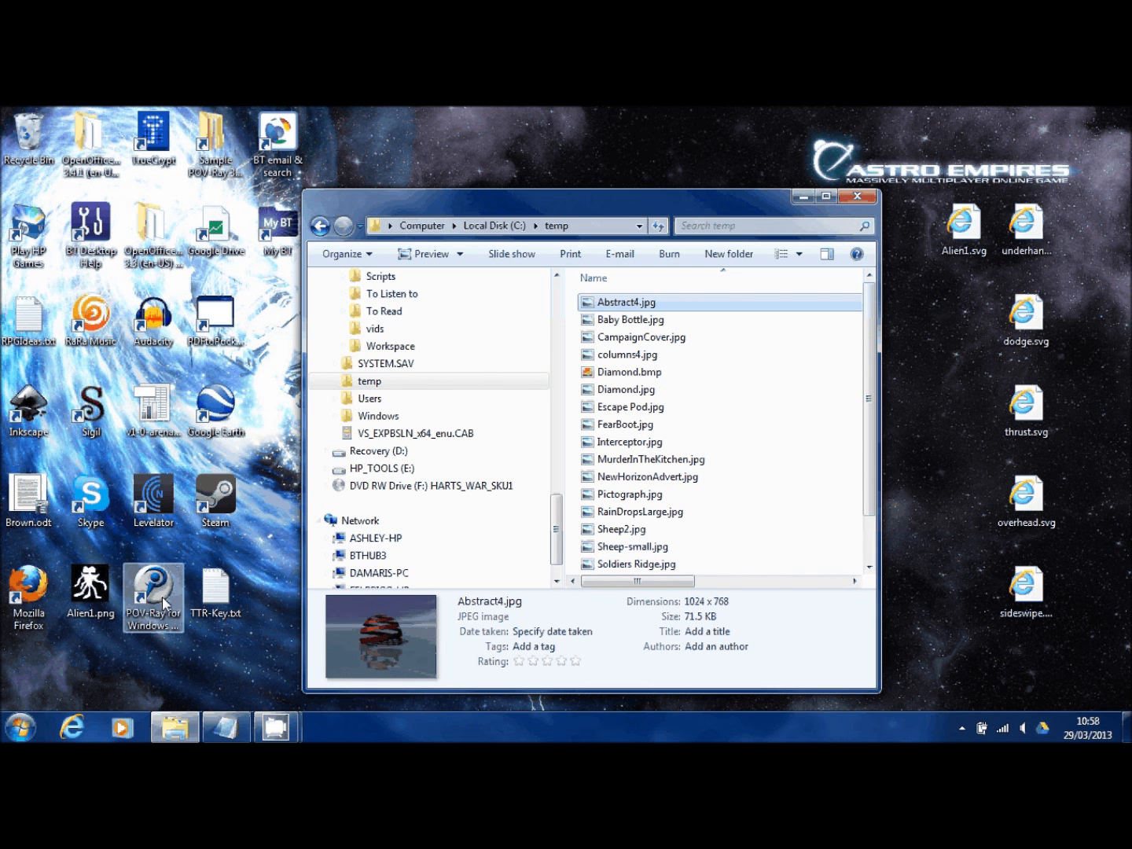
Launch POV-Ray for Windows from the desktop shortcut, showing the blank lesson 1.pov tab
double_click(153, 587)
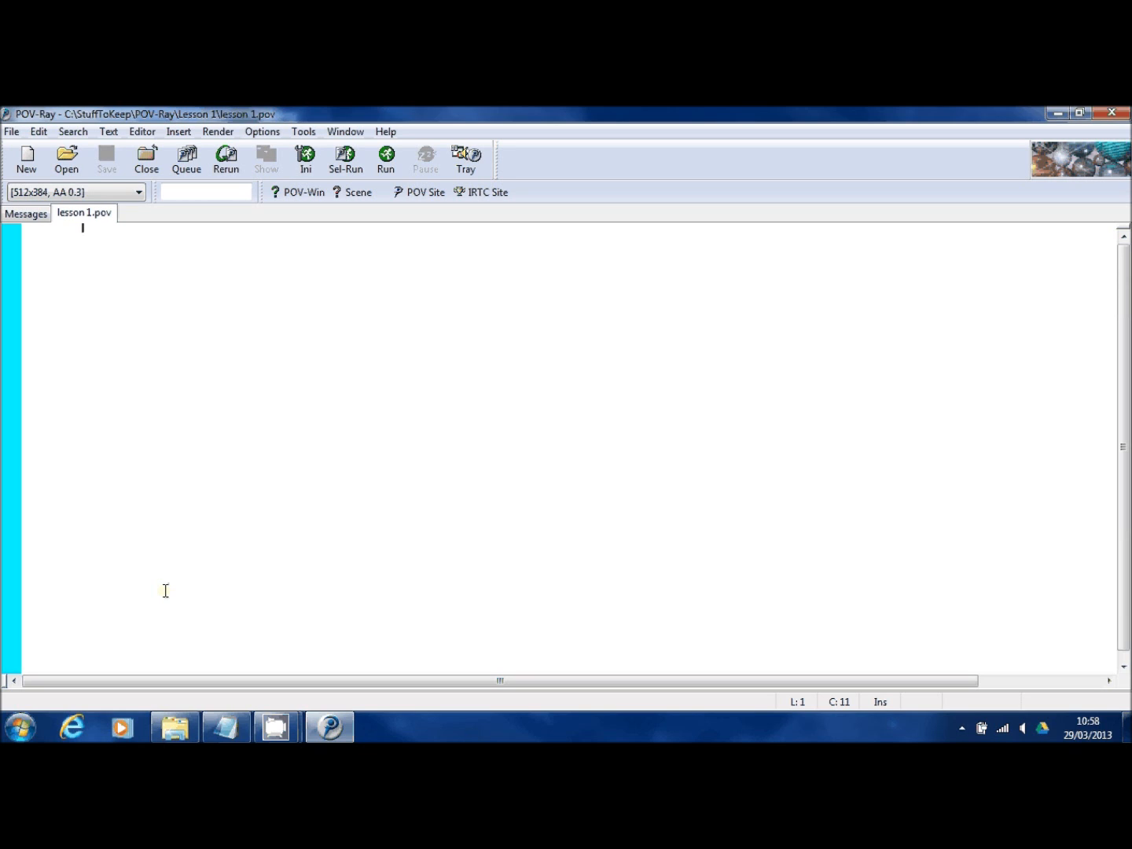
mouse_move(249, 456)
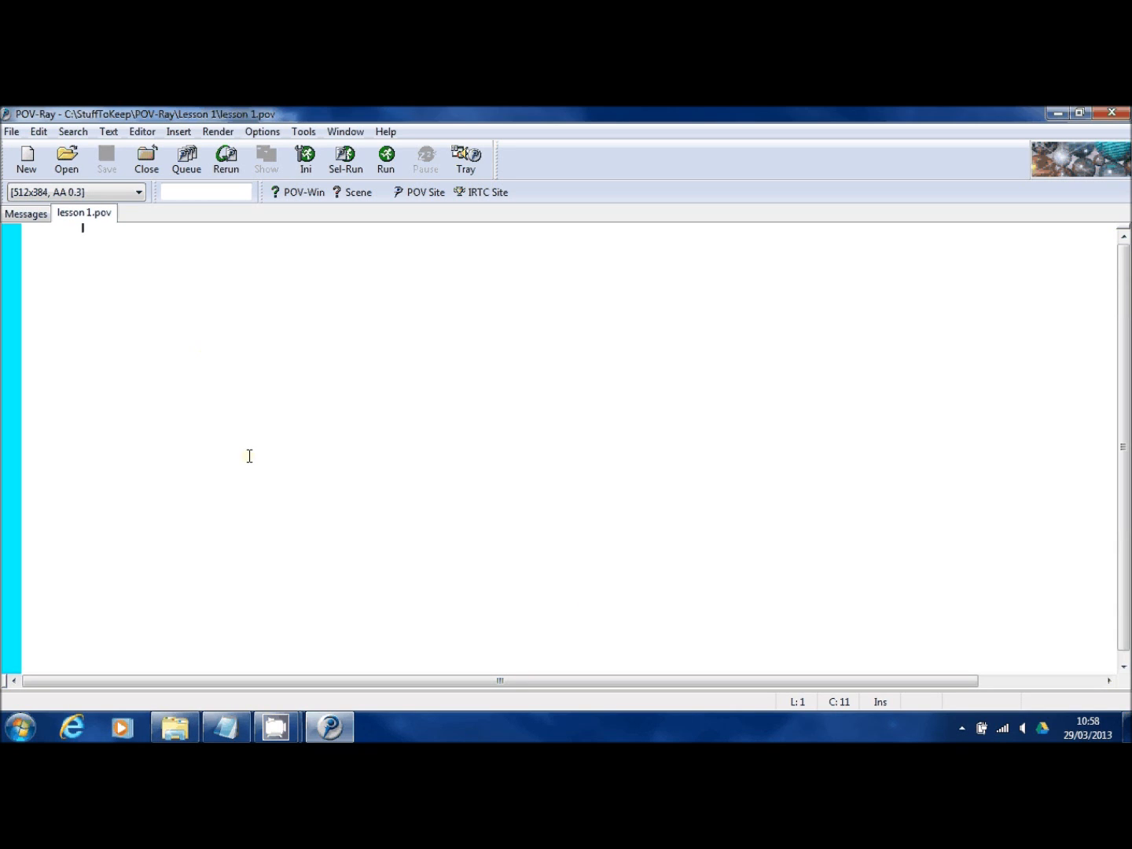
mouse_move(350, 378)
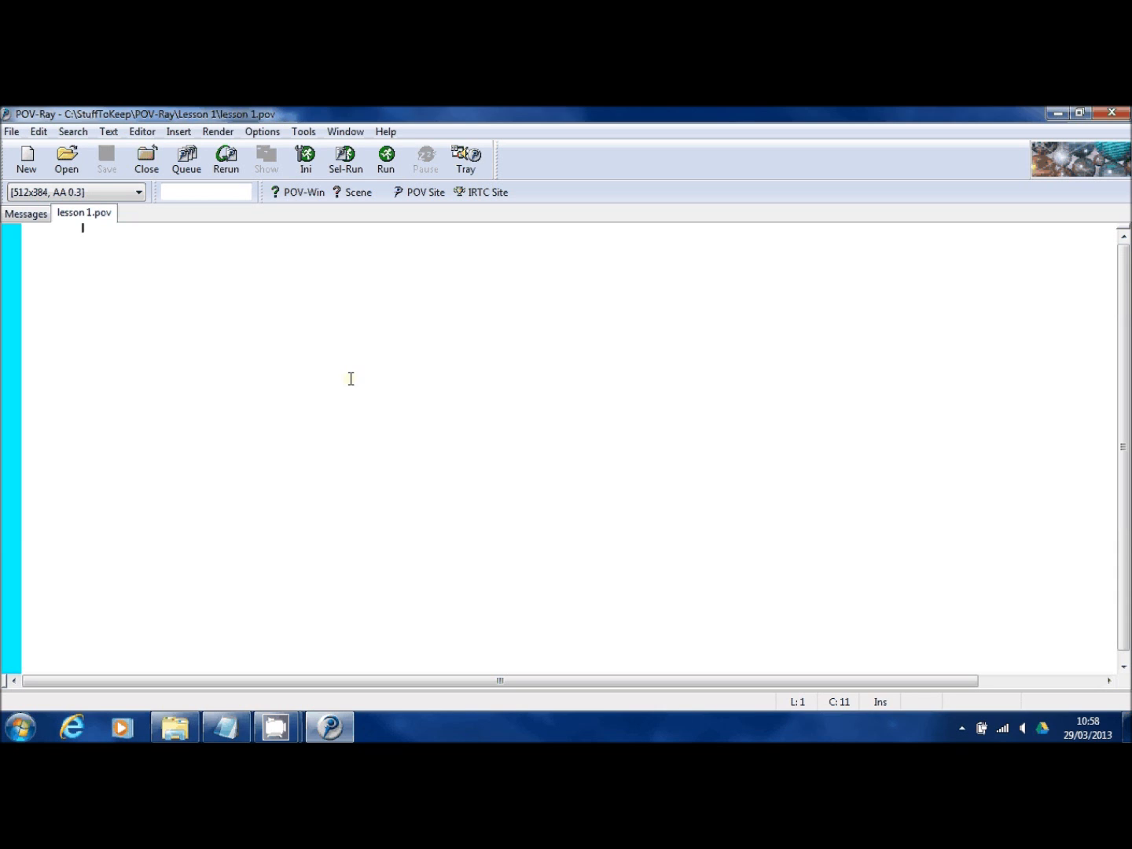
mouse_move(385, 157)
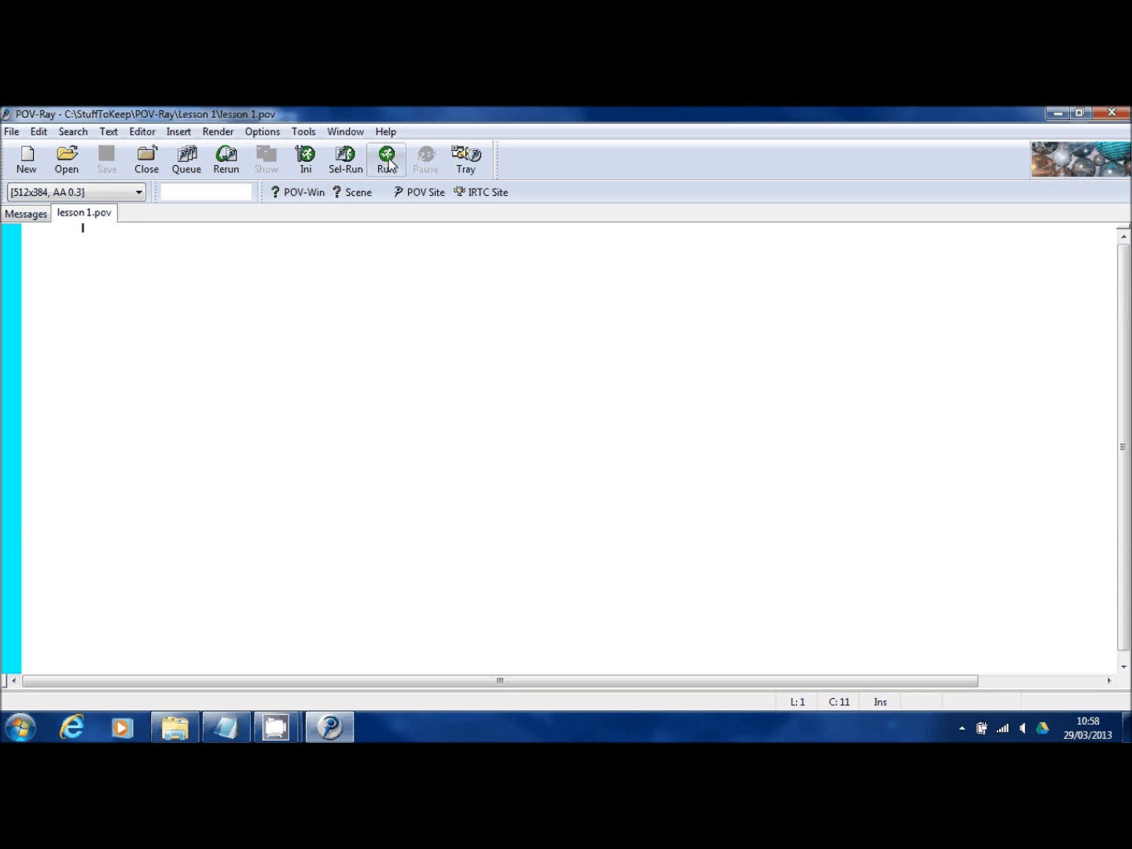
mouse_move(391, 161)
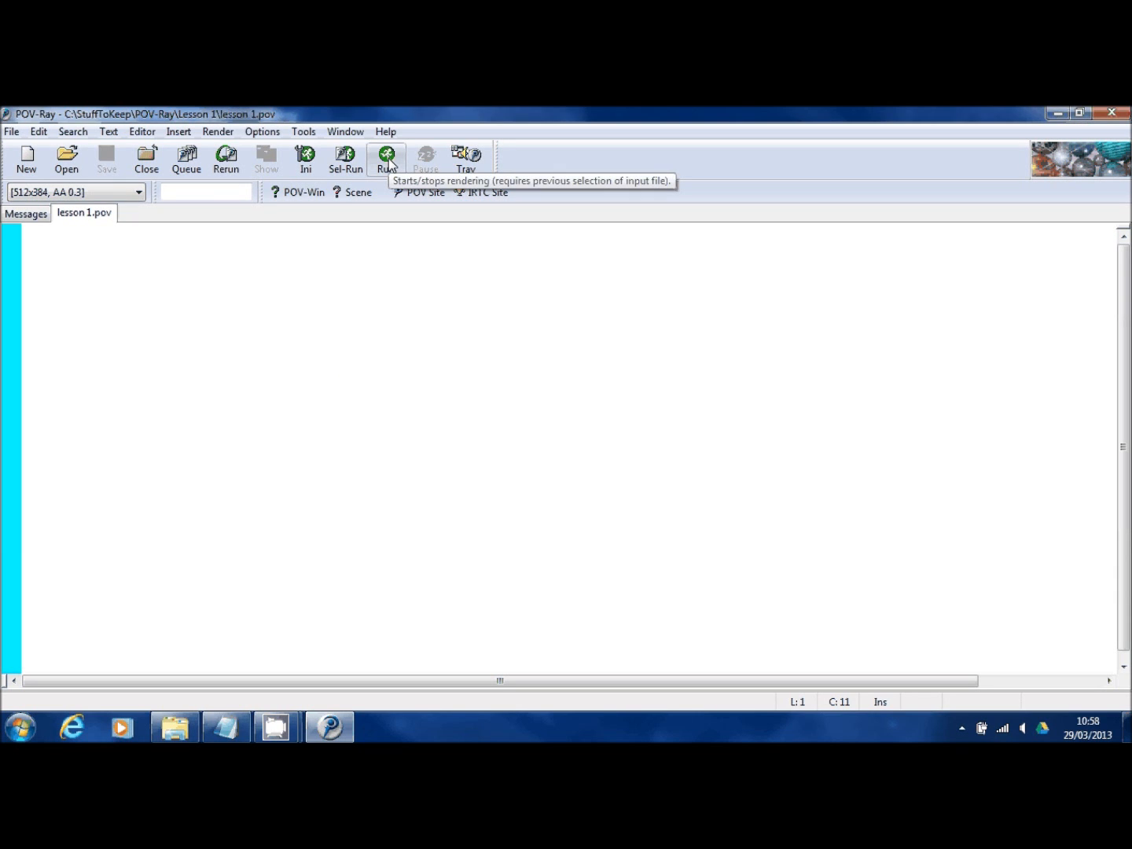
Render the still-empty lesson 1.pov, producing an all-black output
left_click(384, 154)
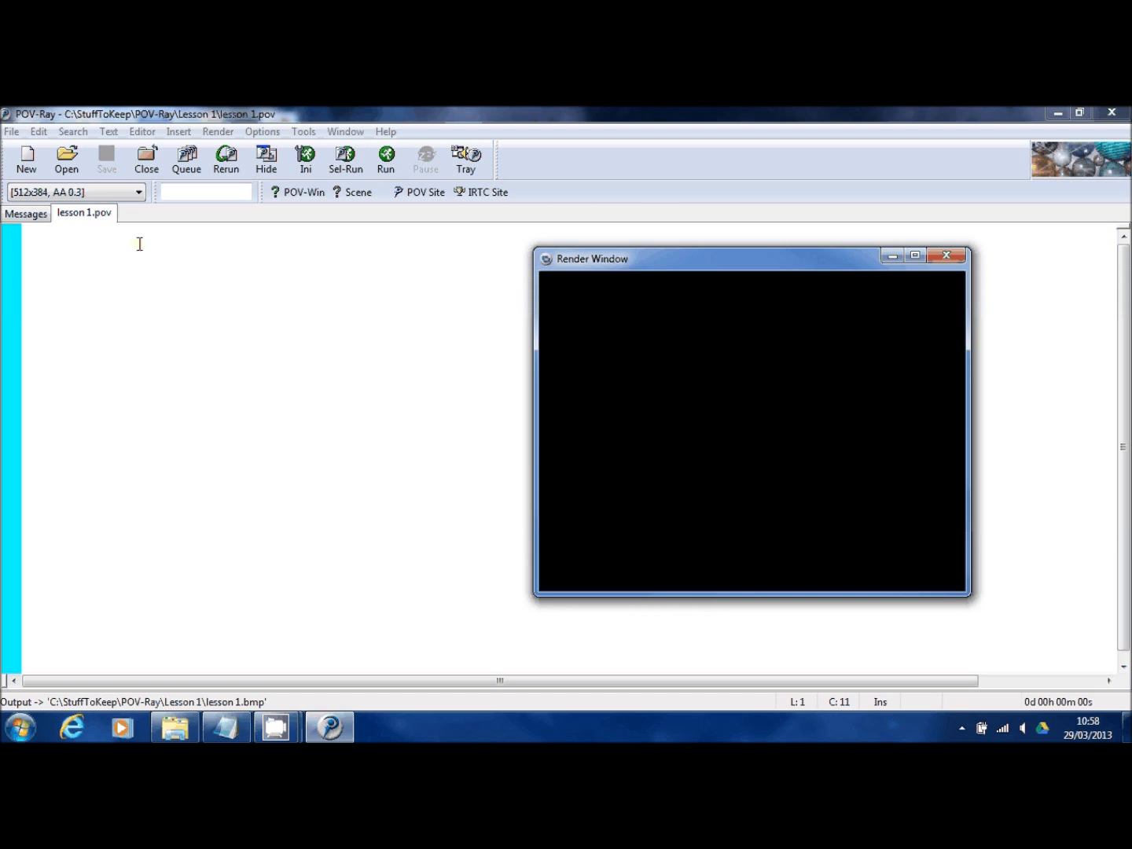
mouse_move(87, 250)
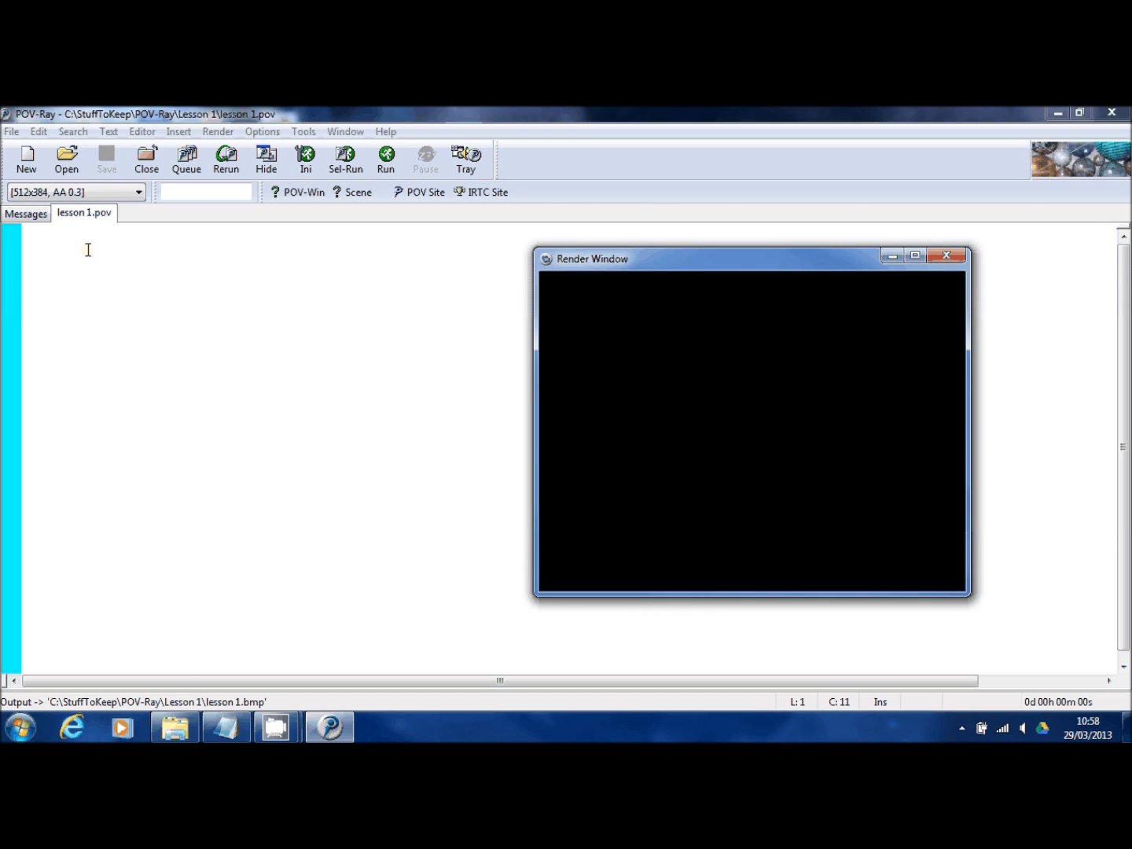
mouse_move(84, 240)
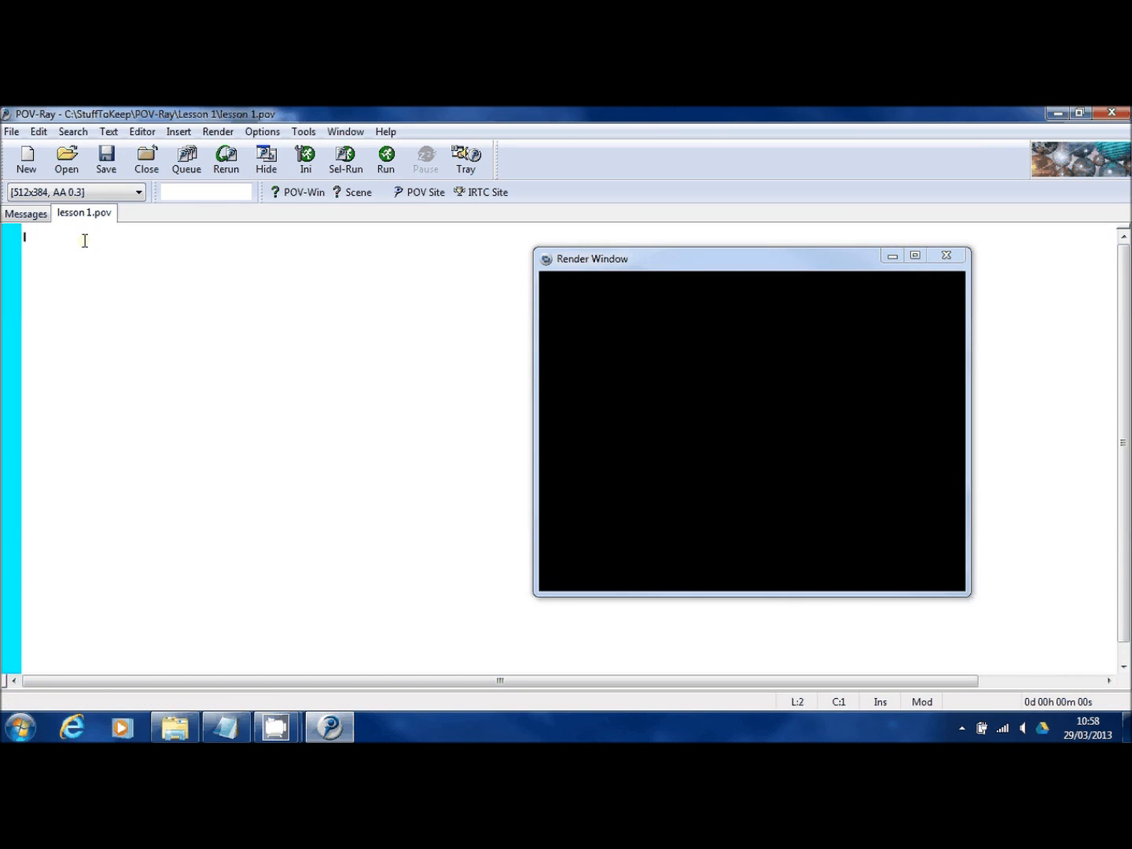
Type sphere { <0,0,0>, 2 texture { pigment { Red } } } into lesson 1.pov
type("sphere")
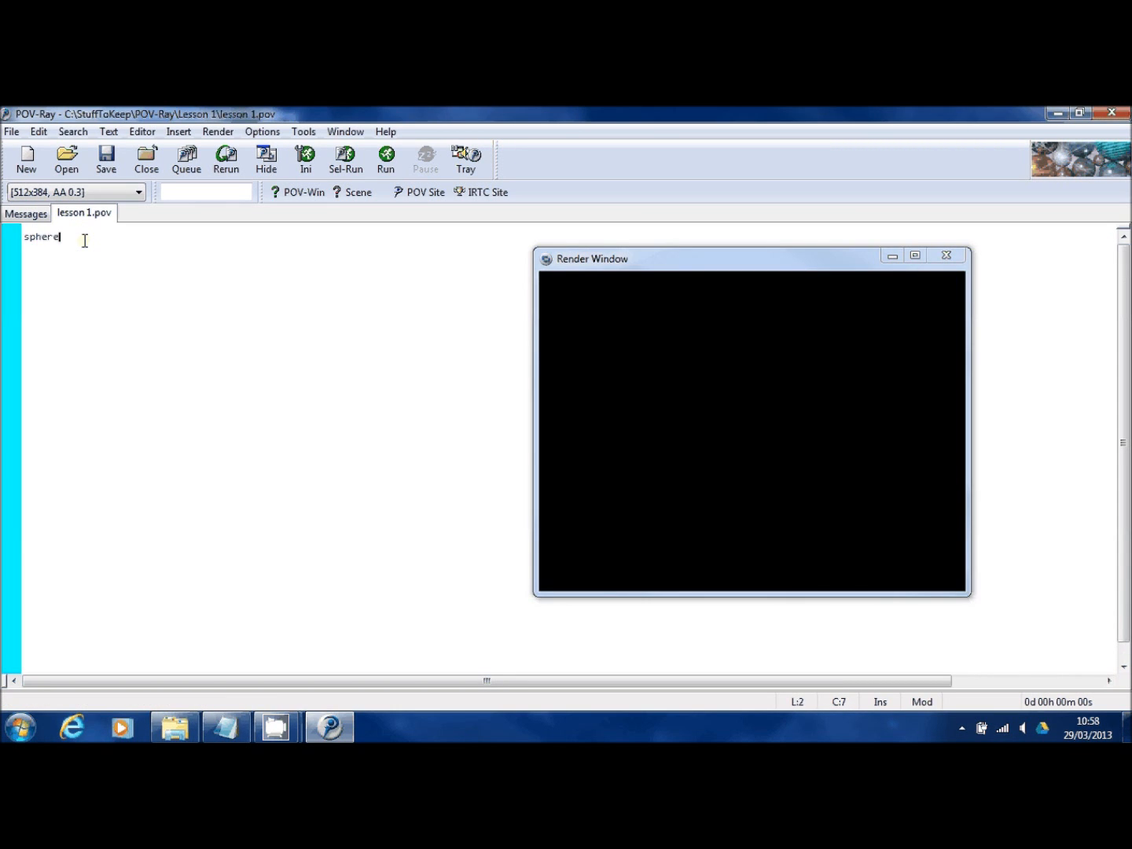
type("{")
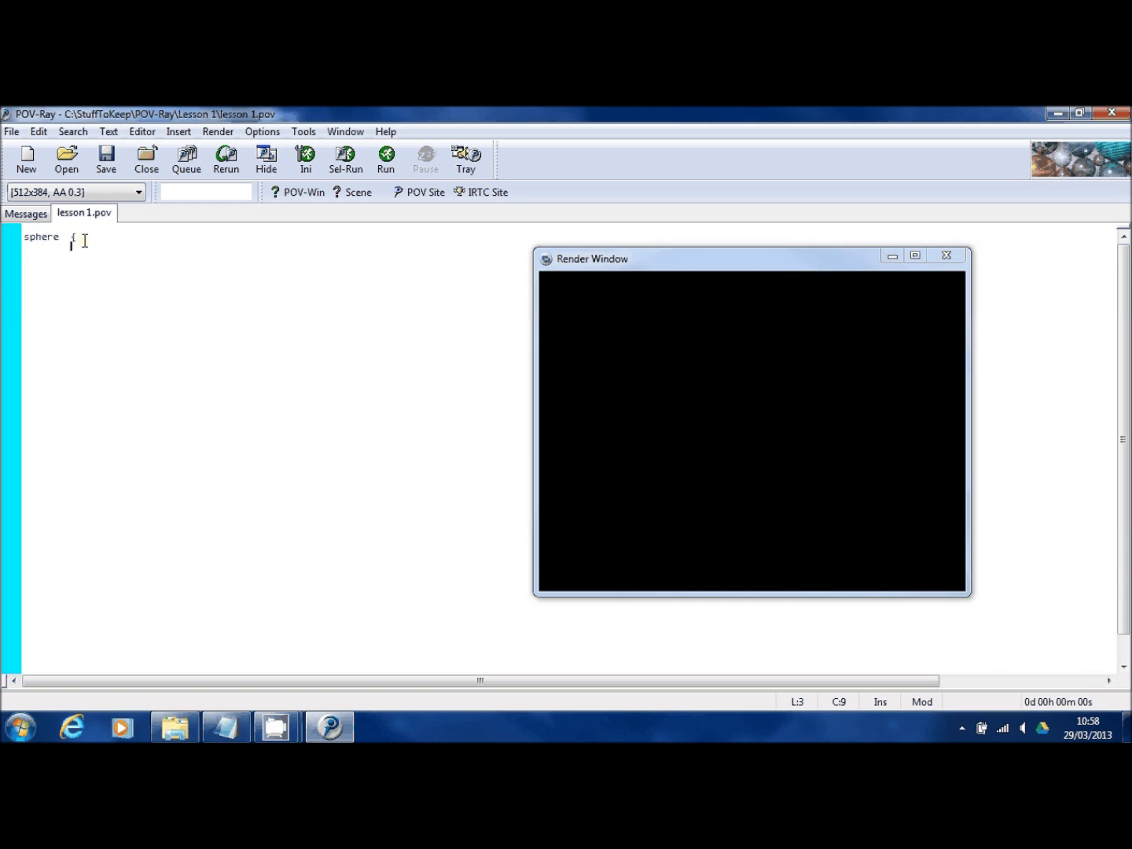
type("}")
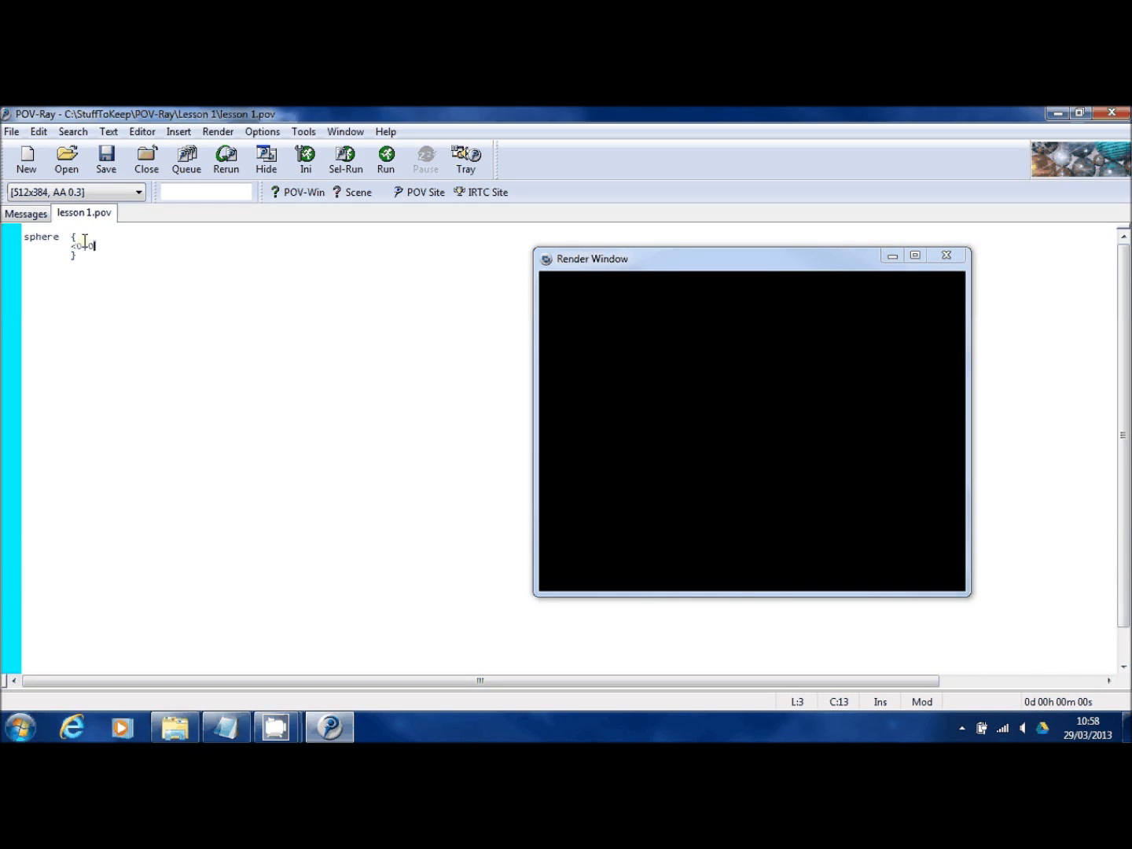
type(",0>")
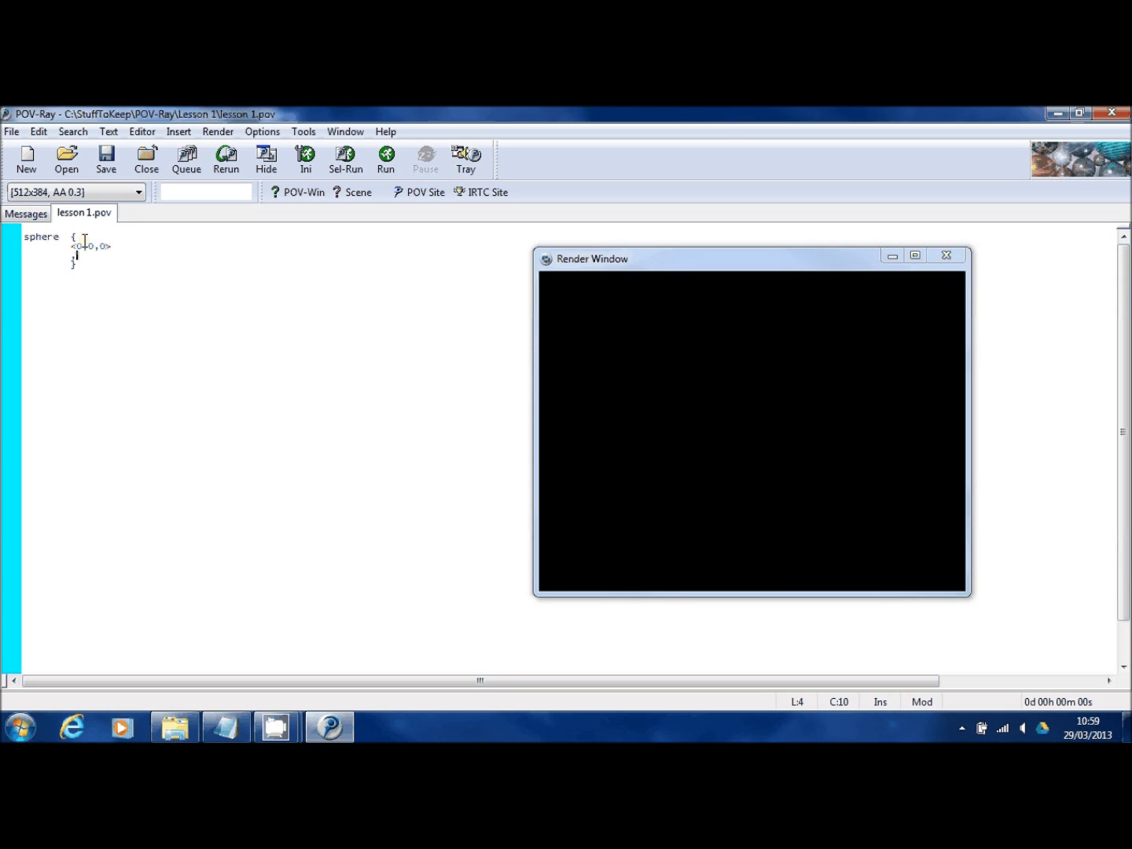
type("2")
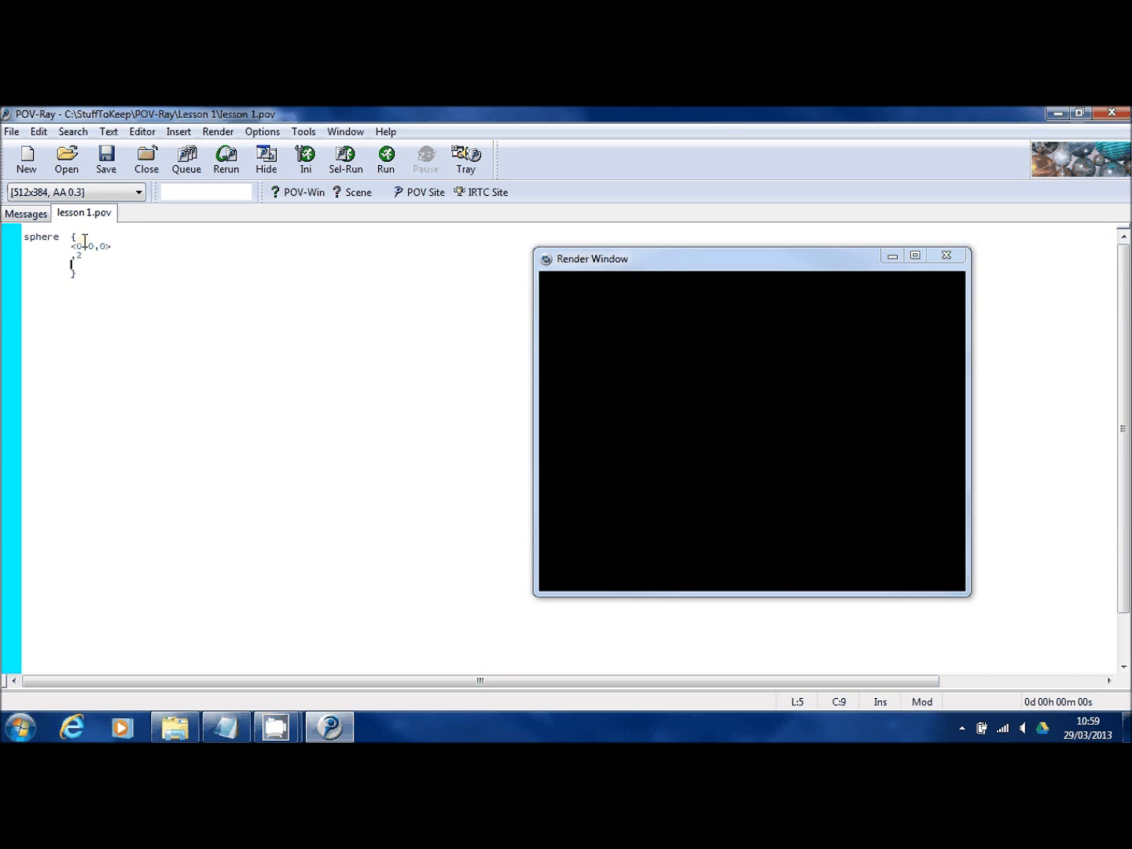
type("texture { pigm")
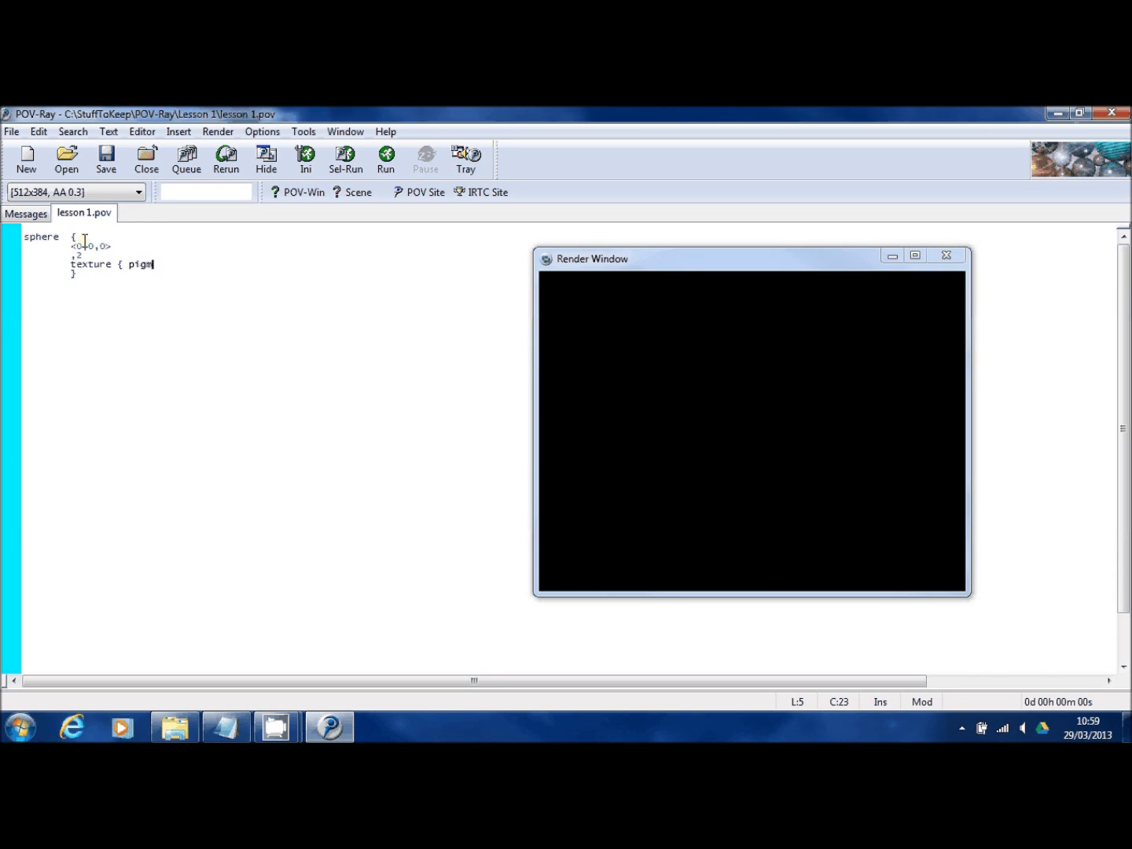
type("ent { Red } }")
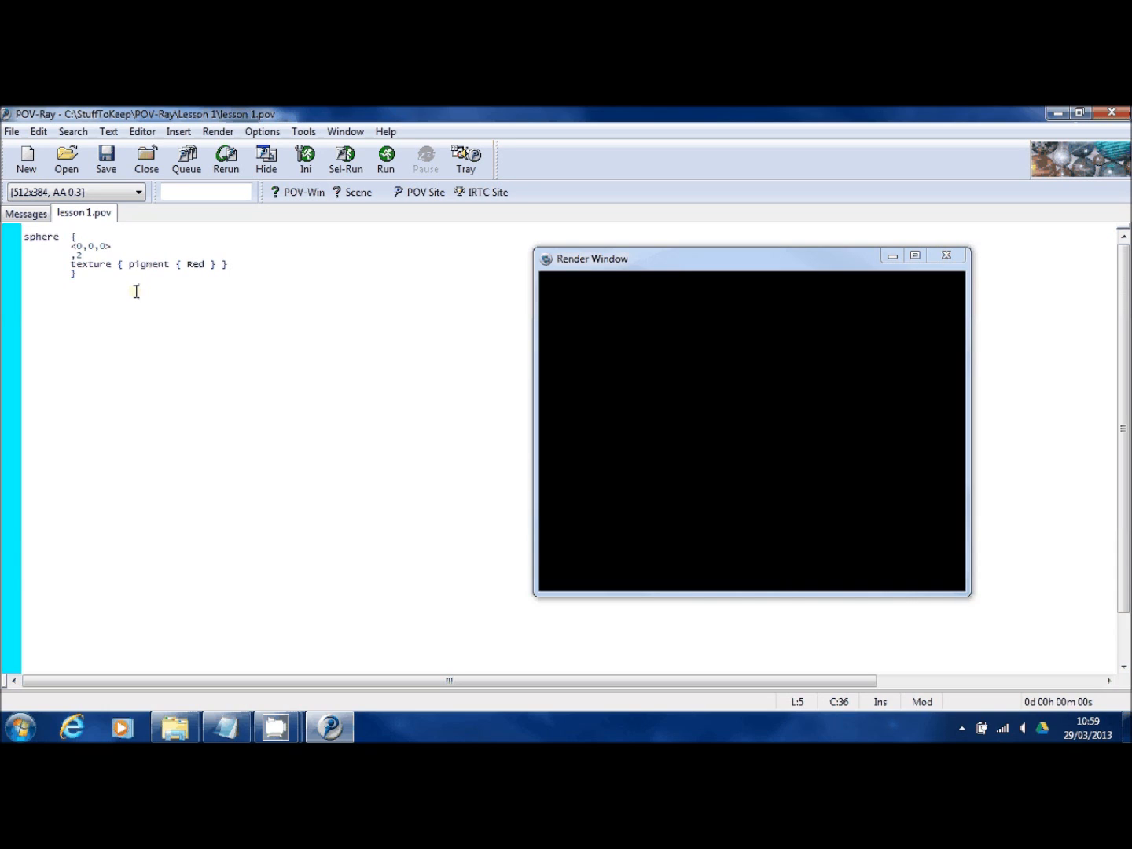
double_click(40, 236)
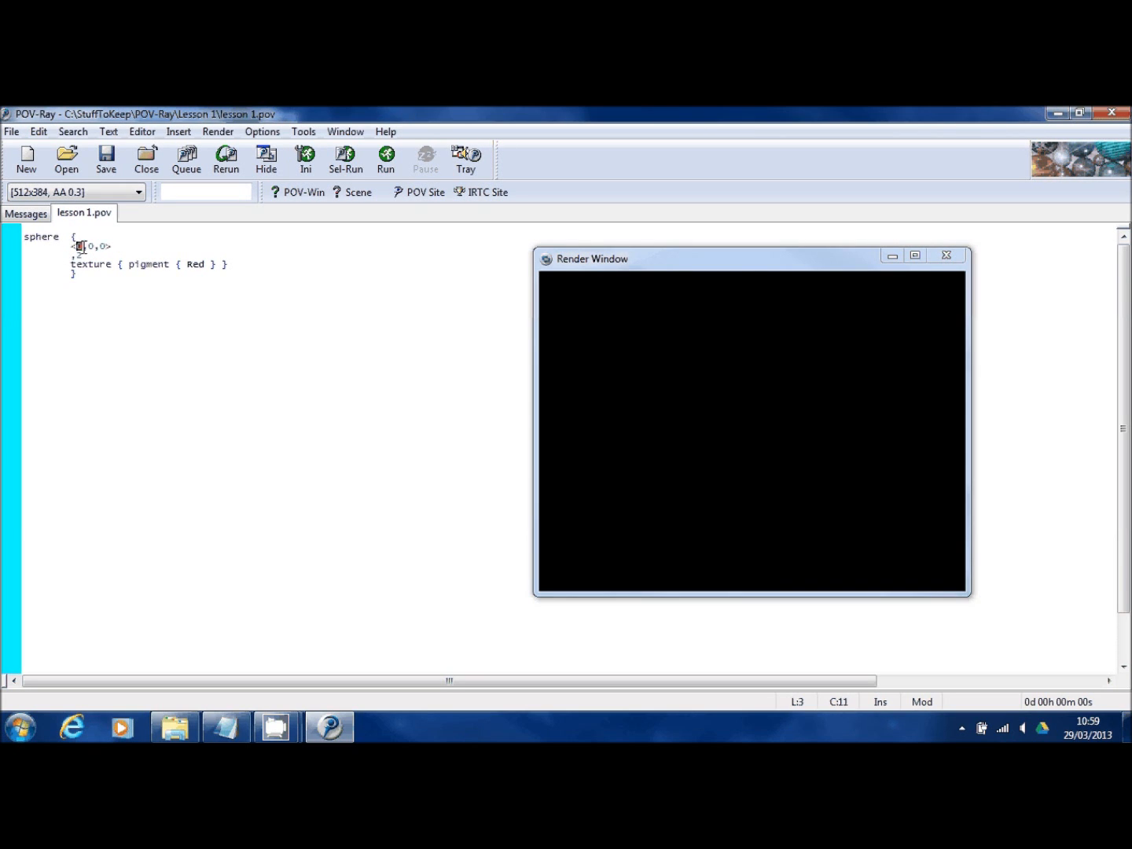
type("0,")
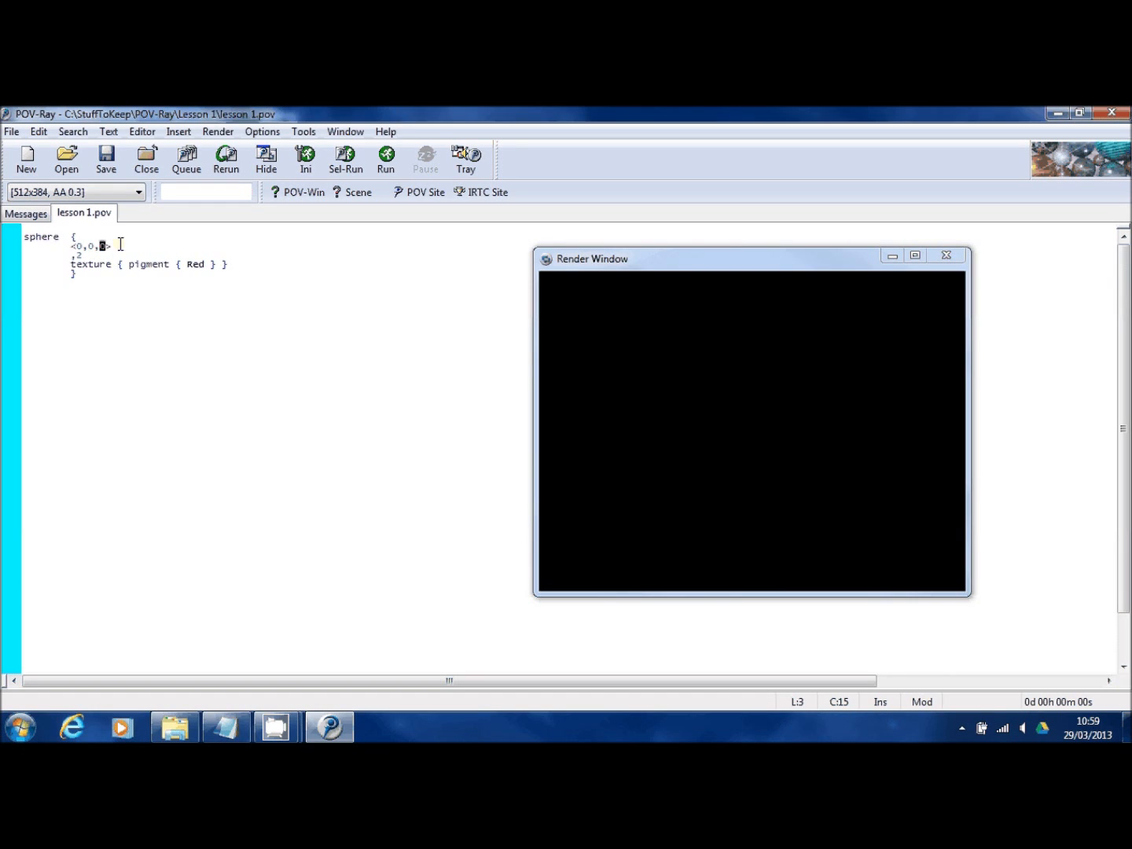
type("0>")
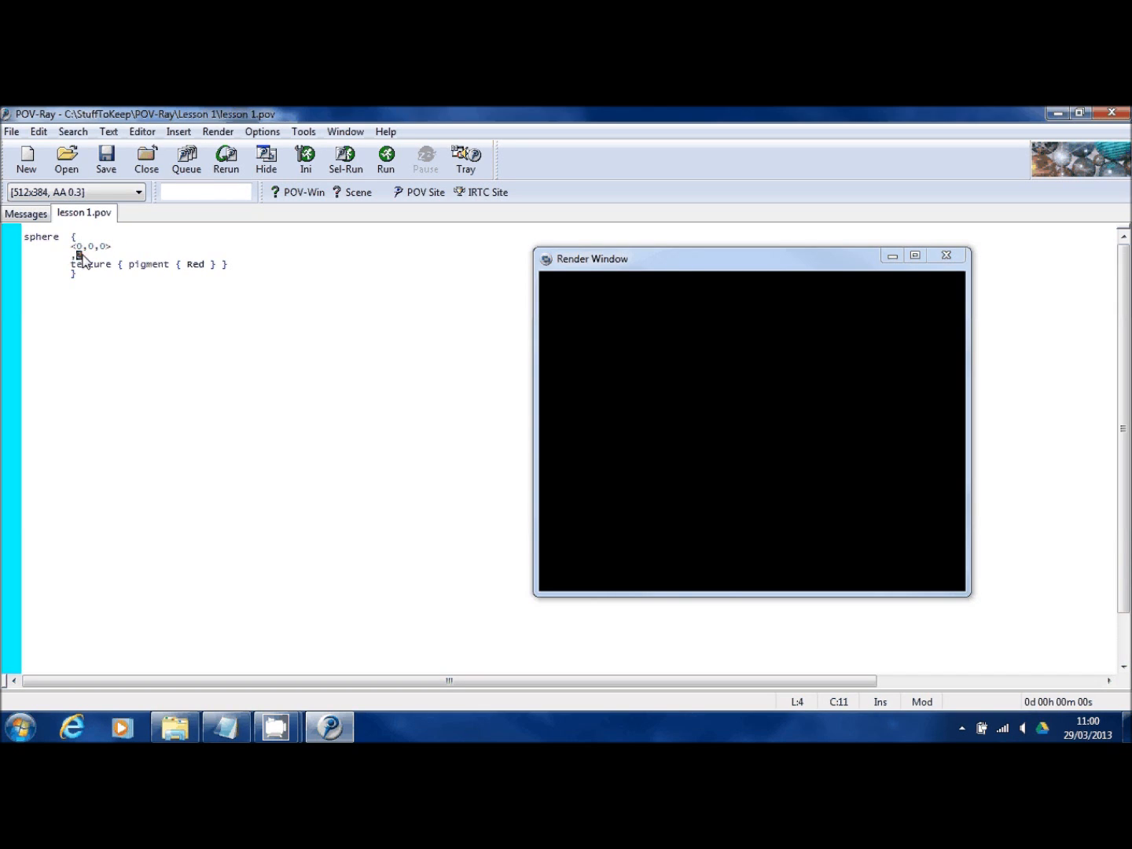
type(", 2")
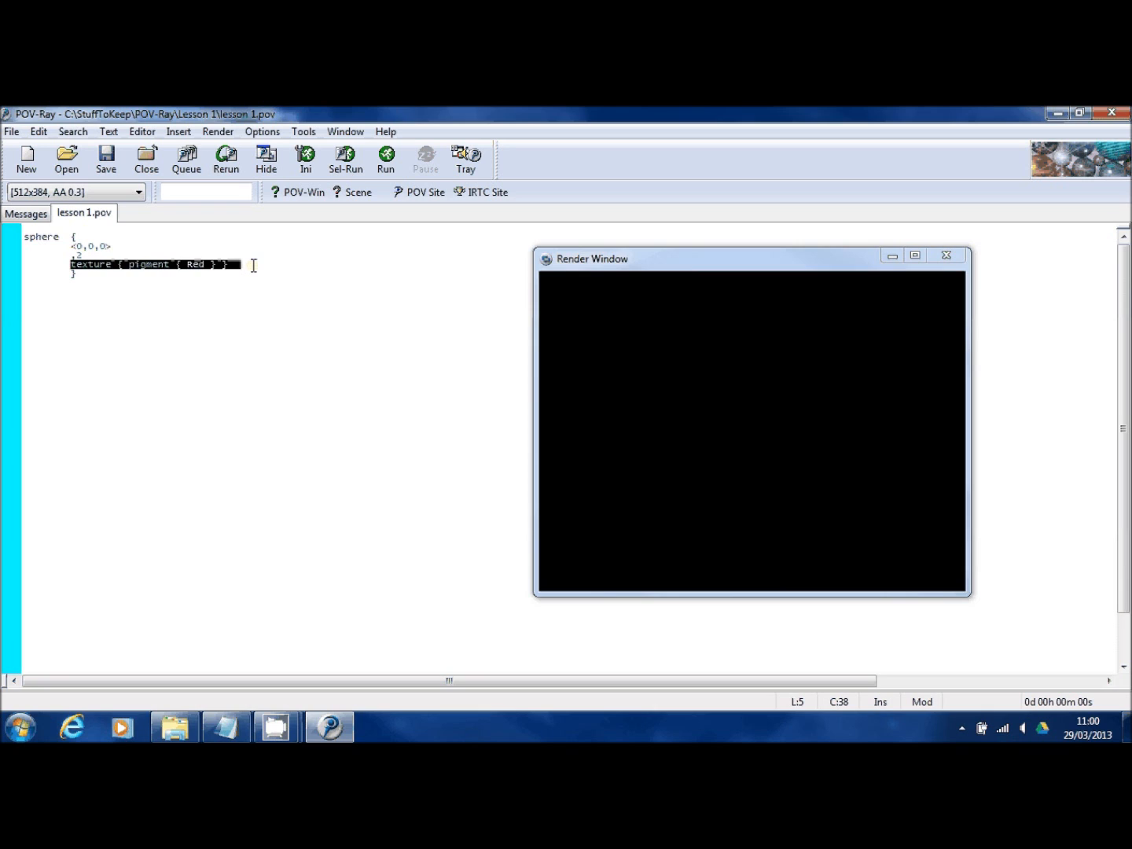
double_click(194, 264)
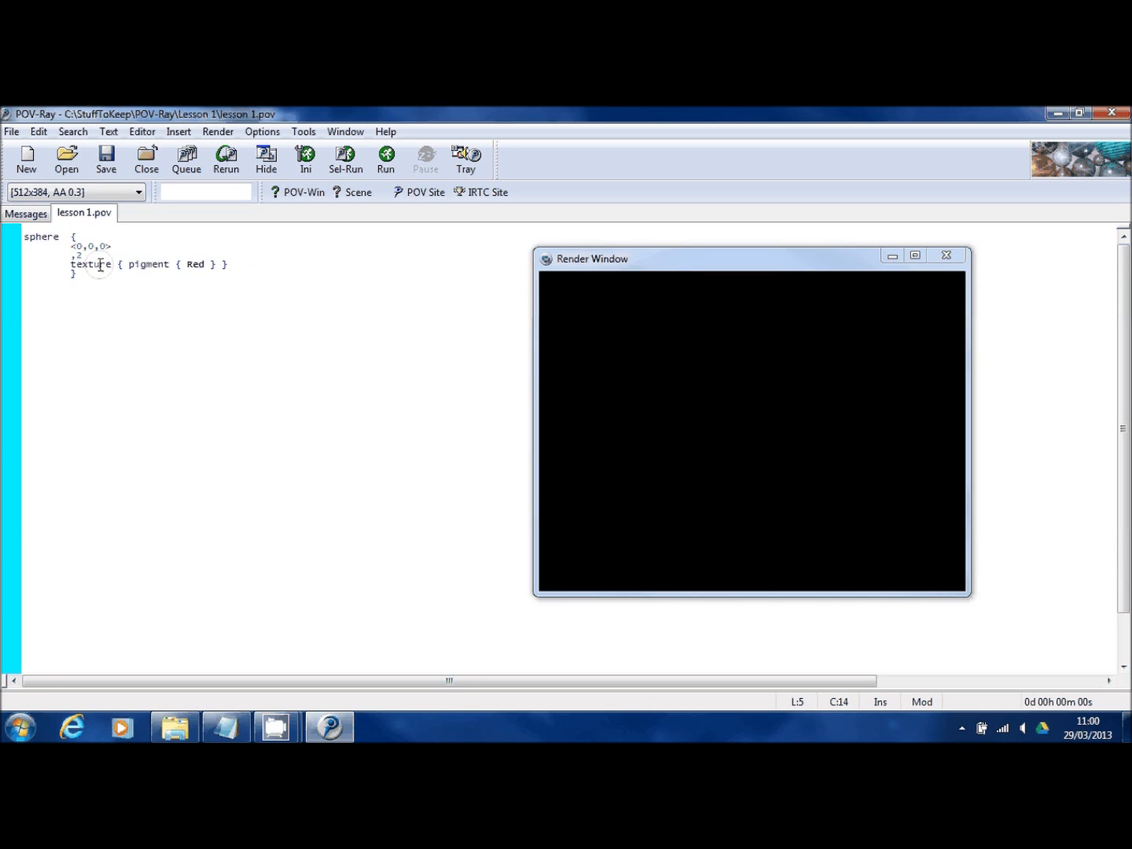
Run the render with session autosave enabled and all files saved; it fails on undeclared 'Red'
left_click(187, 265)
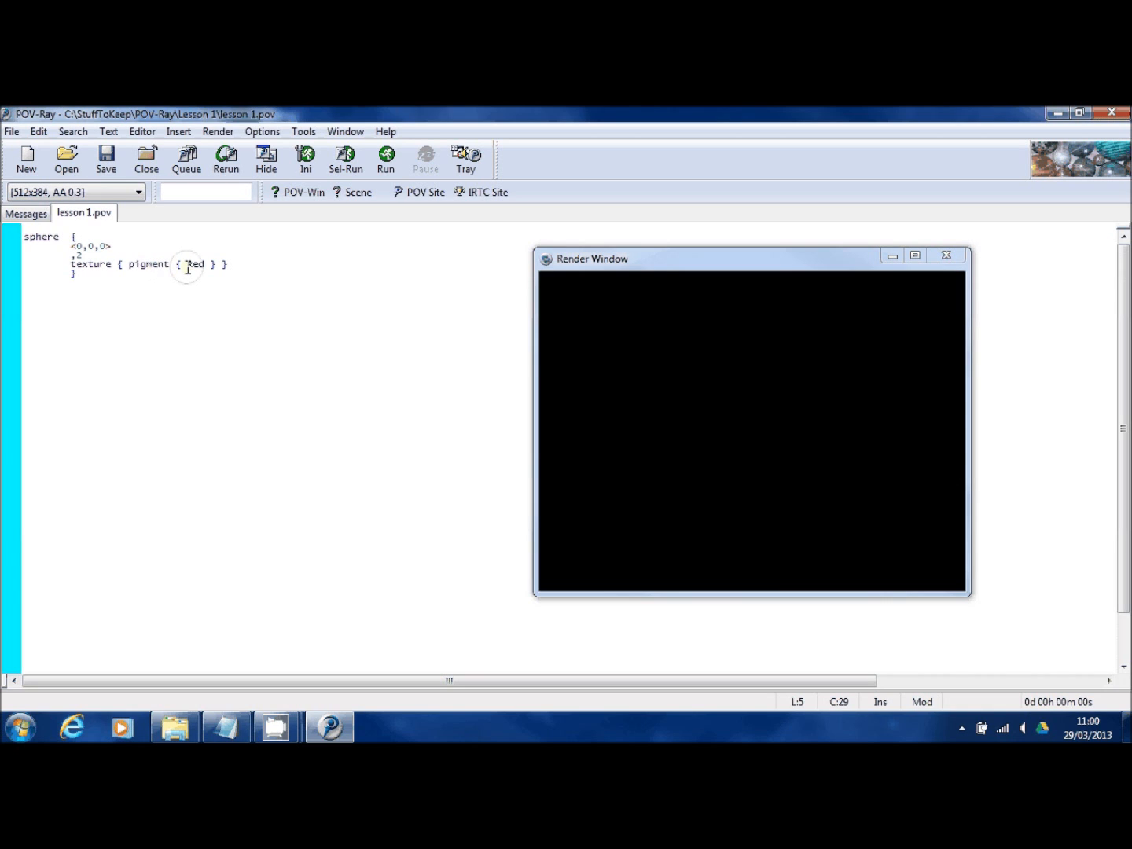
double_click(194, 264)
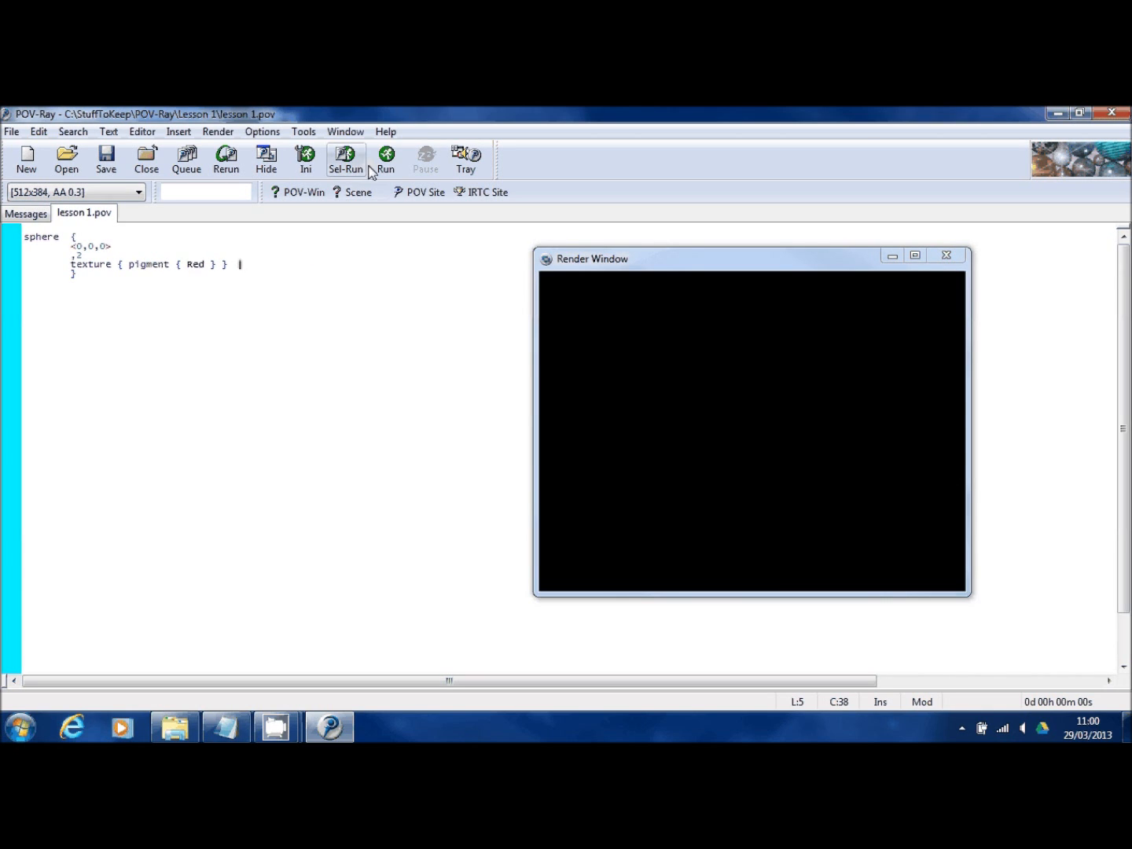
left_click(385, 157)
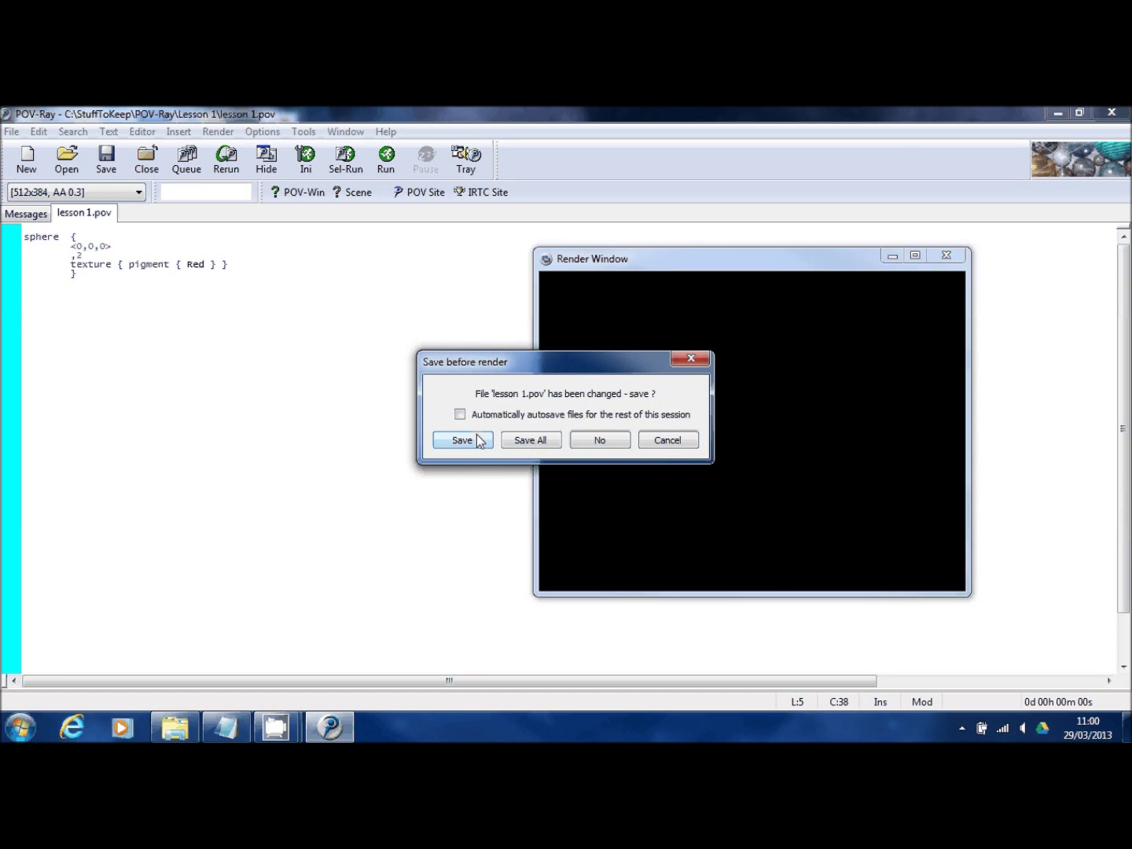
left_click(460, 414)
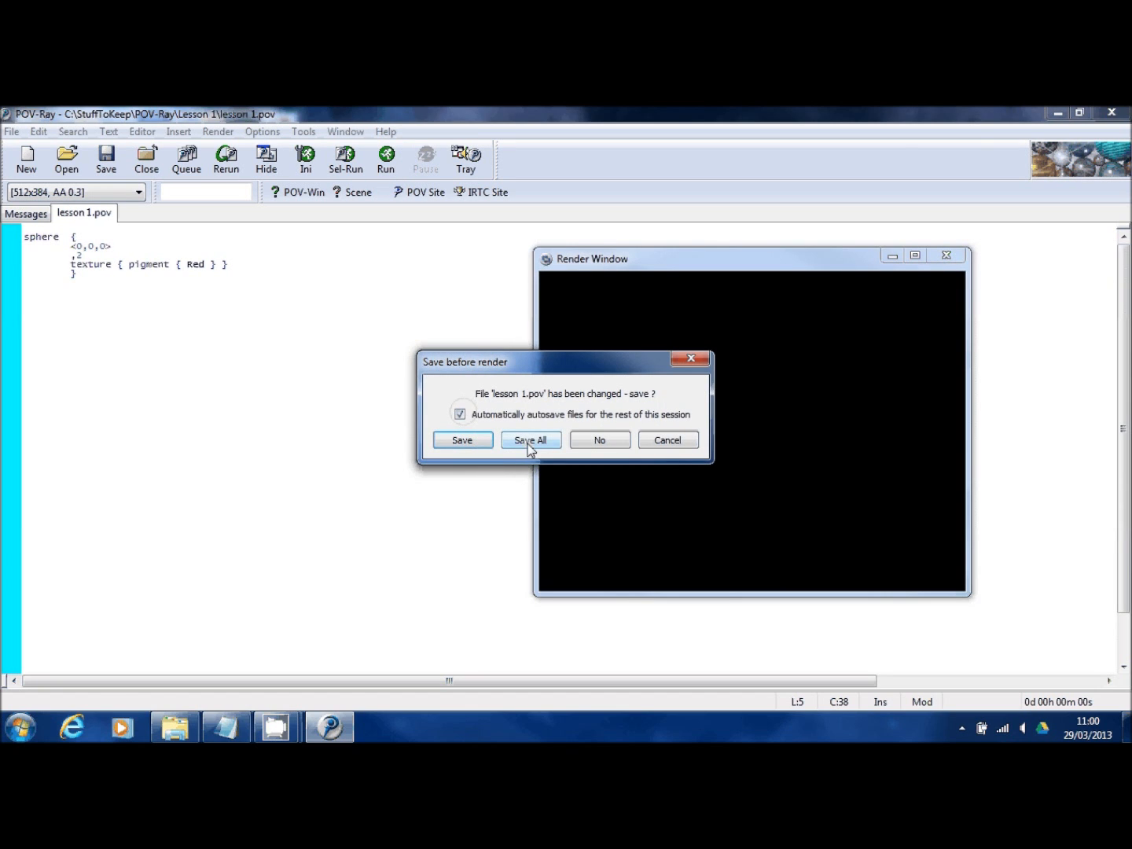
left_click(531, 439)
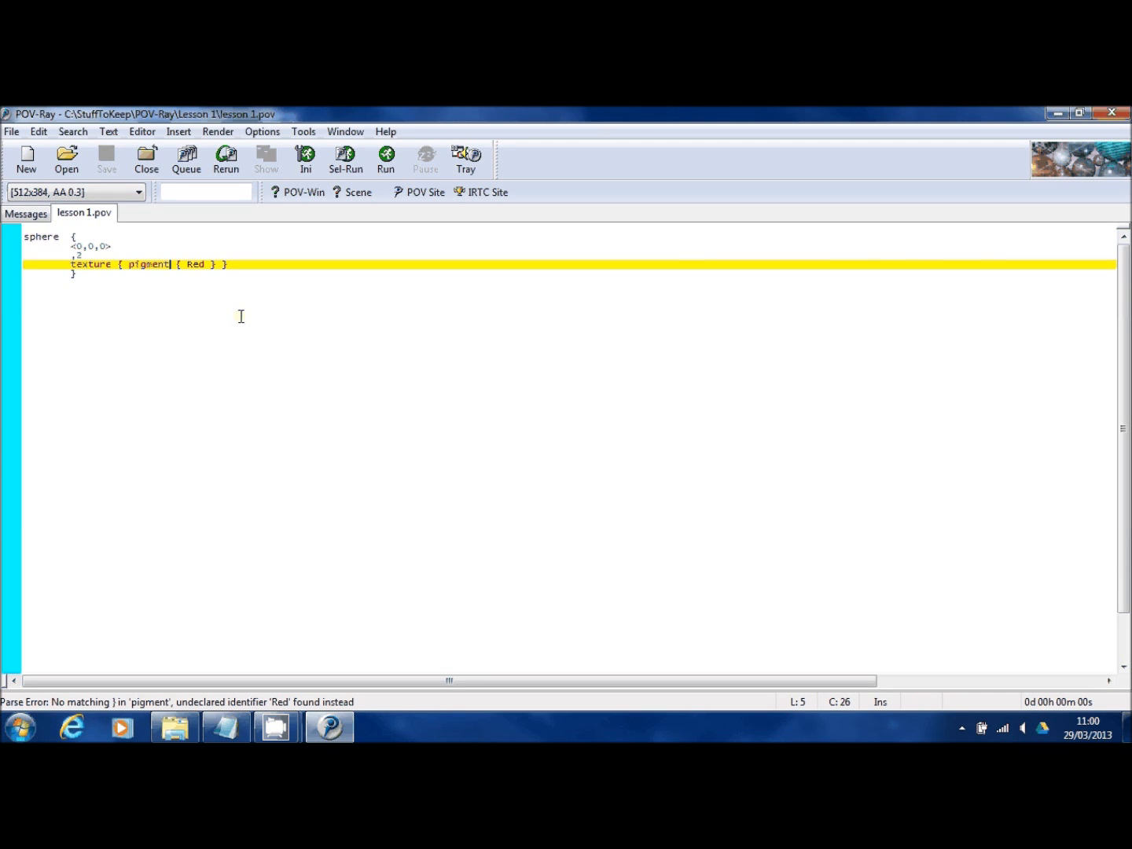
mouse_move(145, 718)
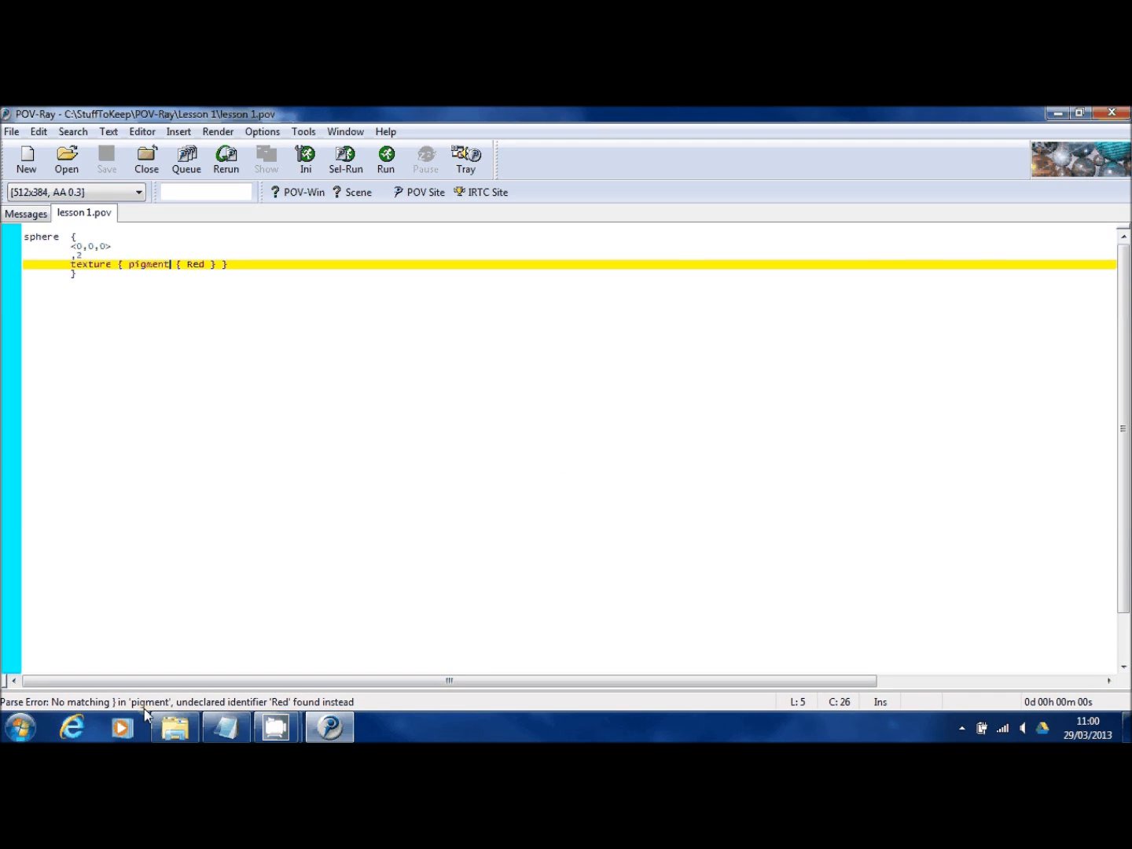
mouse_move(240, 714)
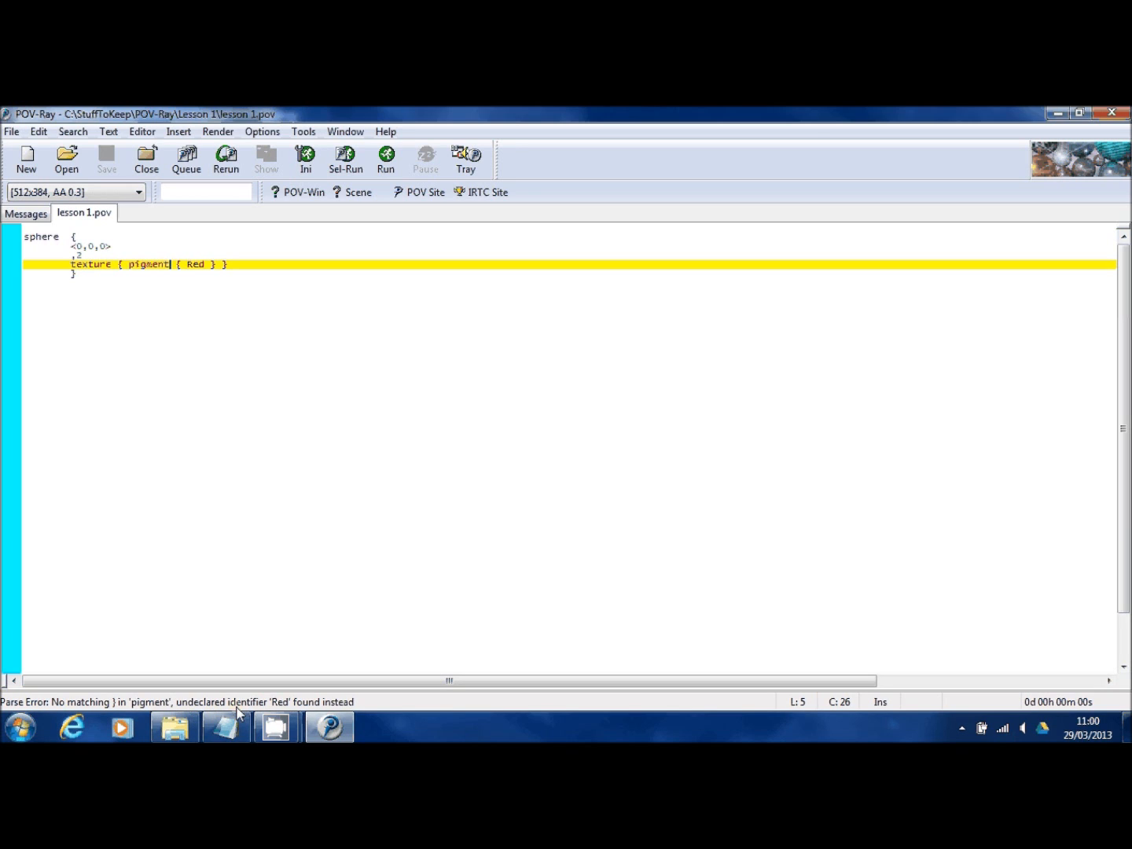
mouse_move(282, 735)
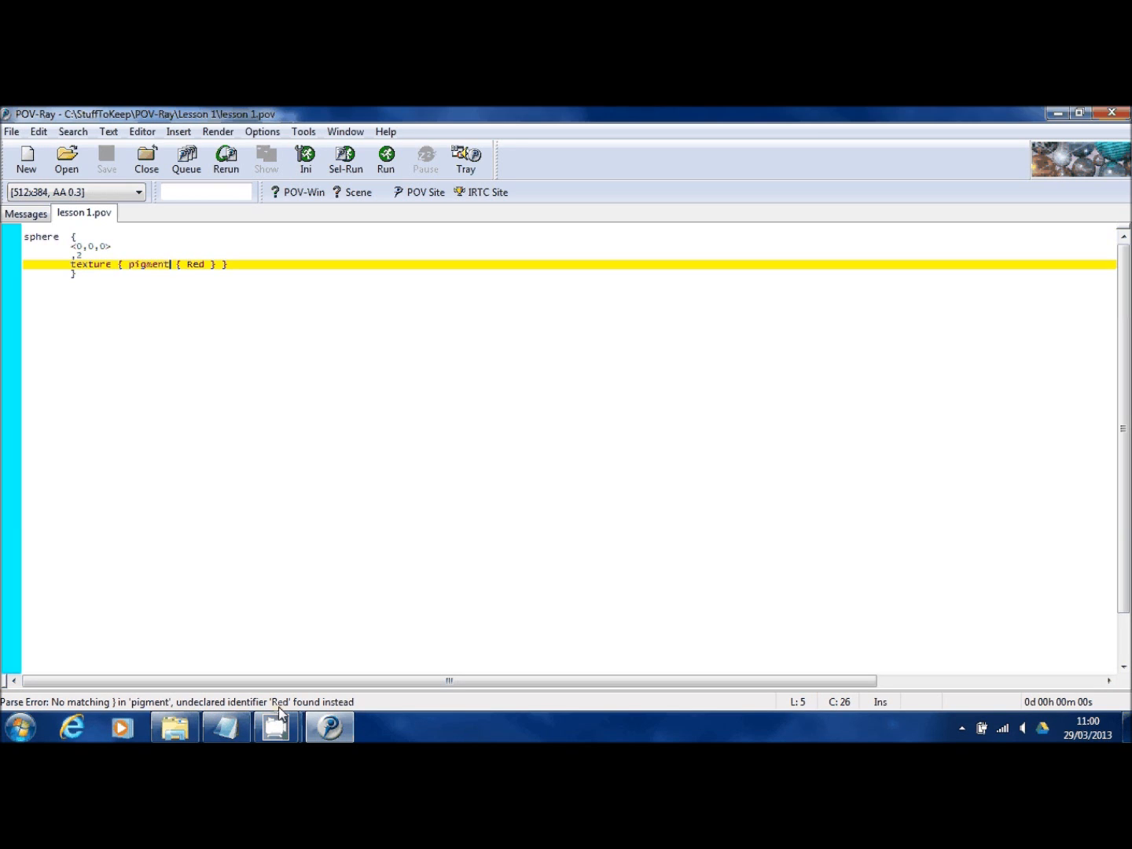
mouse_move(242, 408)
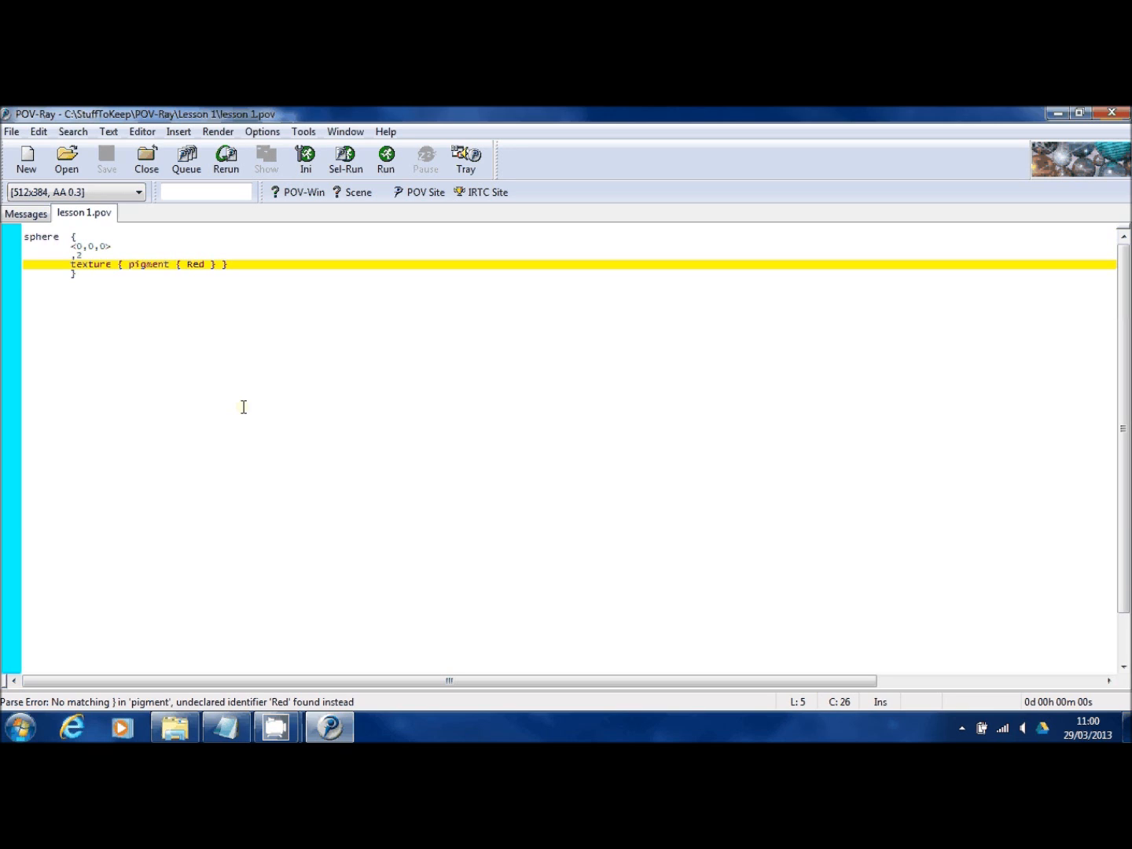
mouse_move(249, 395)
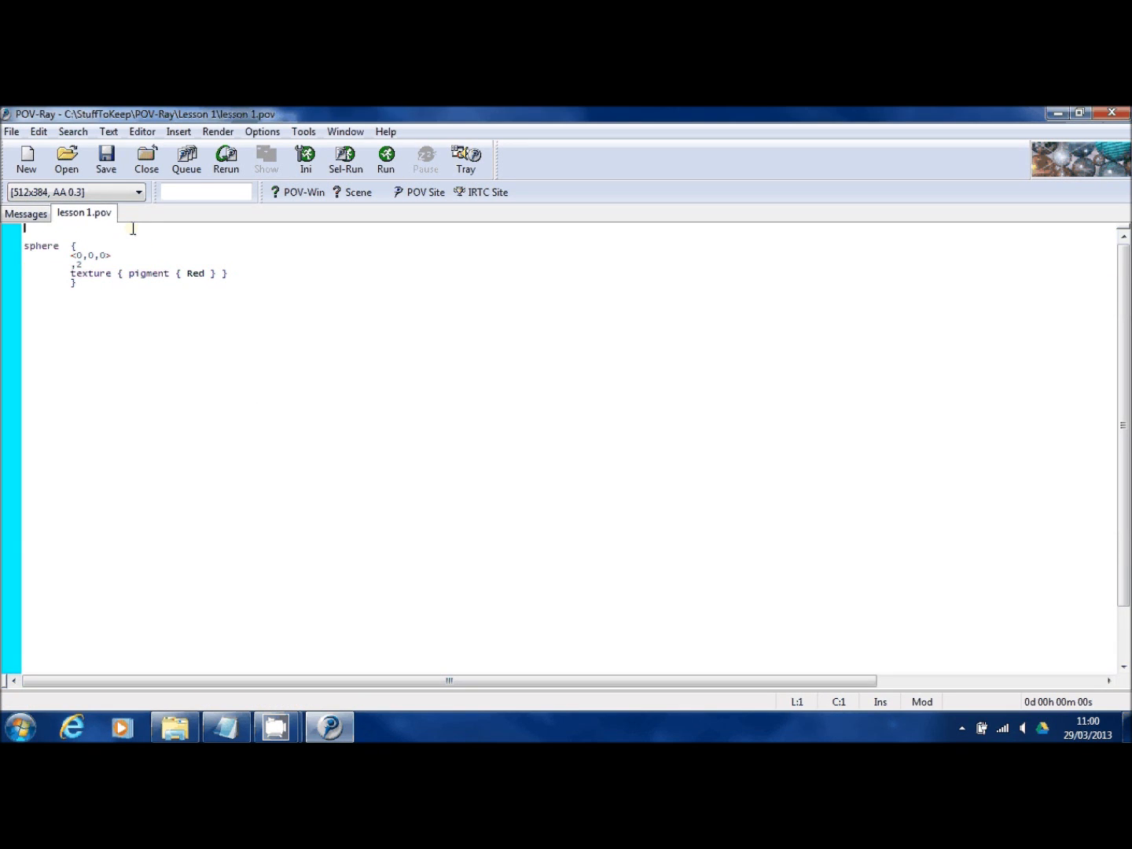
Add #include "colors.inc" at the top of lesson 1.pov and re-render
type("#inclu")
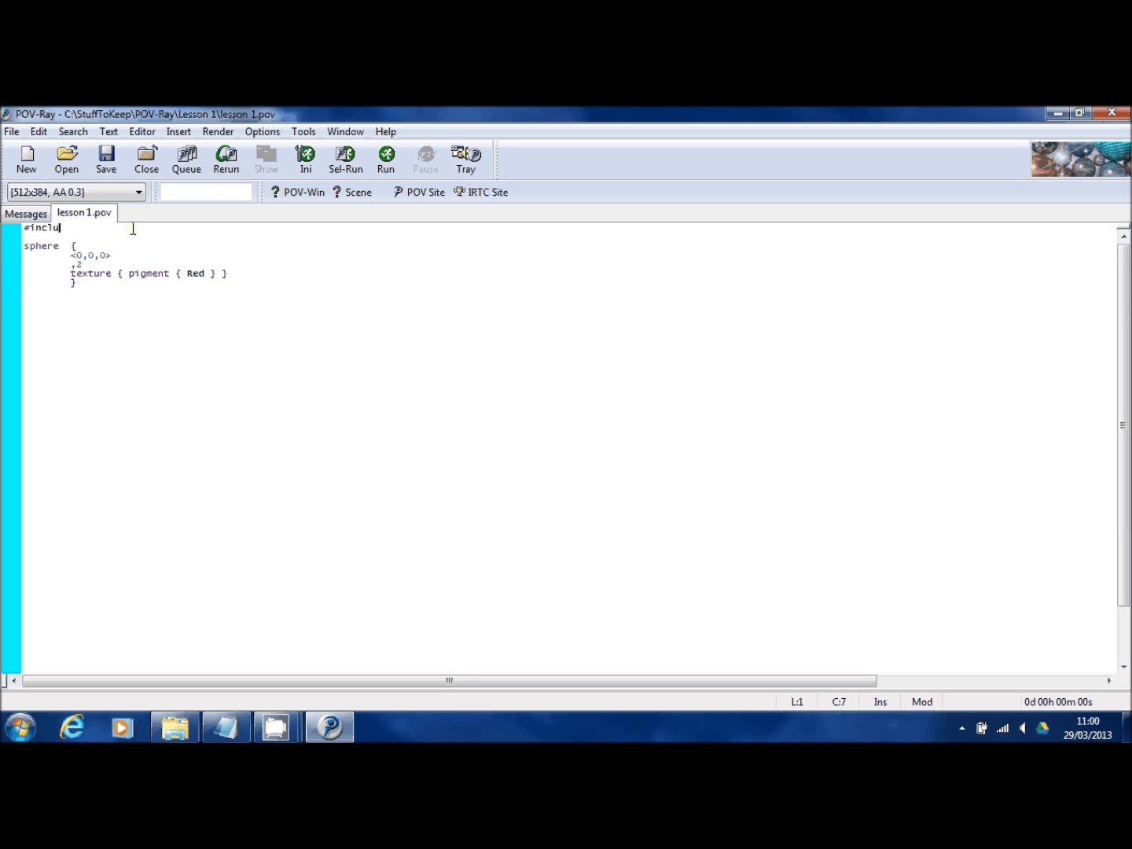
type("de")
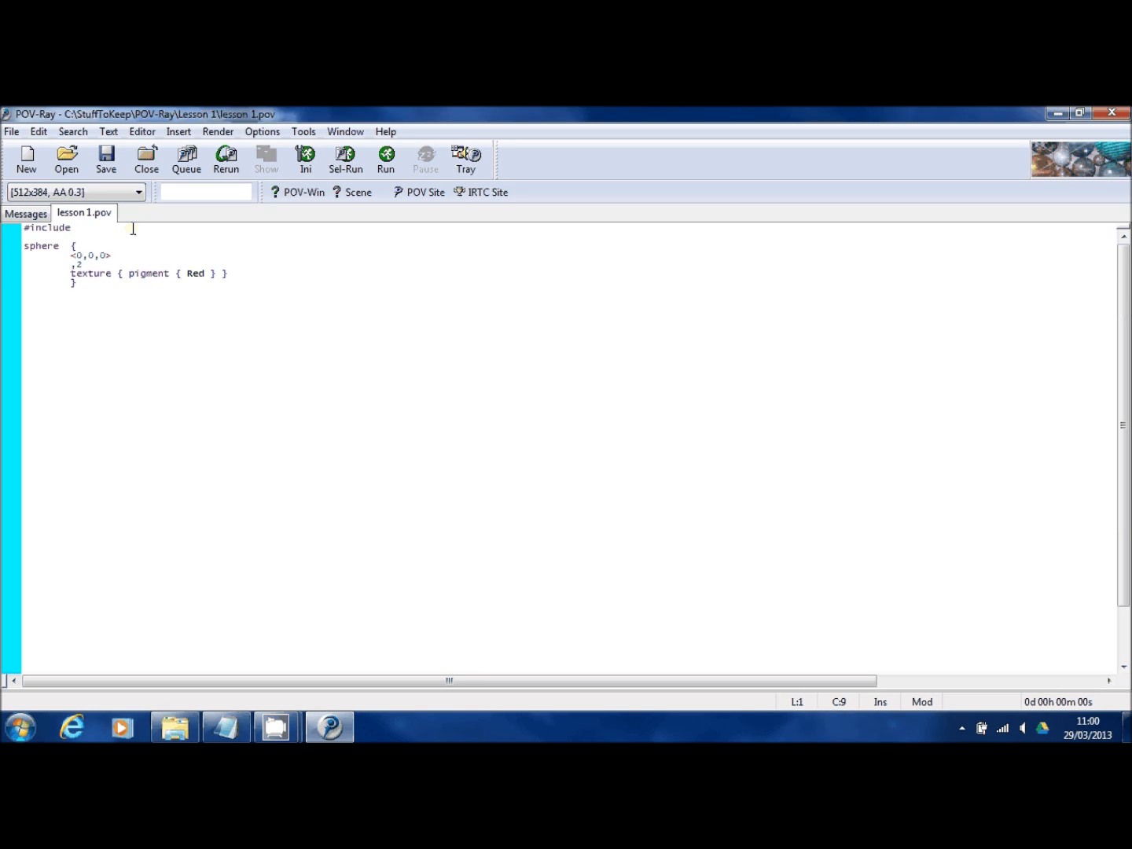
type("\"color")
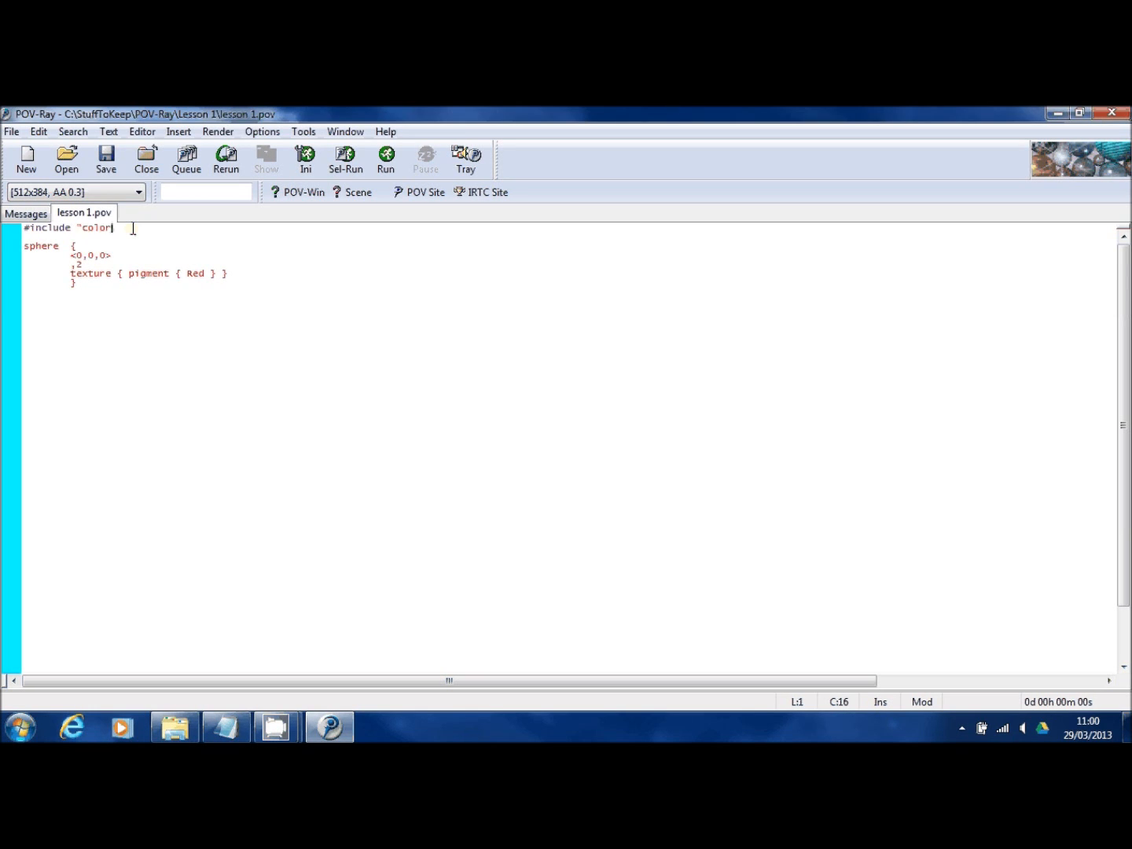
type("s.inc")
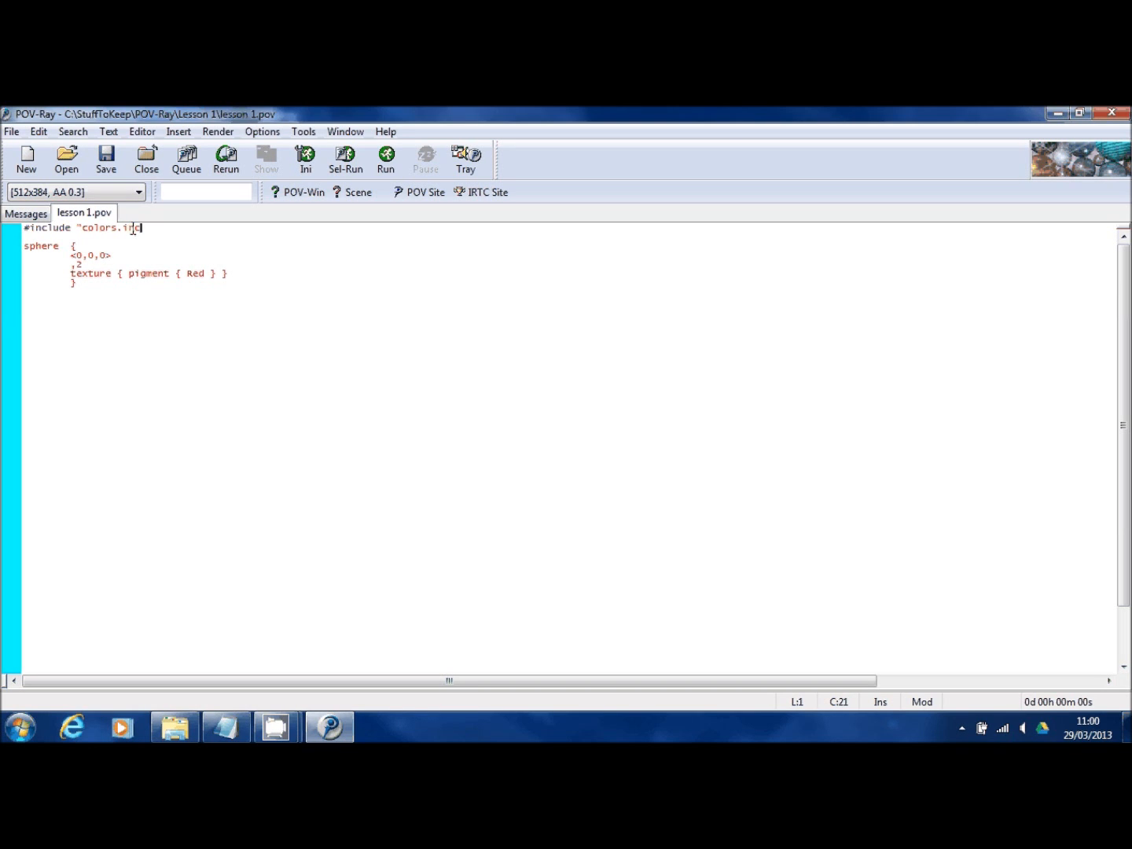
type("\"")
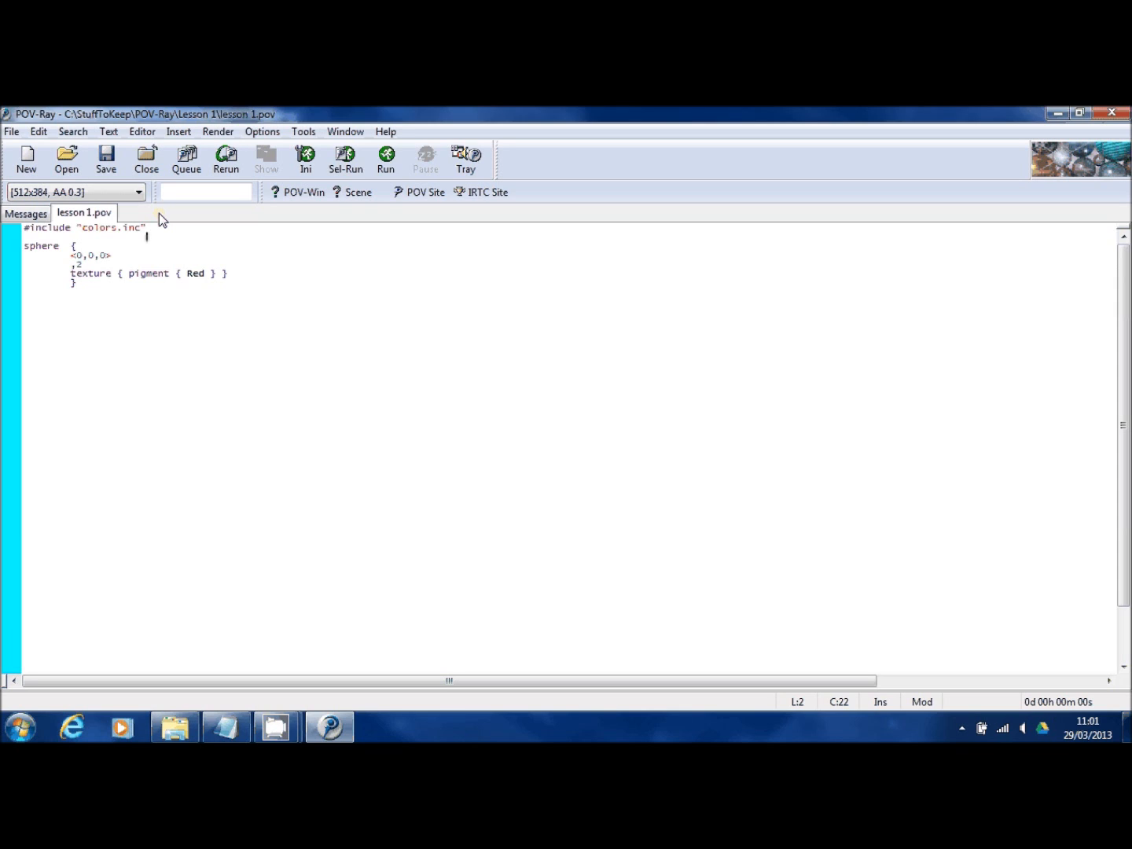
left_click(205, 192)
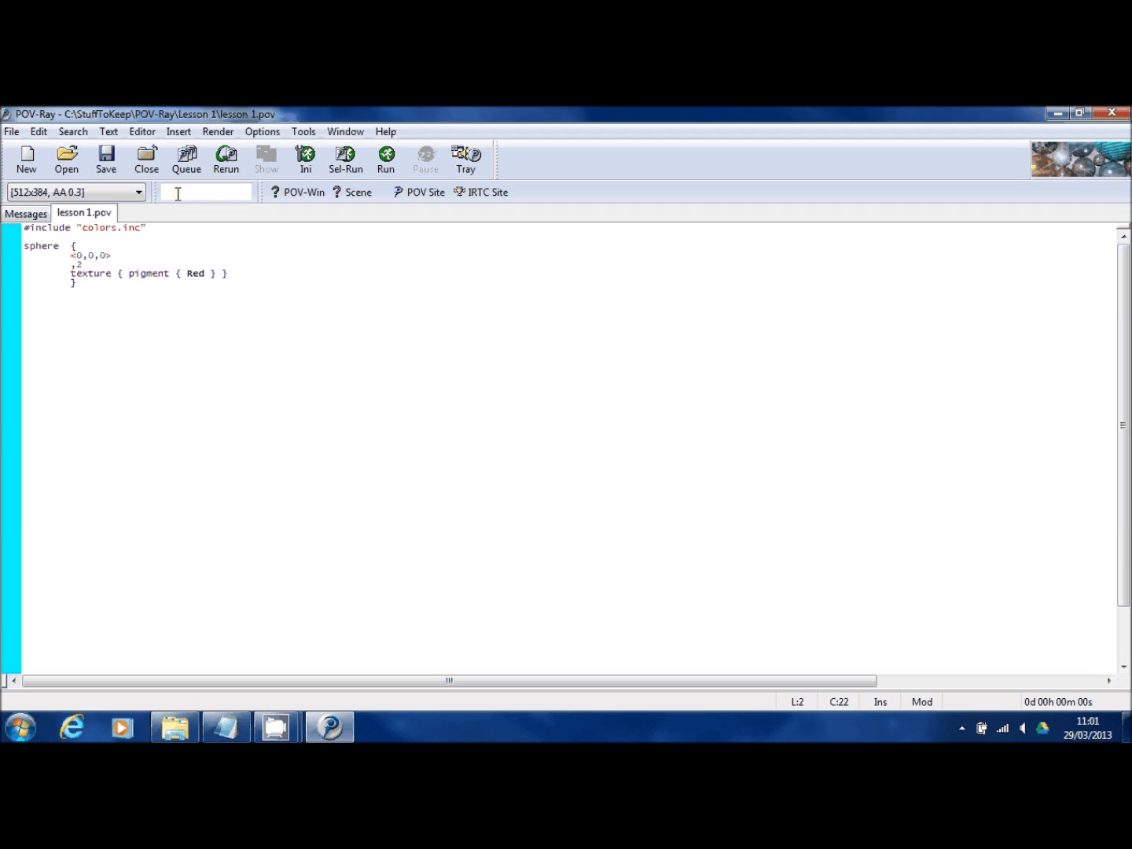
left_click(386, 157)
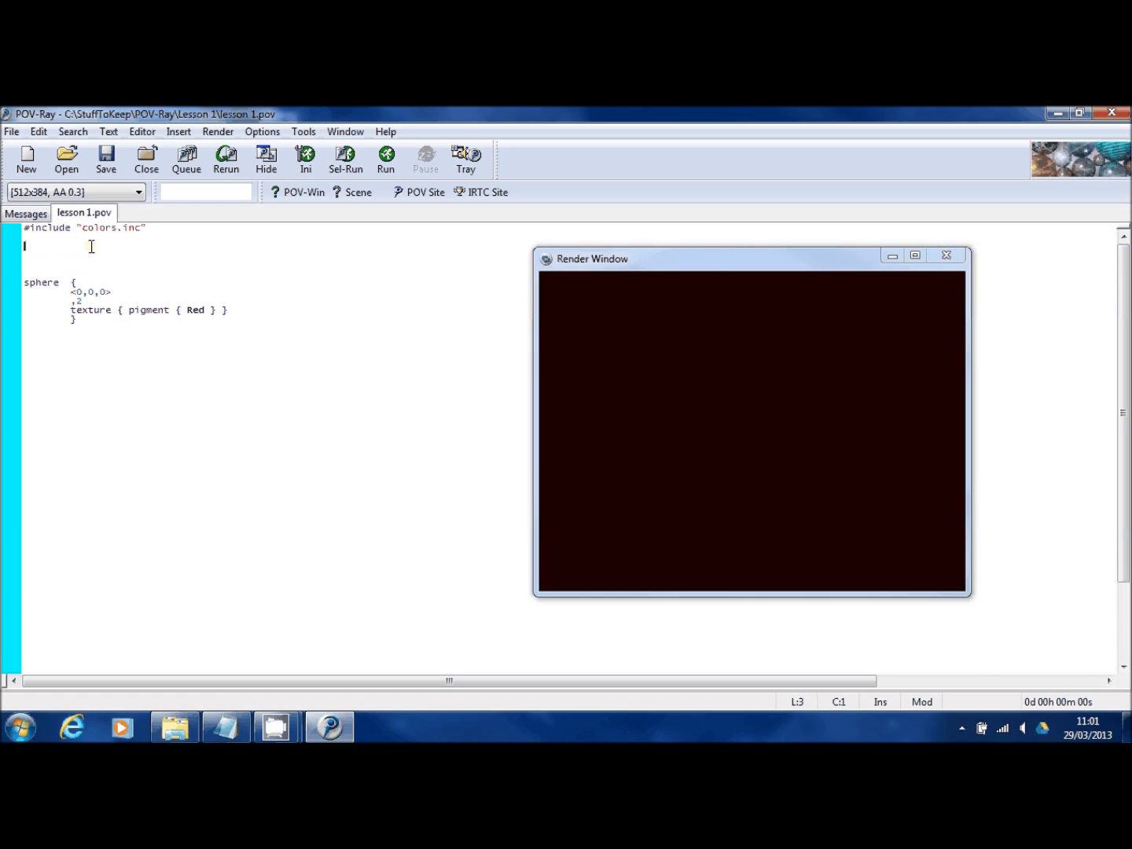
Type a camera block with location <0,0,-10> and look_at <0,0,0>
type("camera")
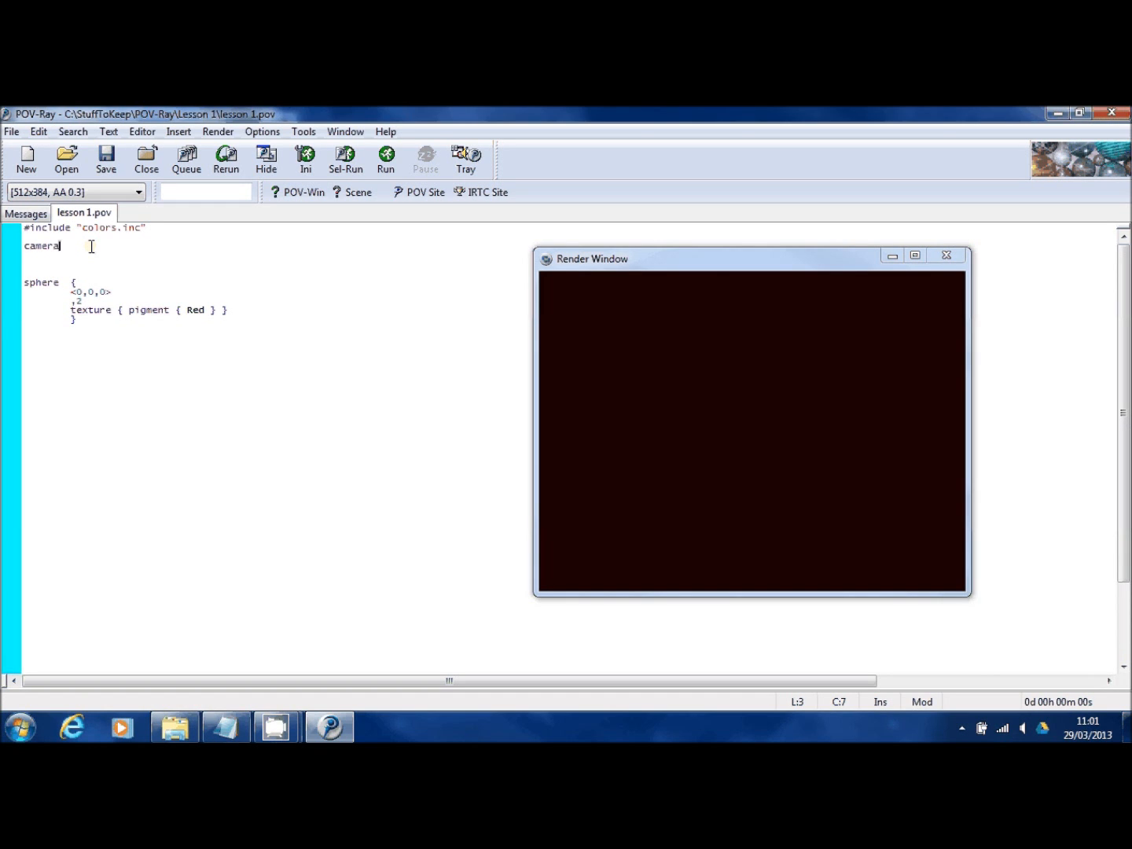
type("{")
type("}")
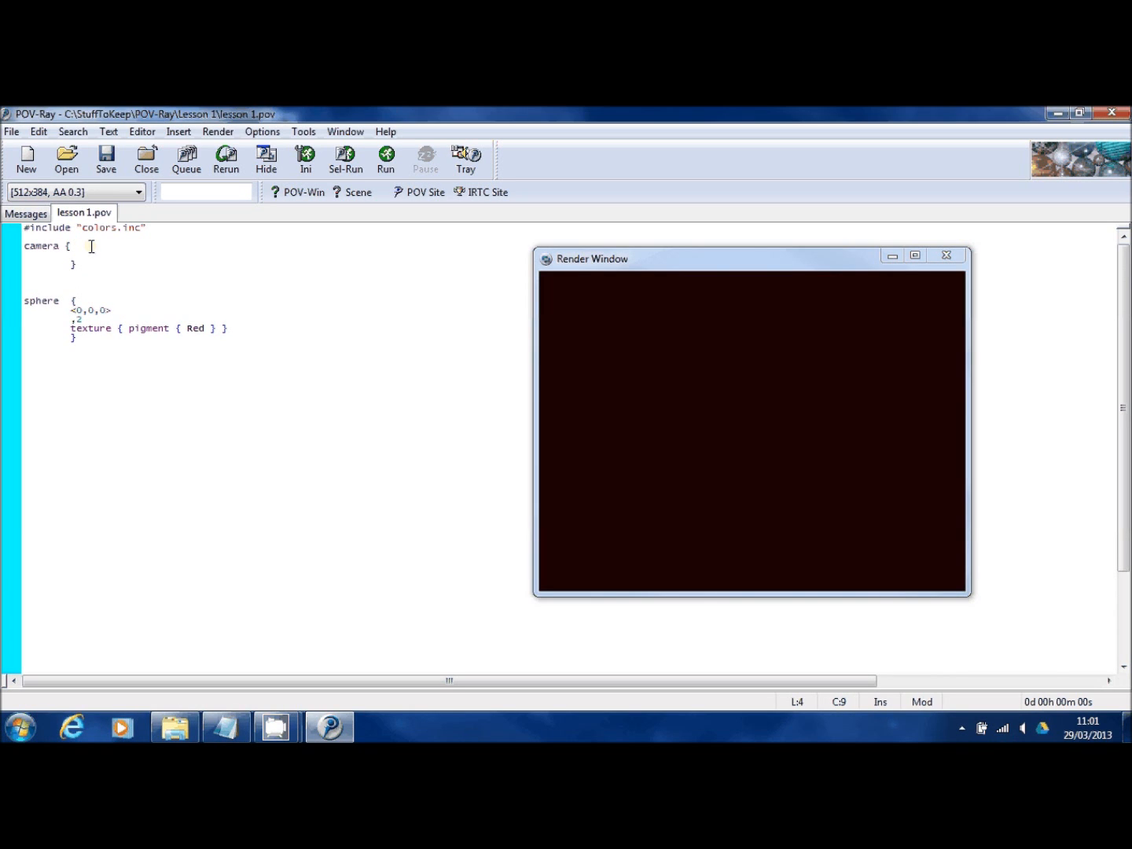
type("locat")
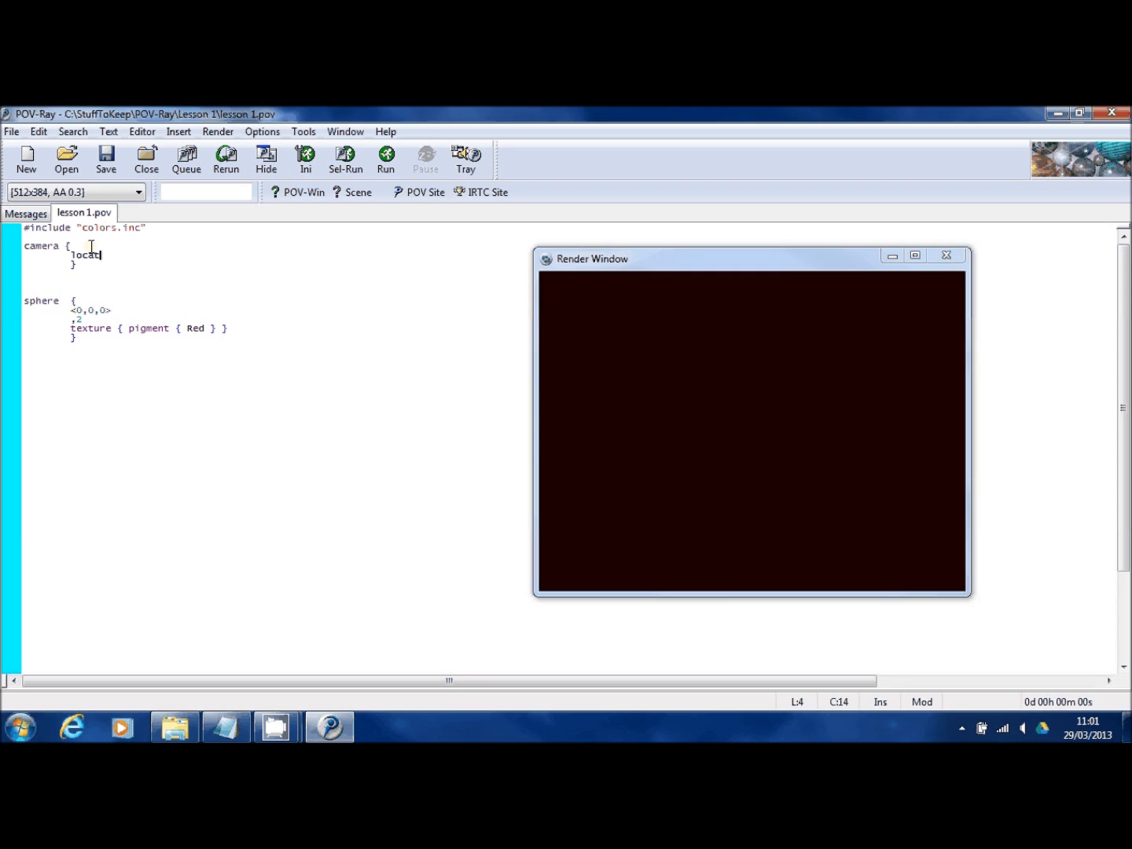
type("ion <")
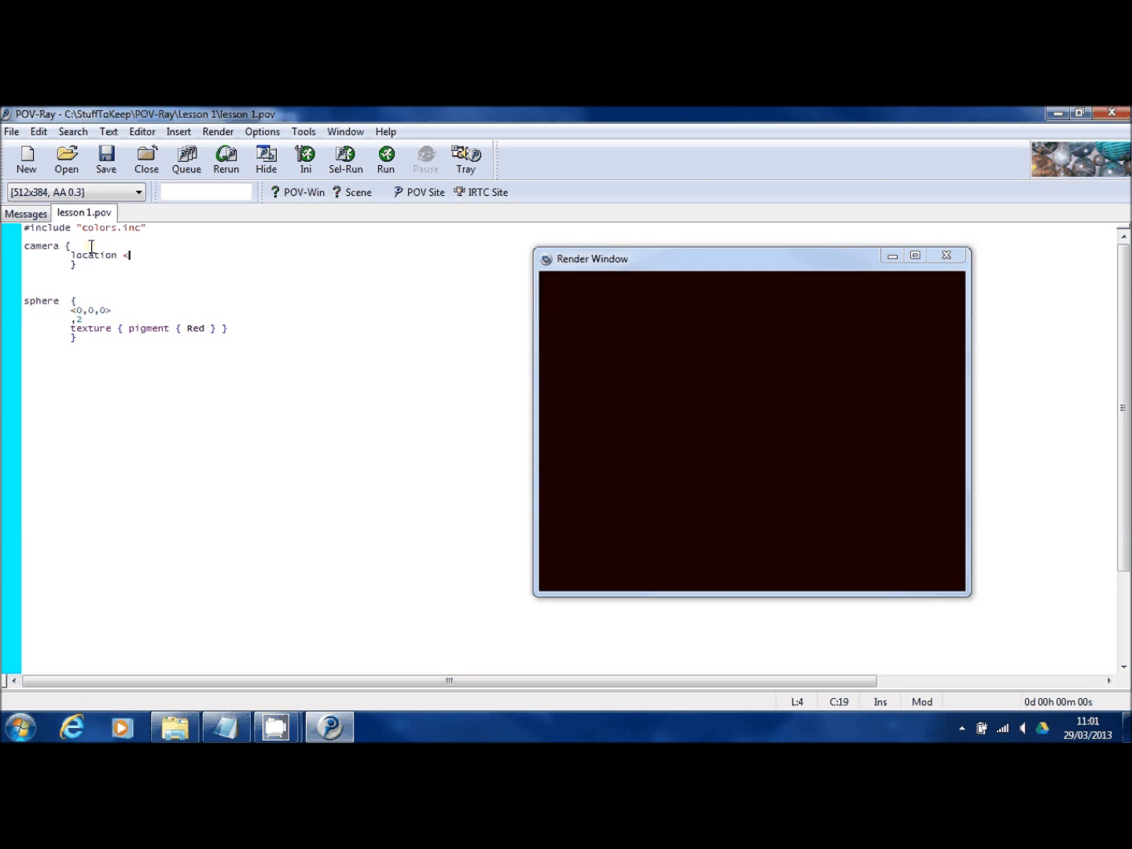
type("0")
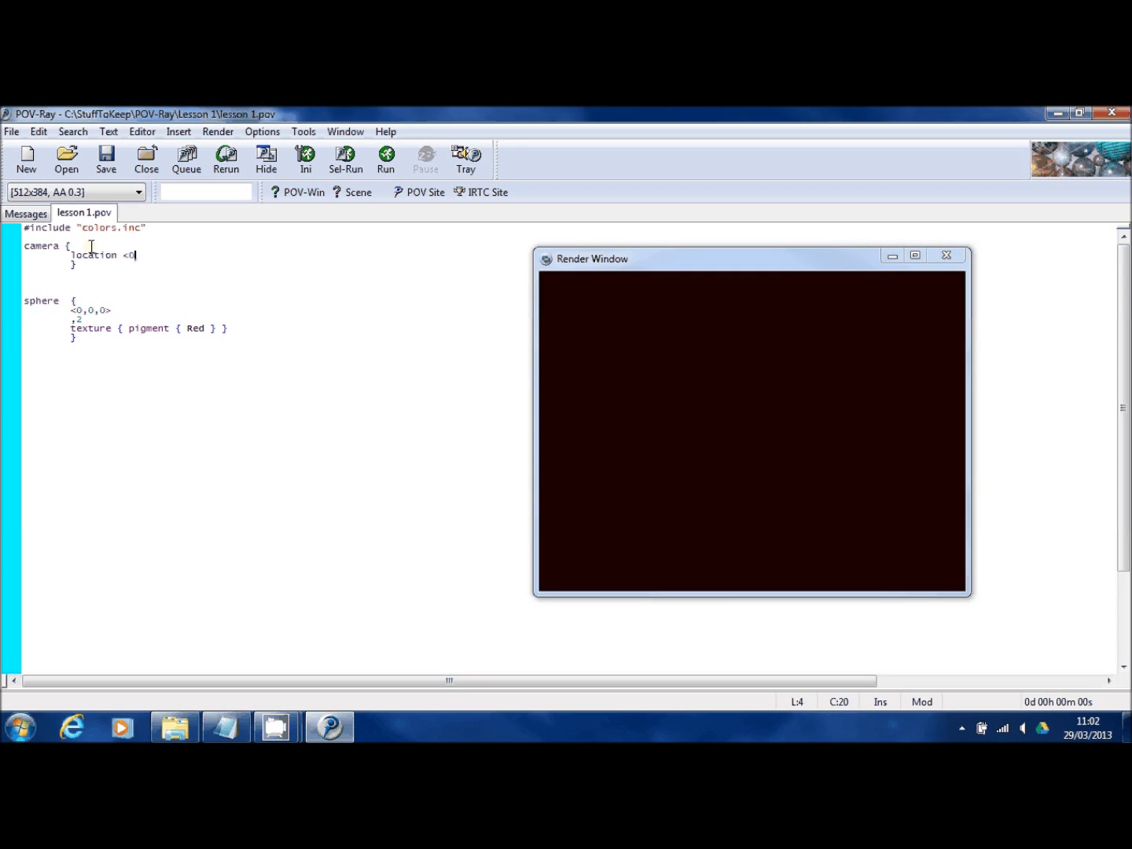
type(",0,0")
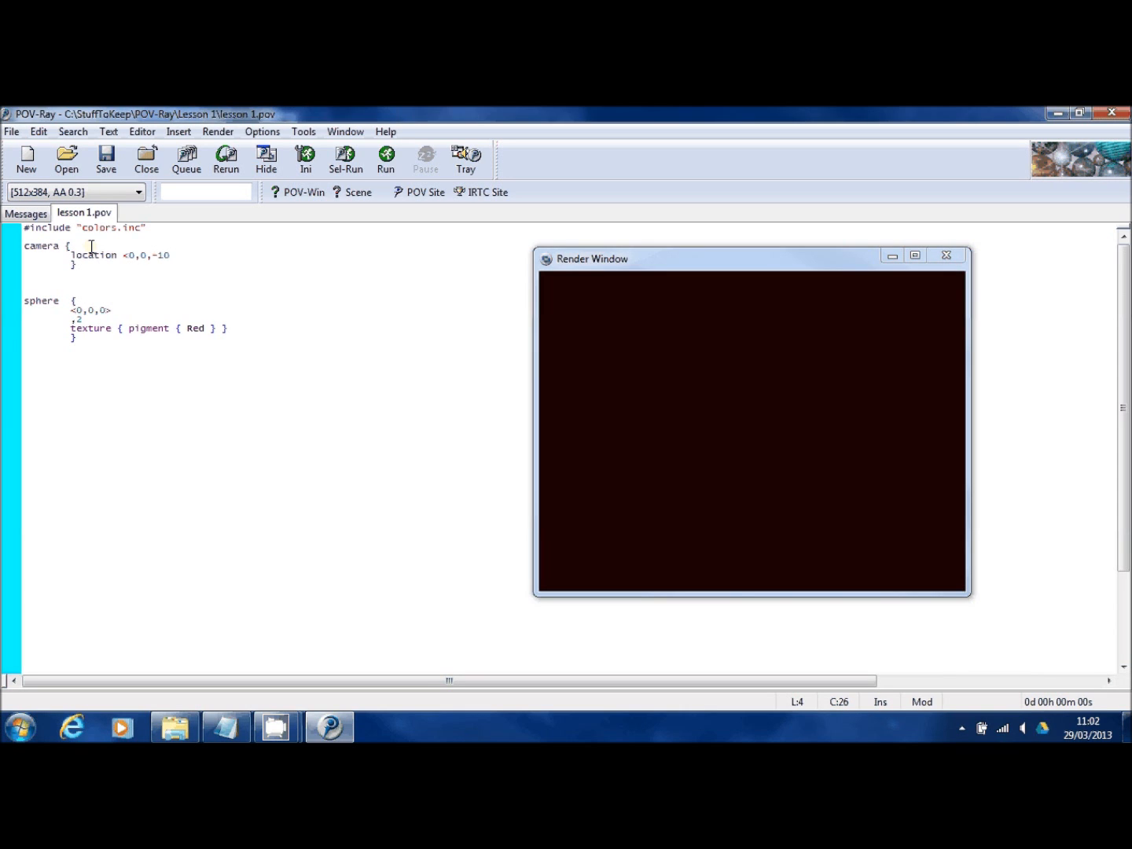
type(">")
type("look")
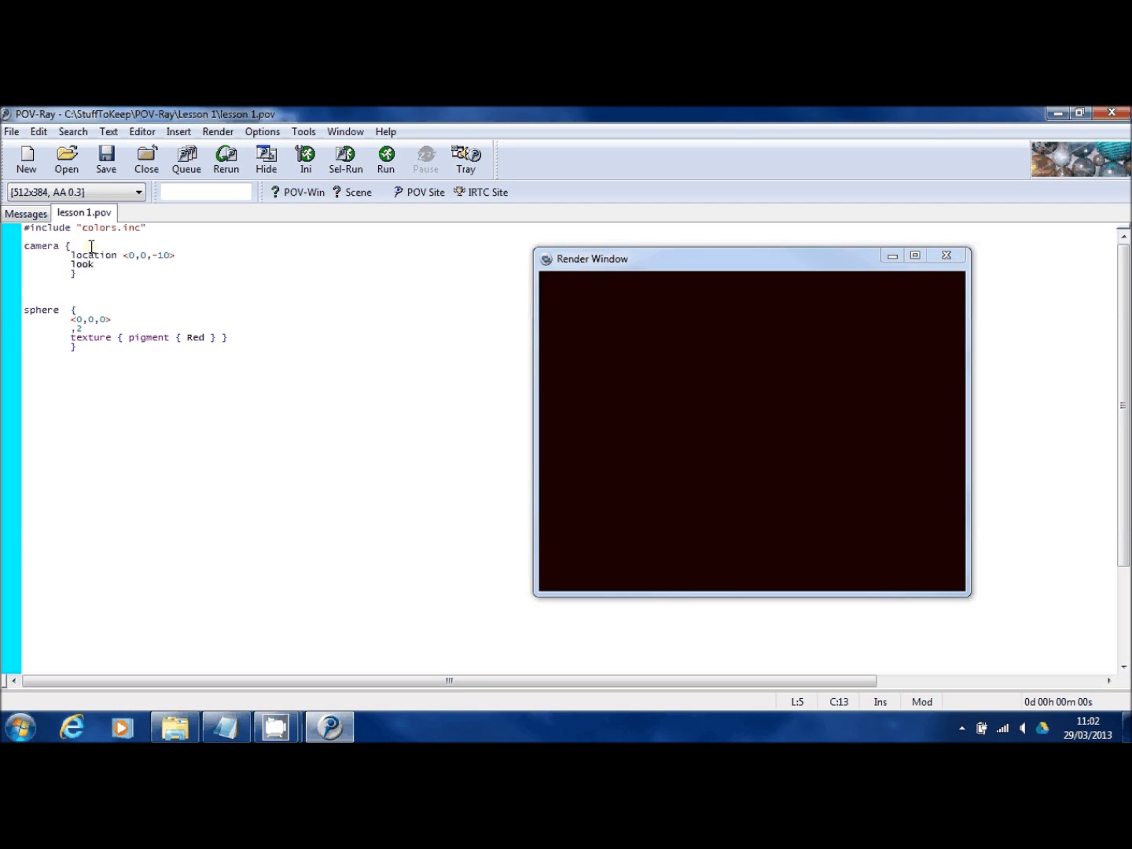
type("_at")
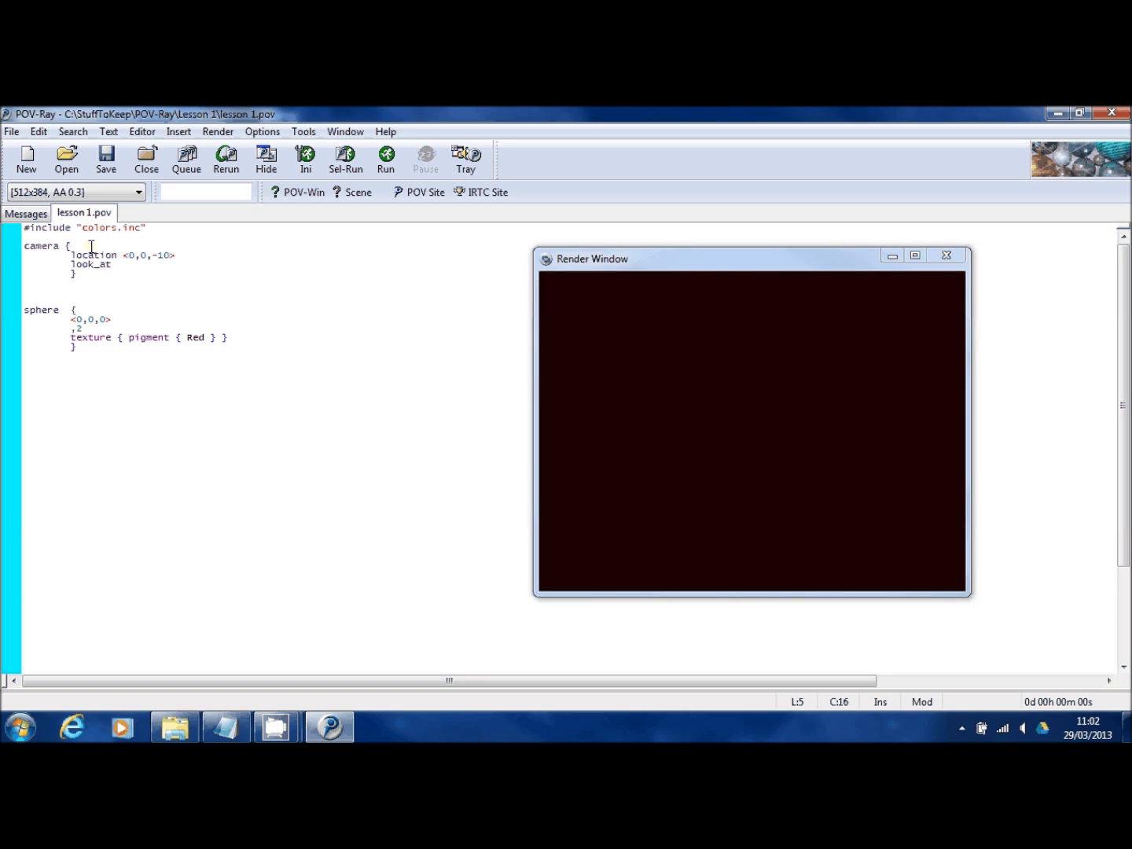
type("<0,0,0")
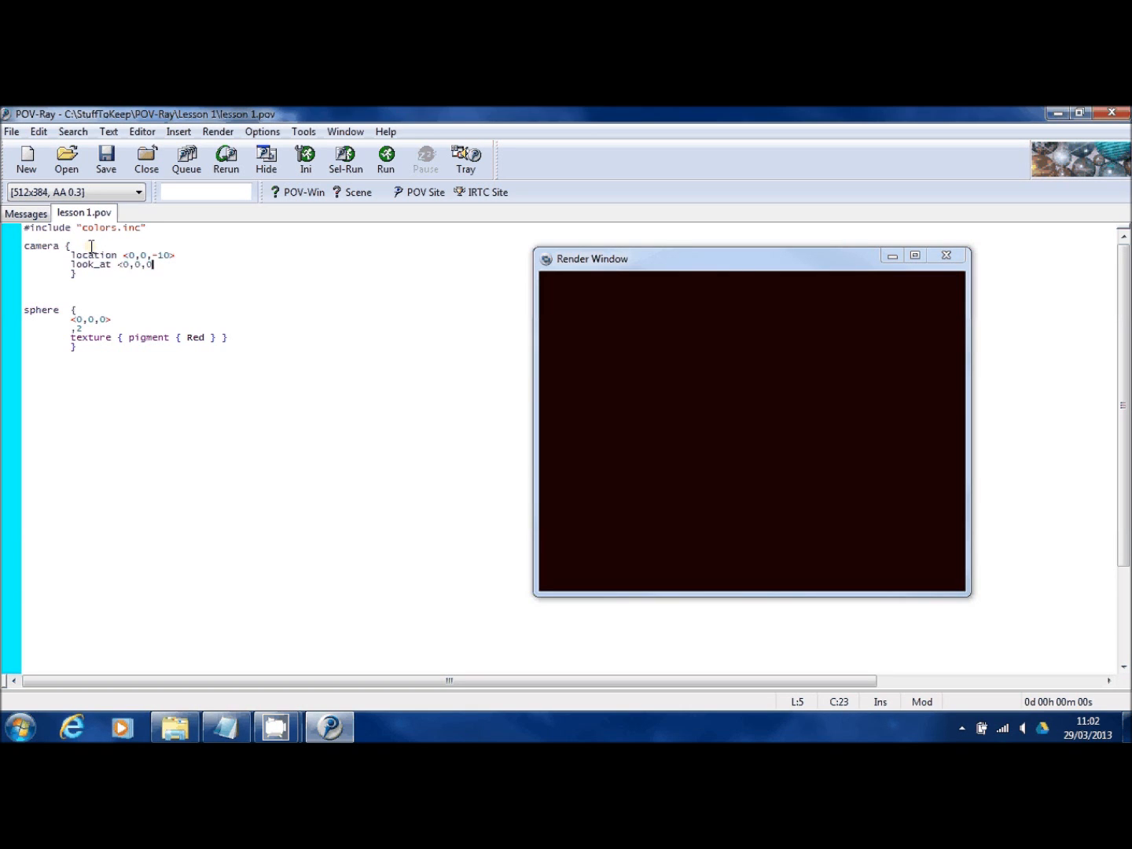
type(">")
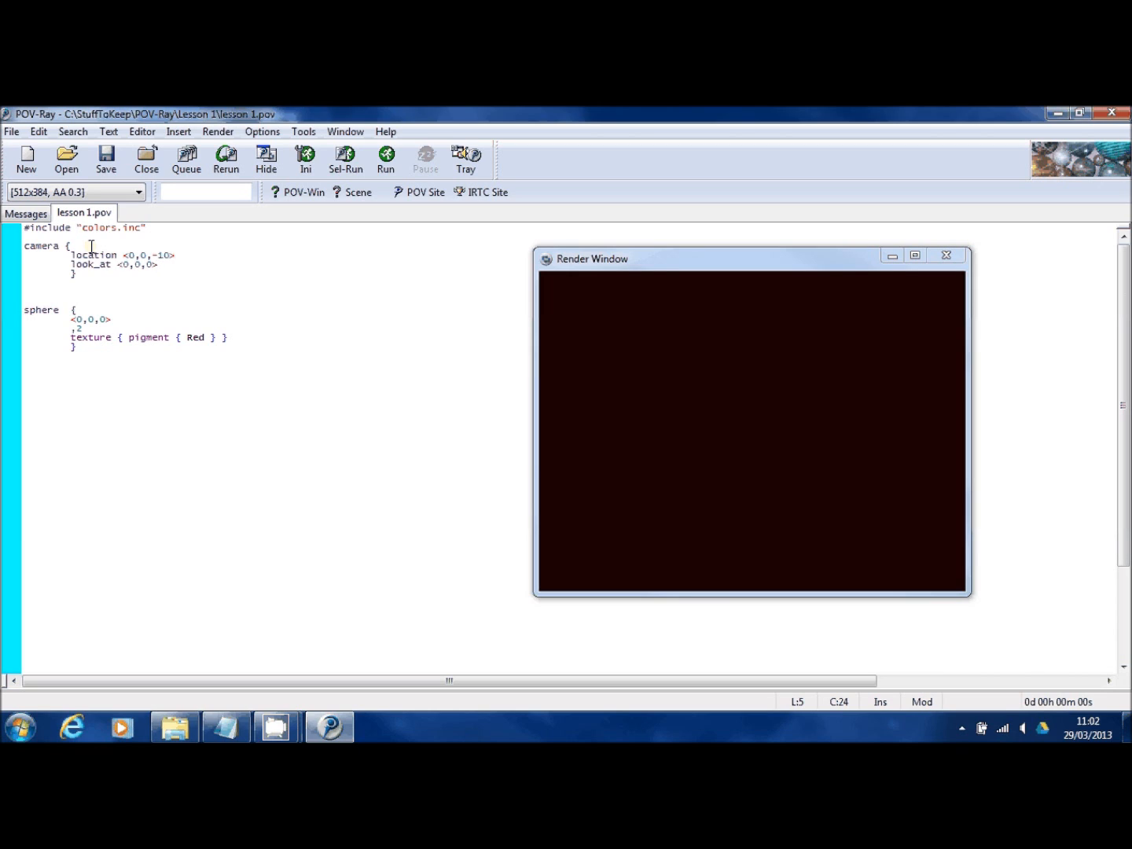
mouse_move(386, 160)
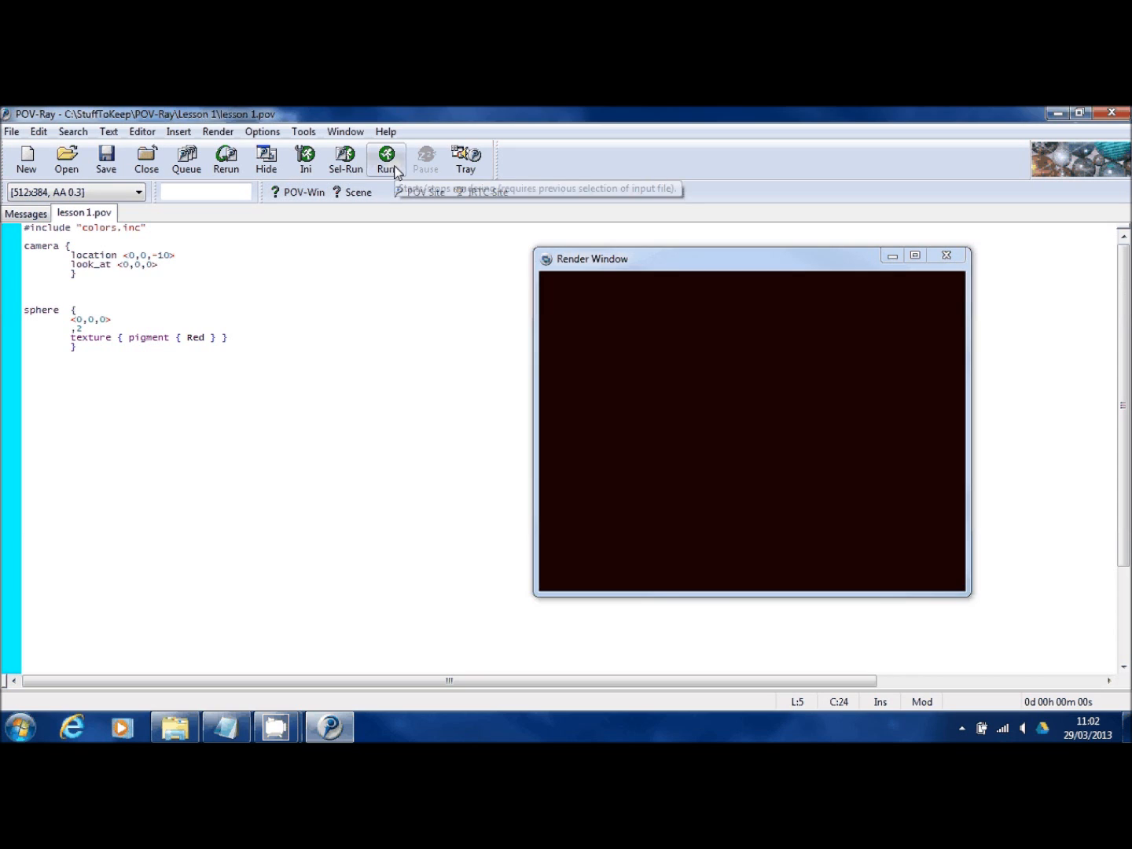
Render lesson 1.pov, showing a dim red sphere on black saved to lesson 1.bmp
left_click(386, 156)
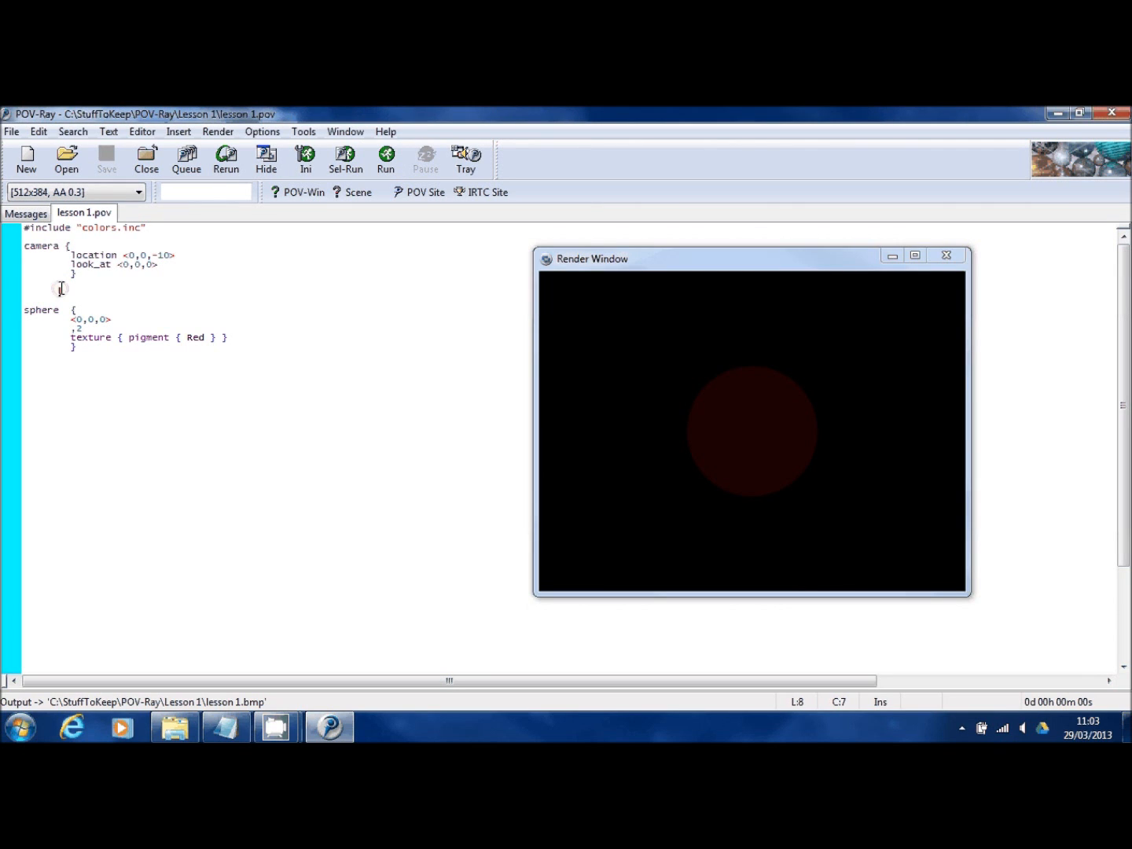
Add light_source { <10,10,-10> color White } between the camera and sphere
type("light_source    {")
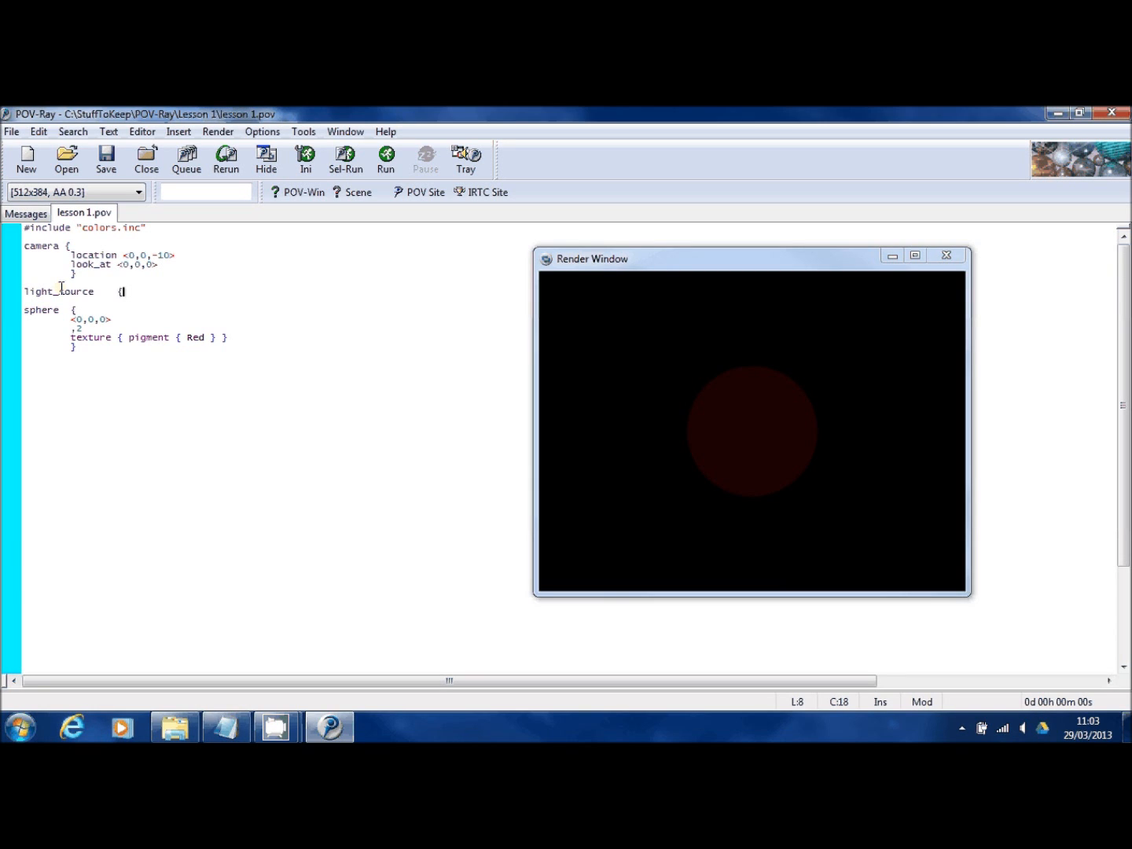
key("Enter")
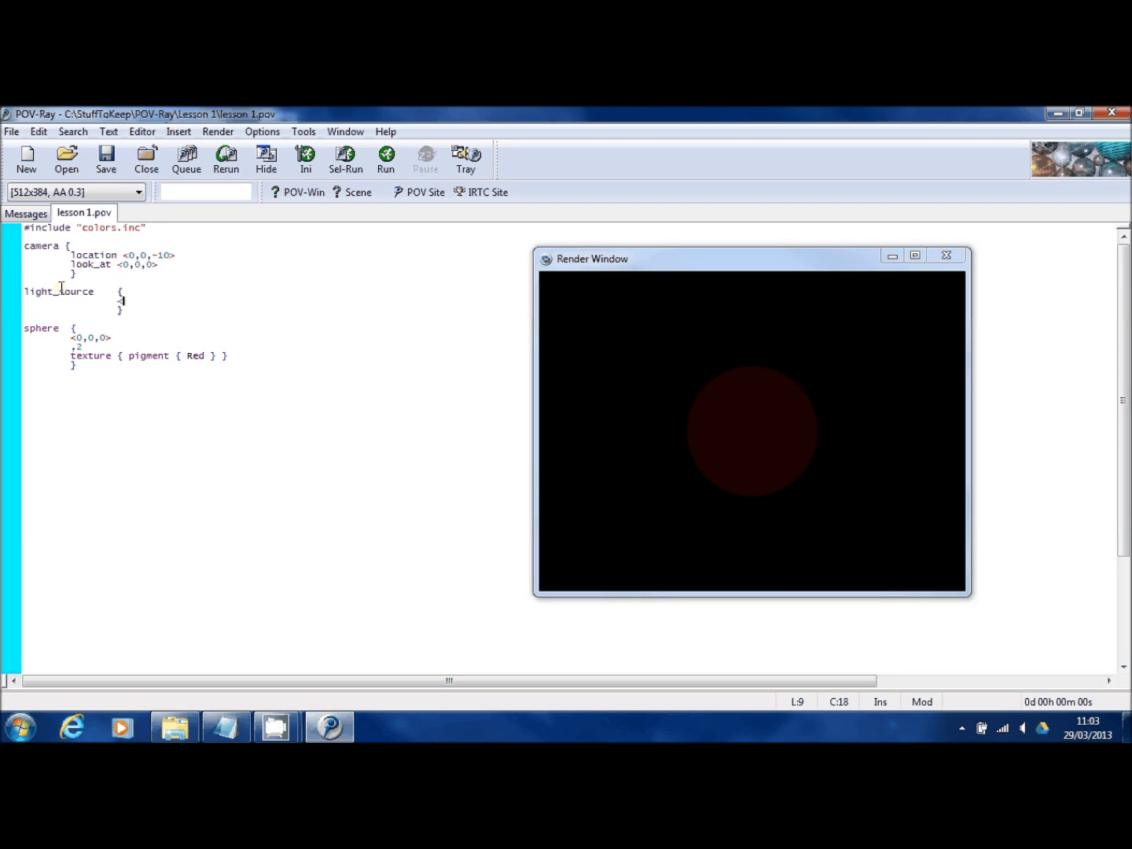
type("<10,10,")
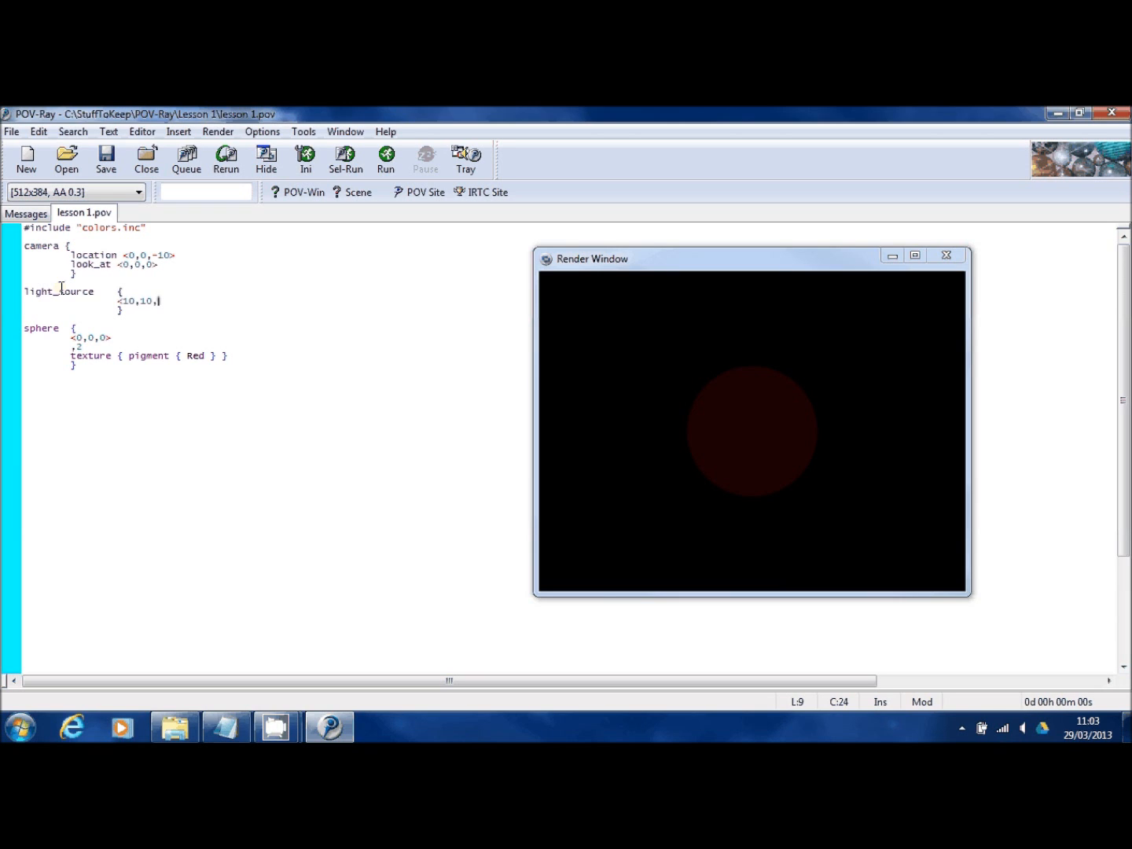
type("-10>")
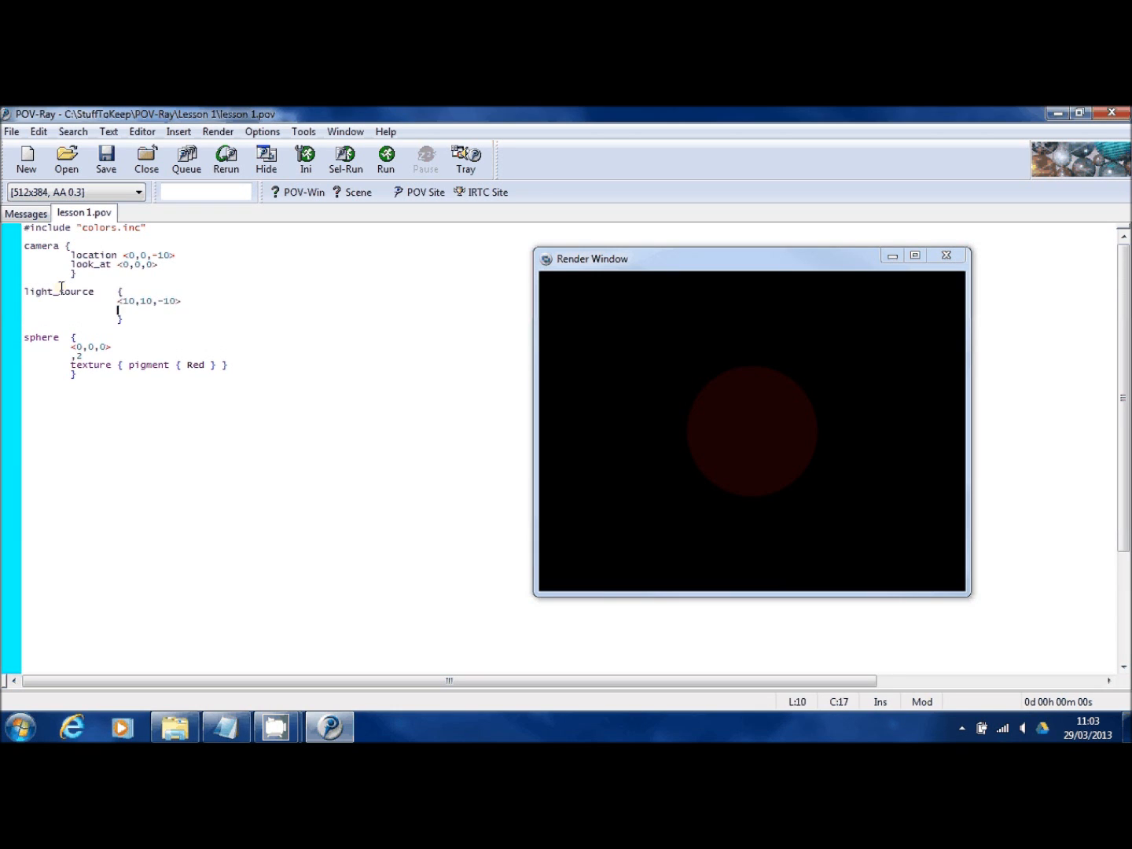
type("color")
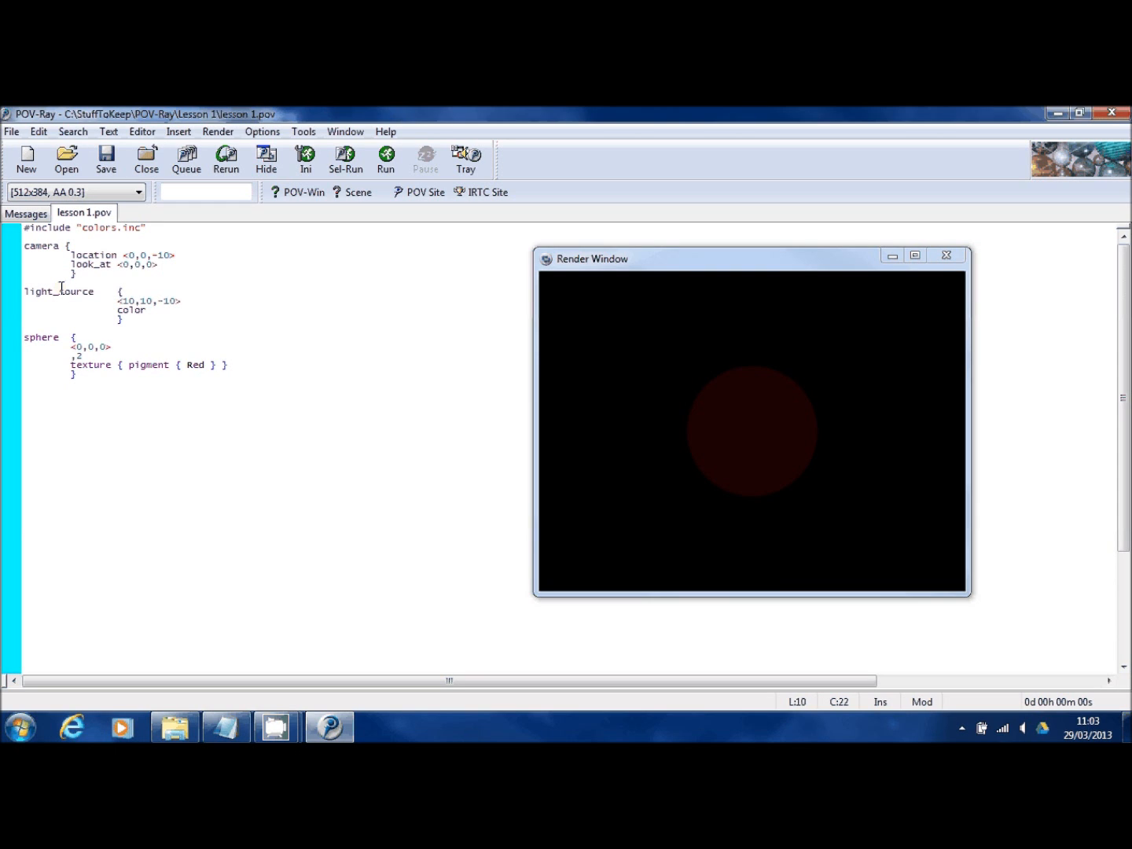
type("White")
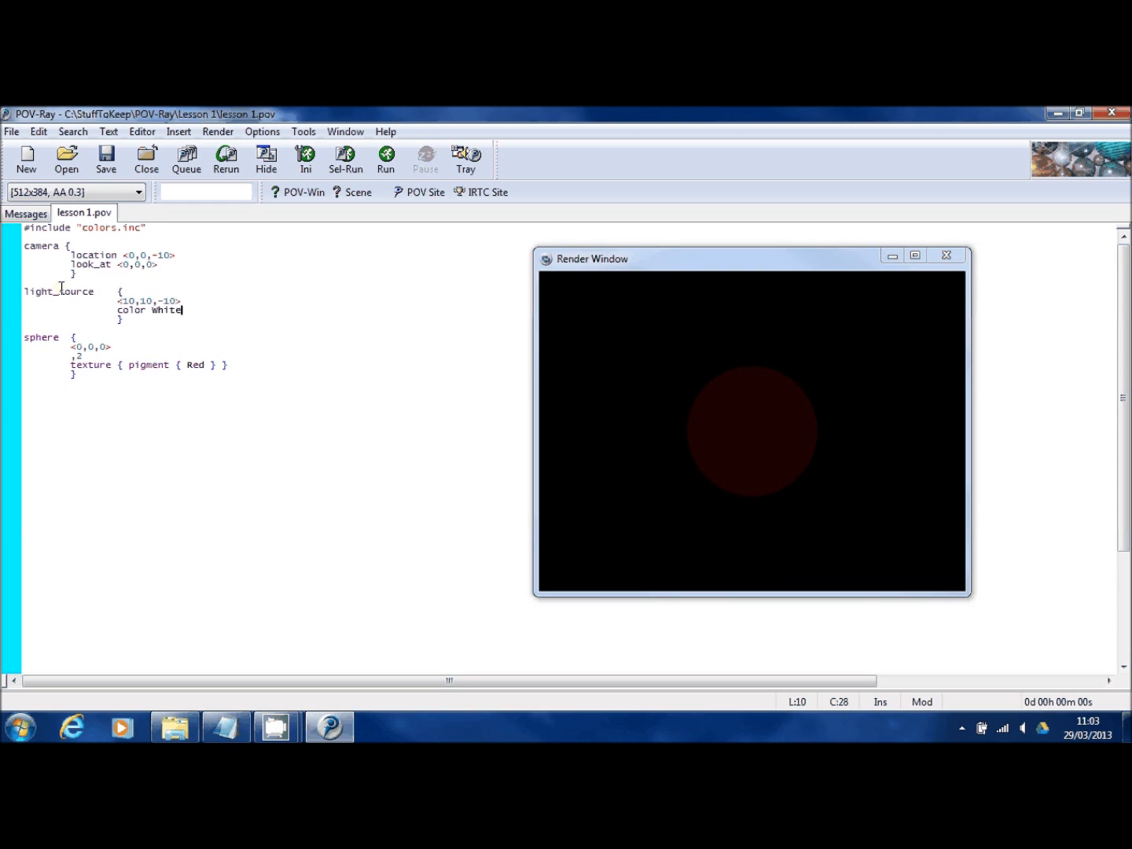
Re-render the scene, producing a shaded bright red sphere
double_click(167, 310)
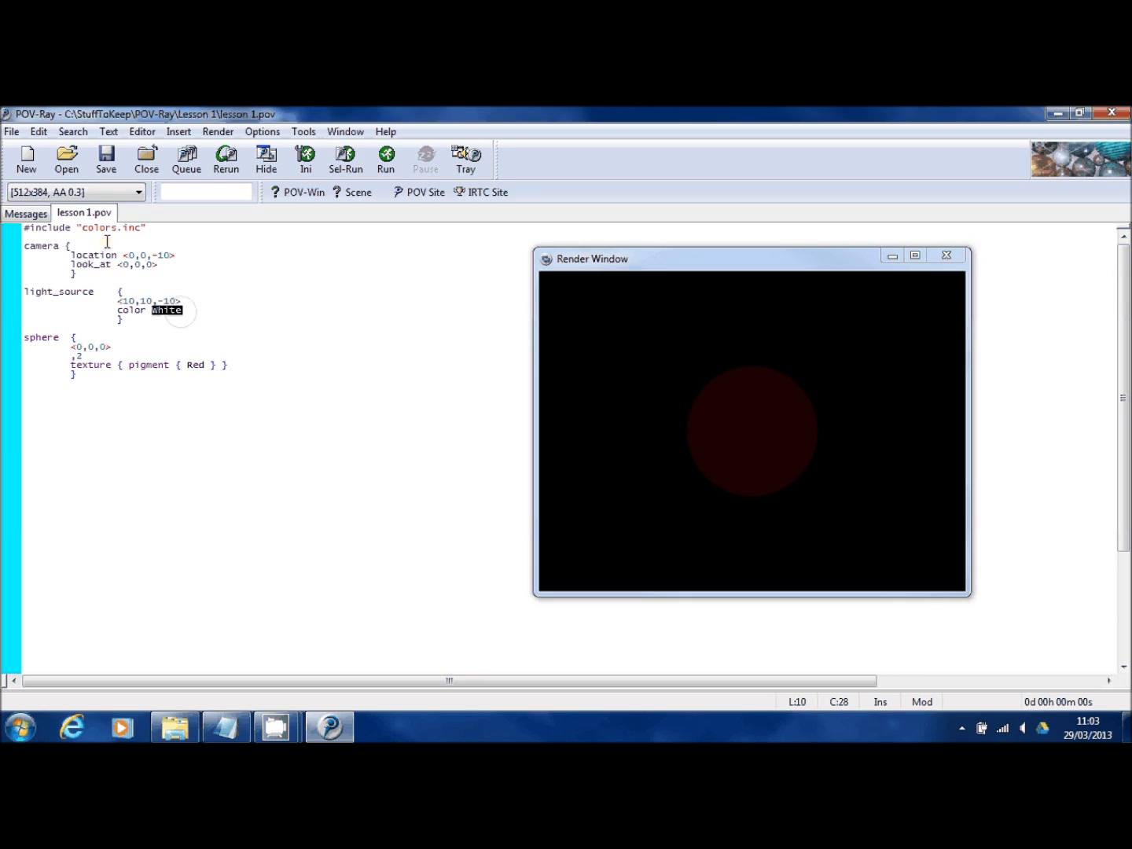
double_click(113, 228)
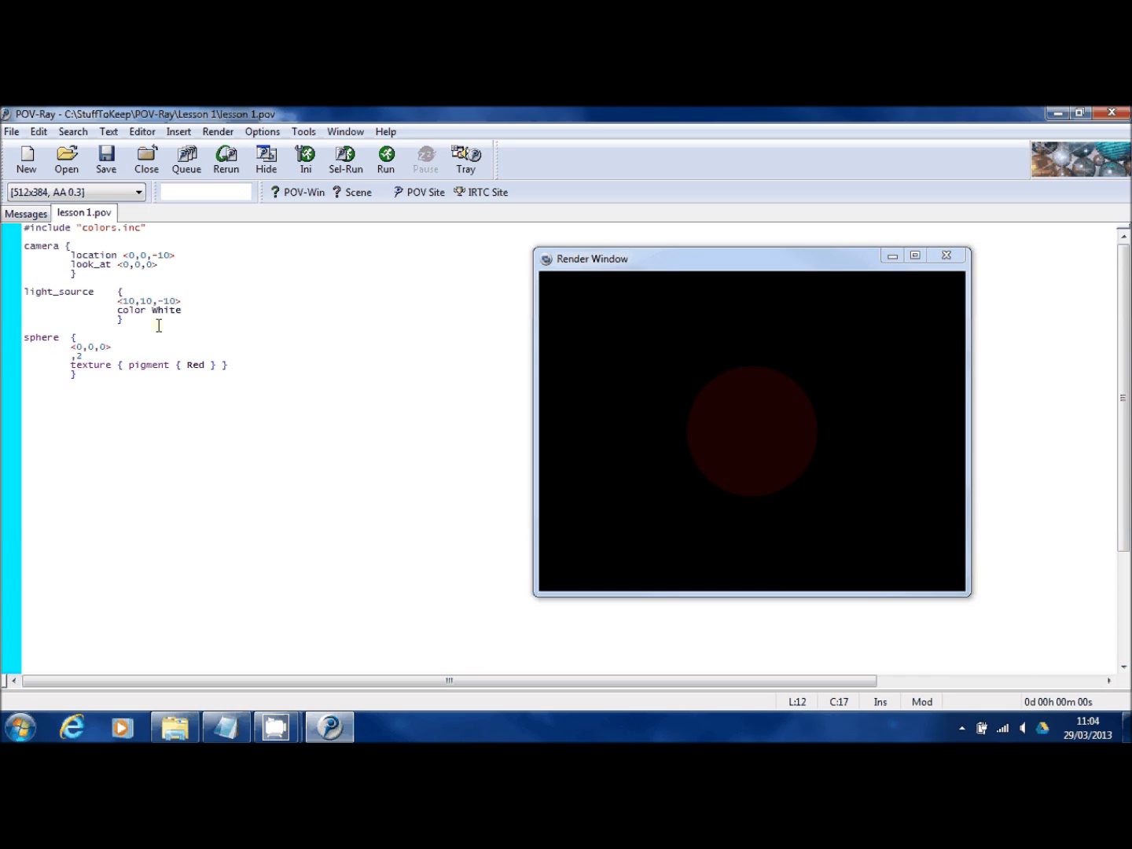
left_click(385, 154)
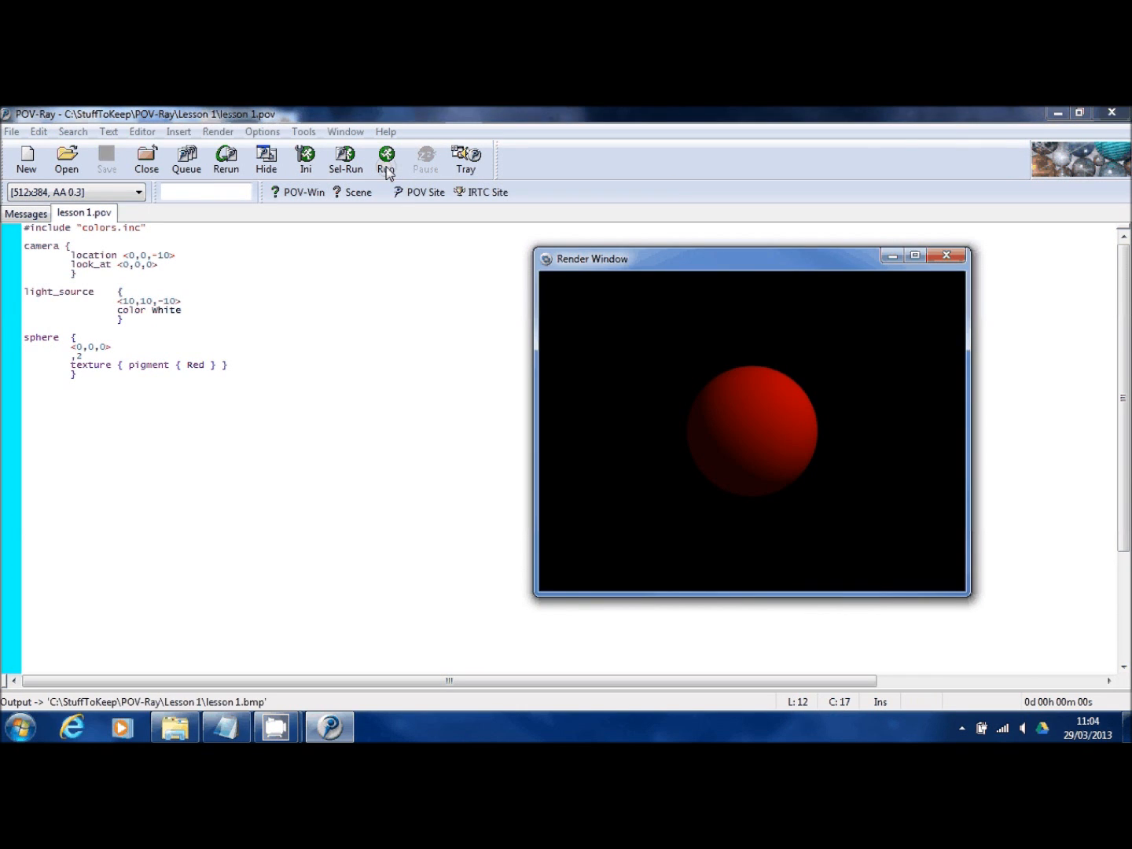